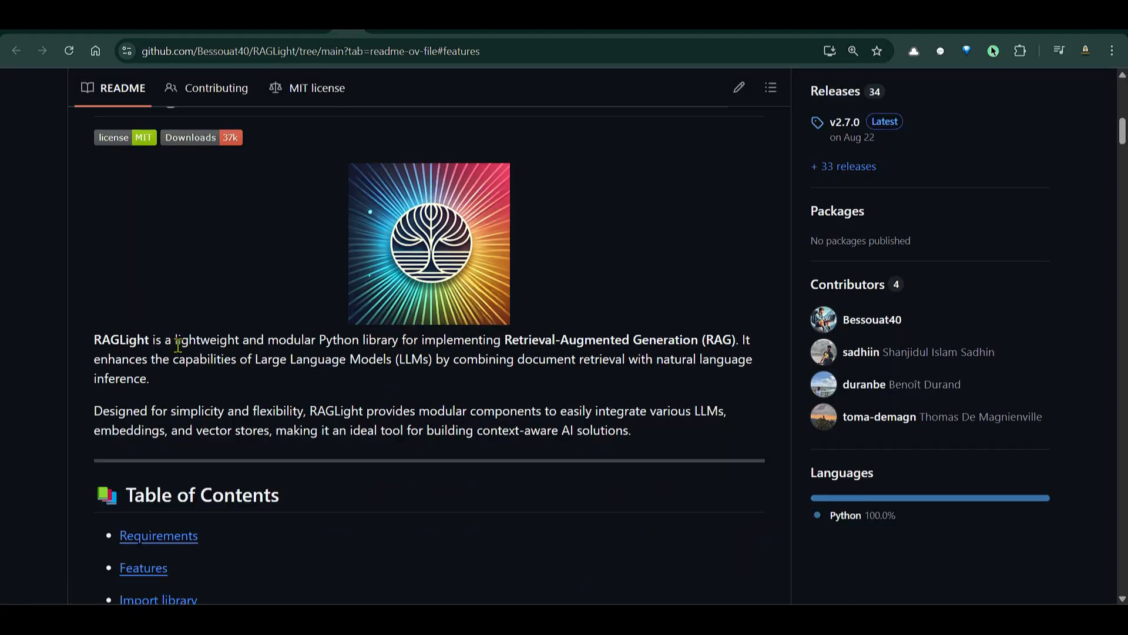
mouse_move(346, 340)
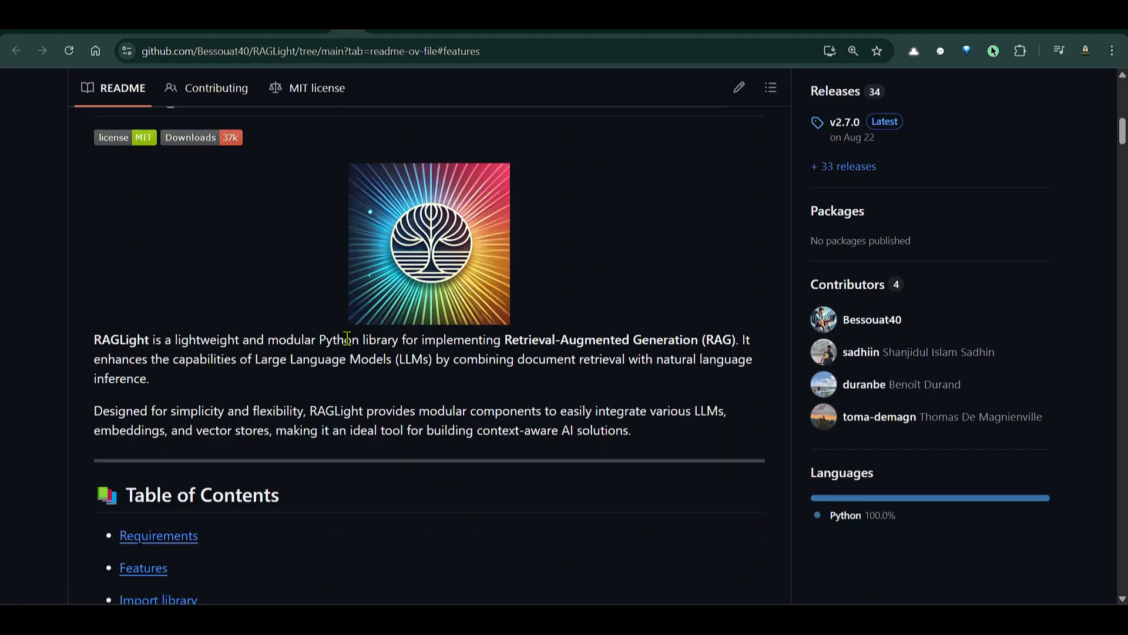
mouse_move(450, 349)
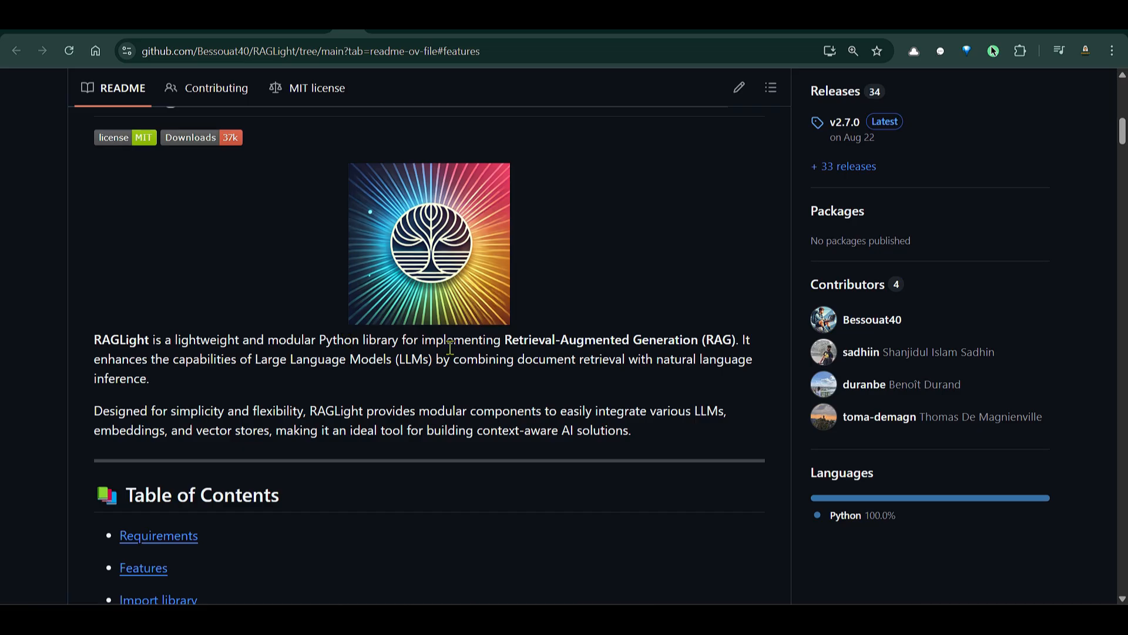
mouse_move(531, 346)
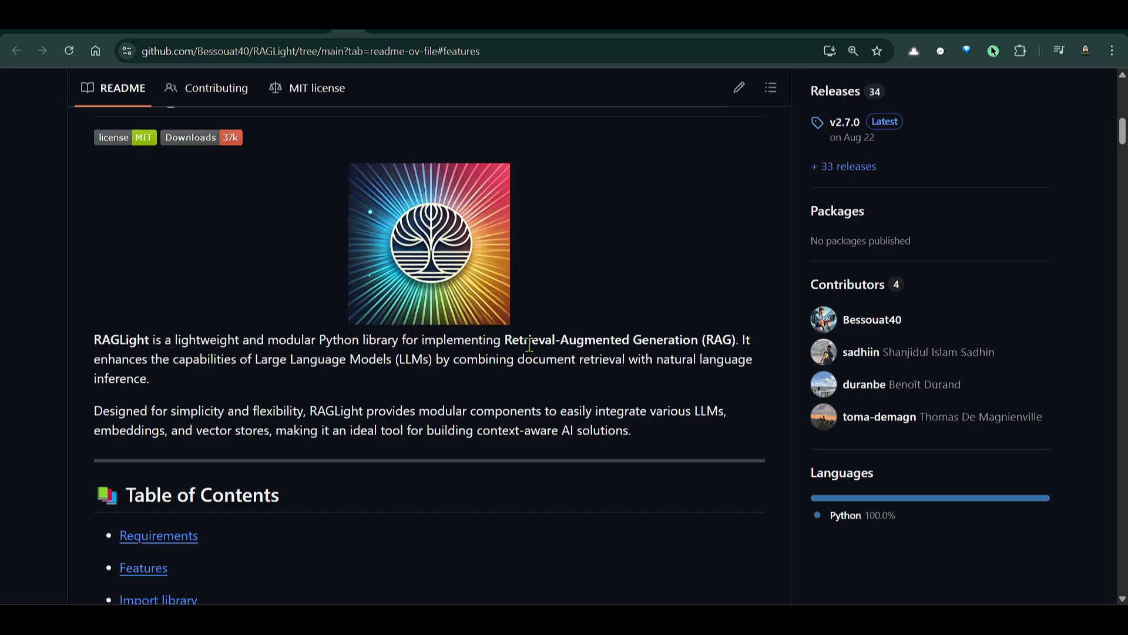
mouse_move(697, 359)
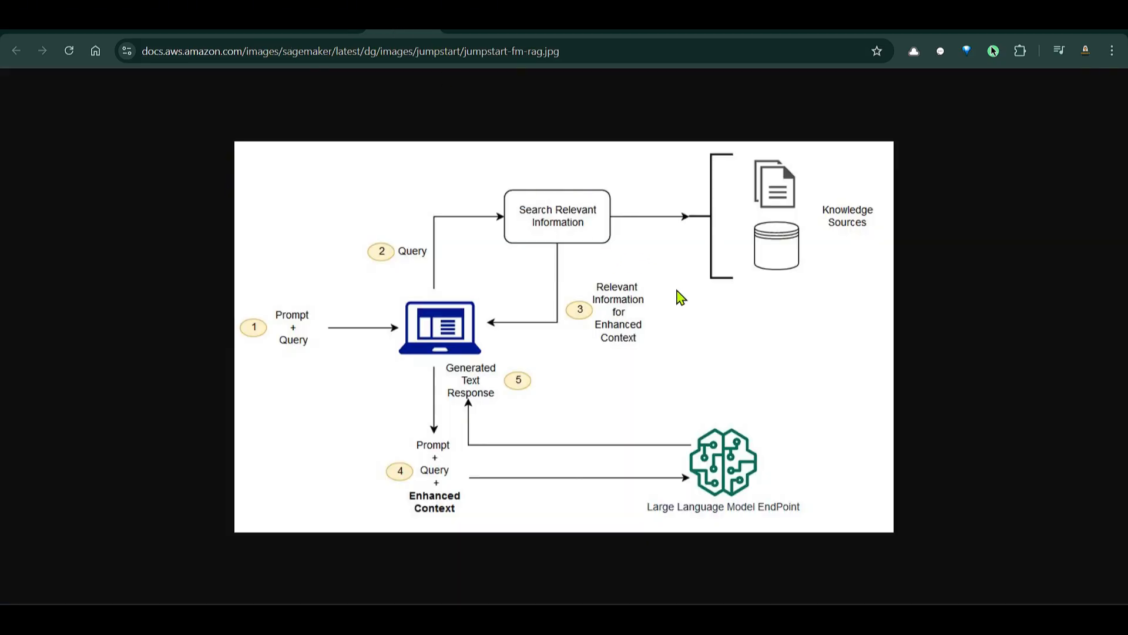
mouse_move(671, 318)
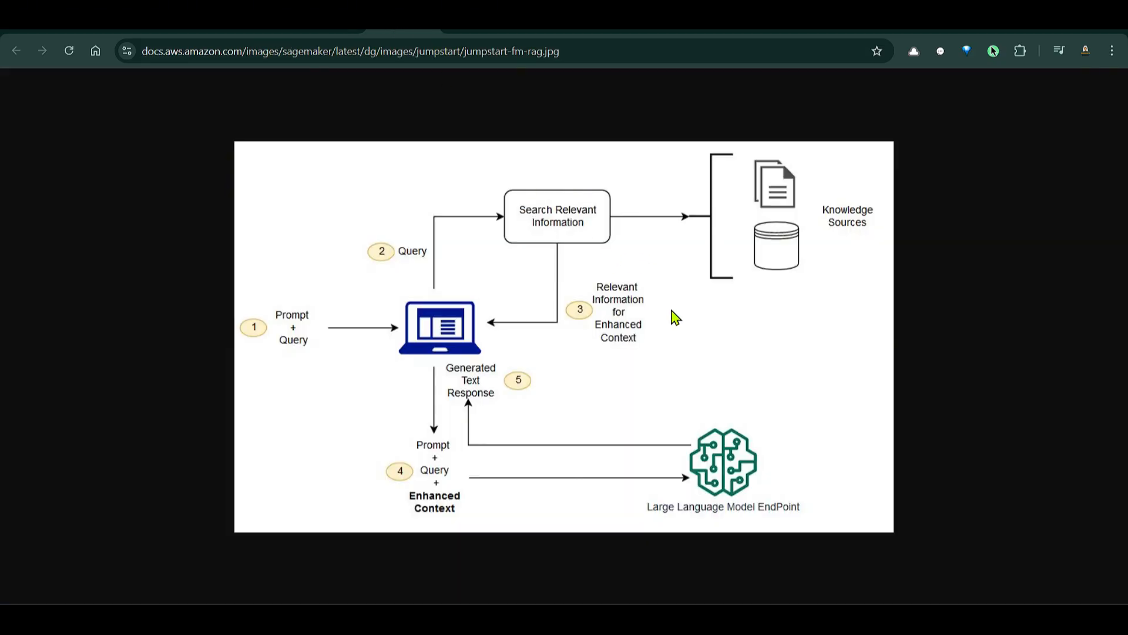
mouse_move(746, 277)
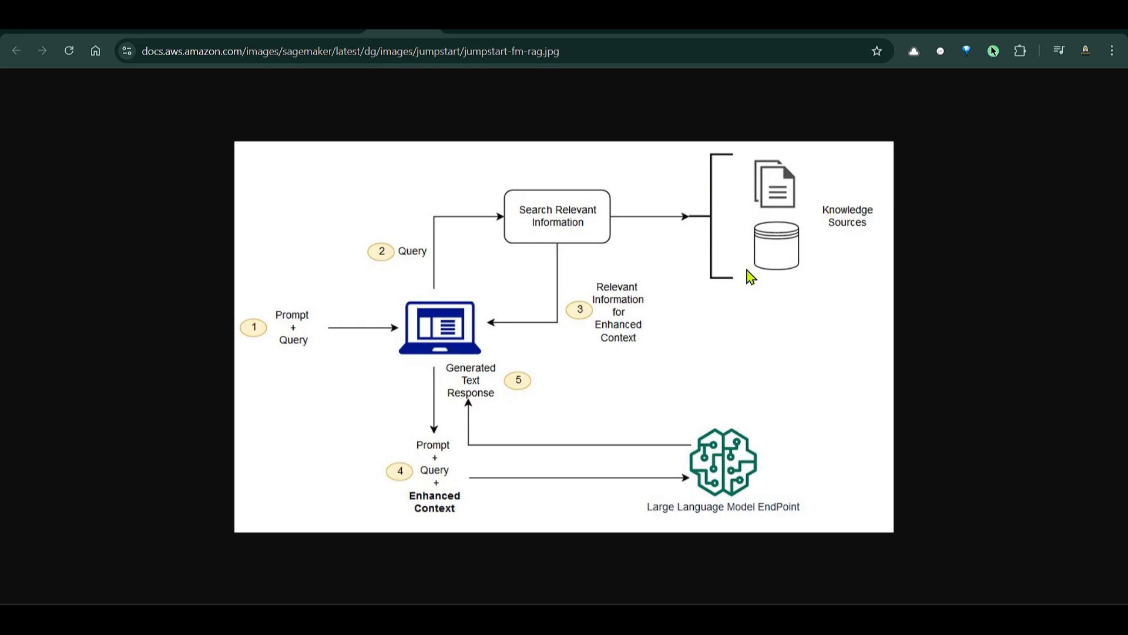
mouse_move(764, 249)
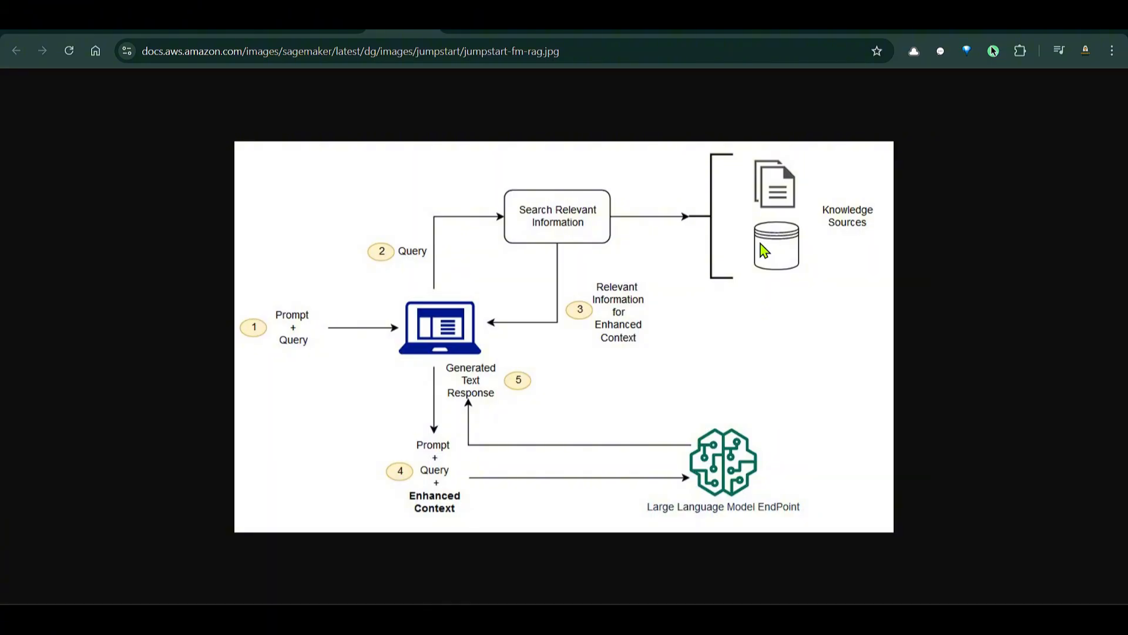
mouse_move(335, 339)
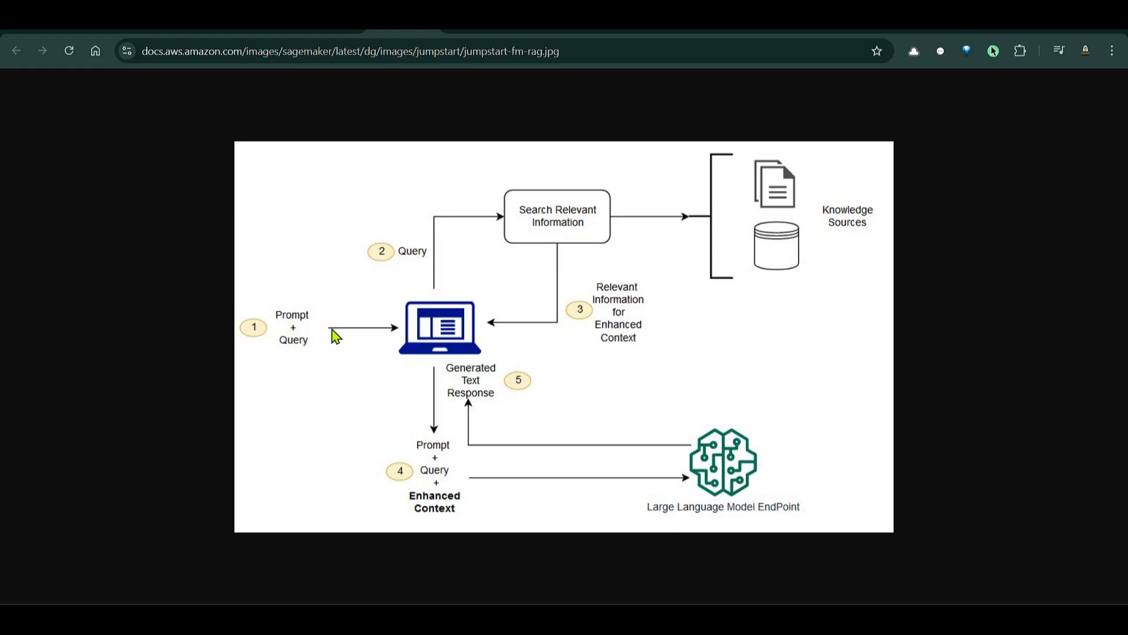
mouse_move(444, 292)
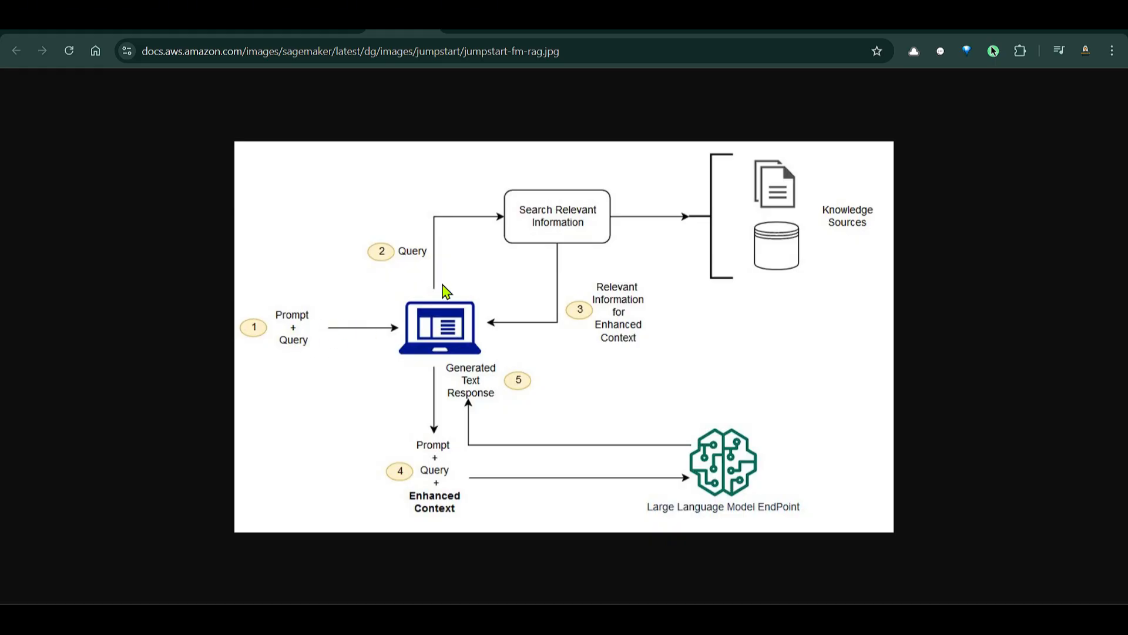
mouse_move(565, 215)
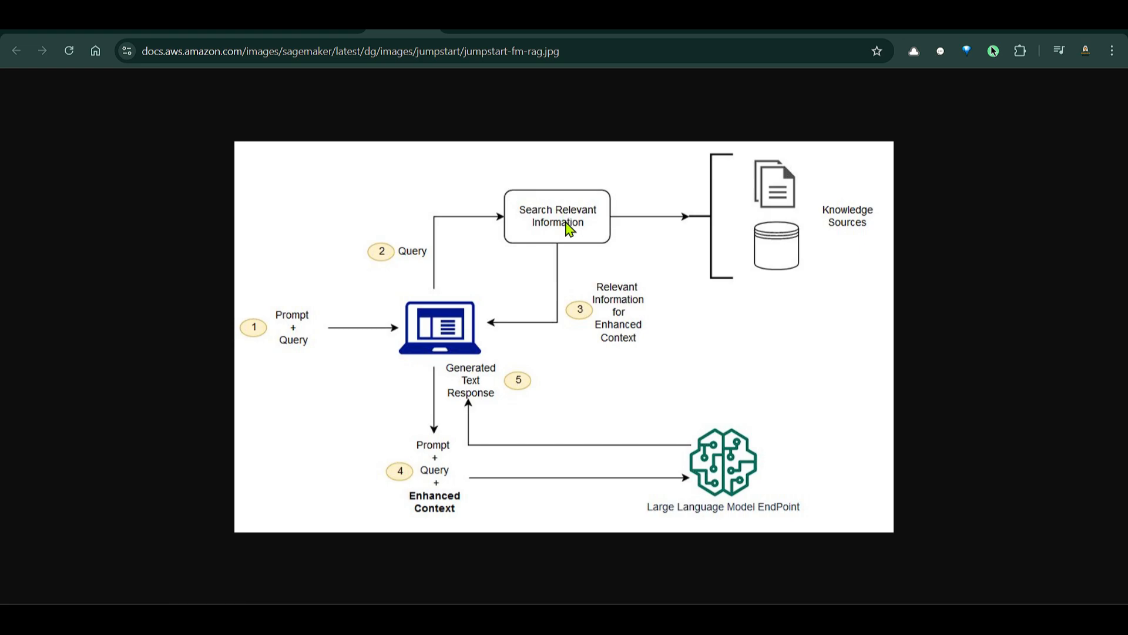
mouse_move(499, 324)
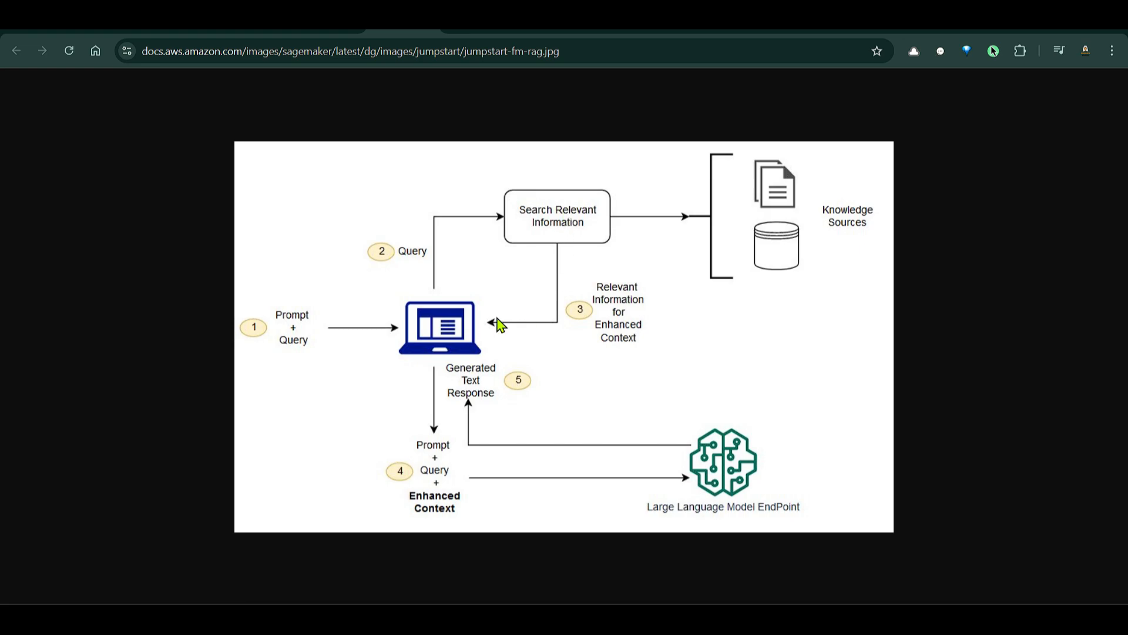
mouse_move(440, 346)
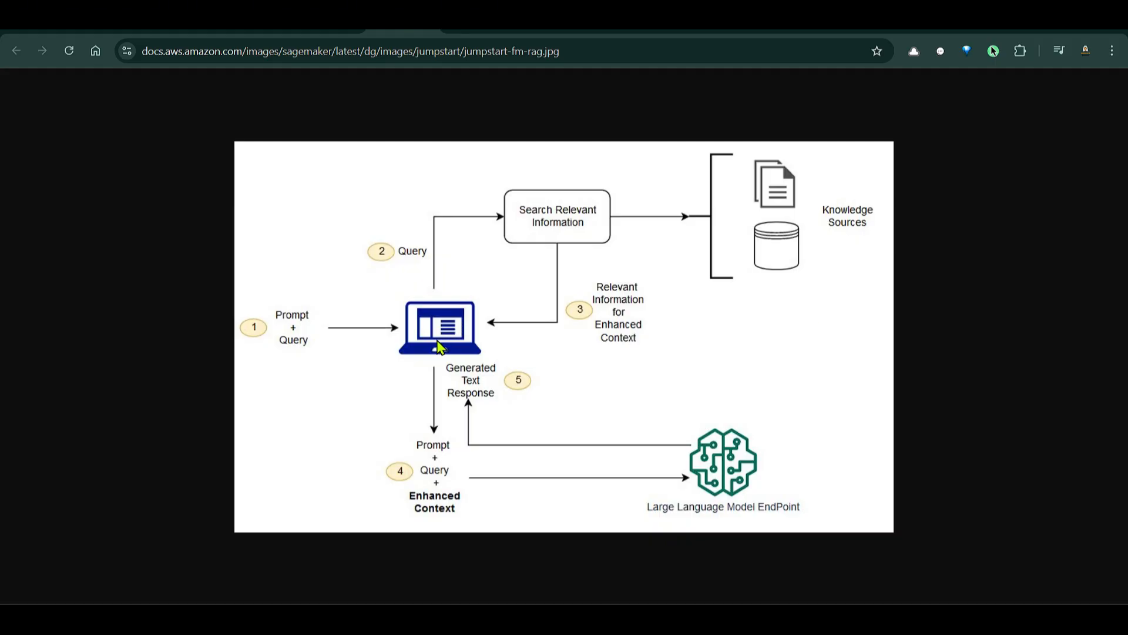
mouse_move(446, 429)
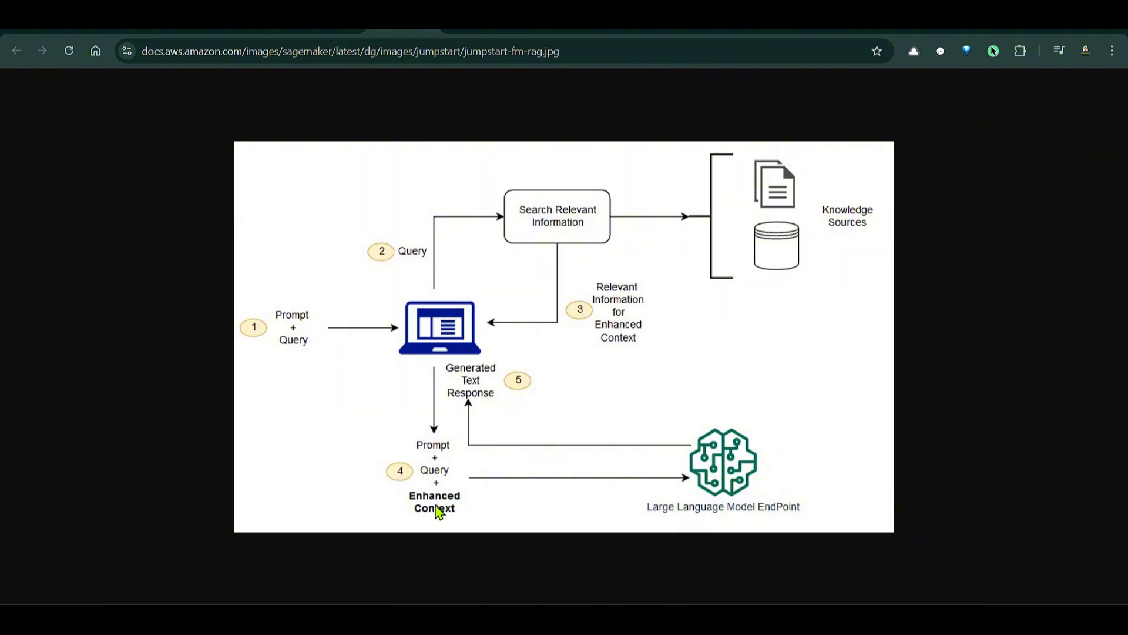
mouse_move(566, 231)
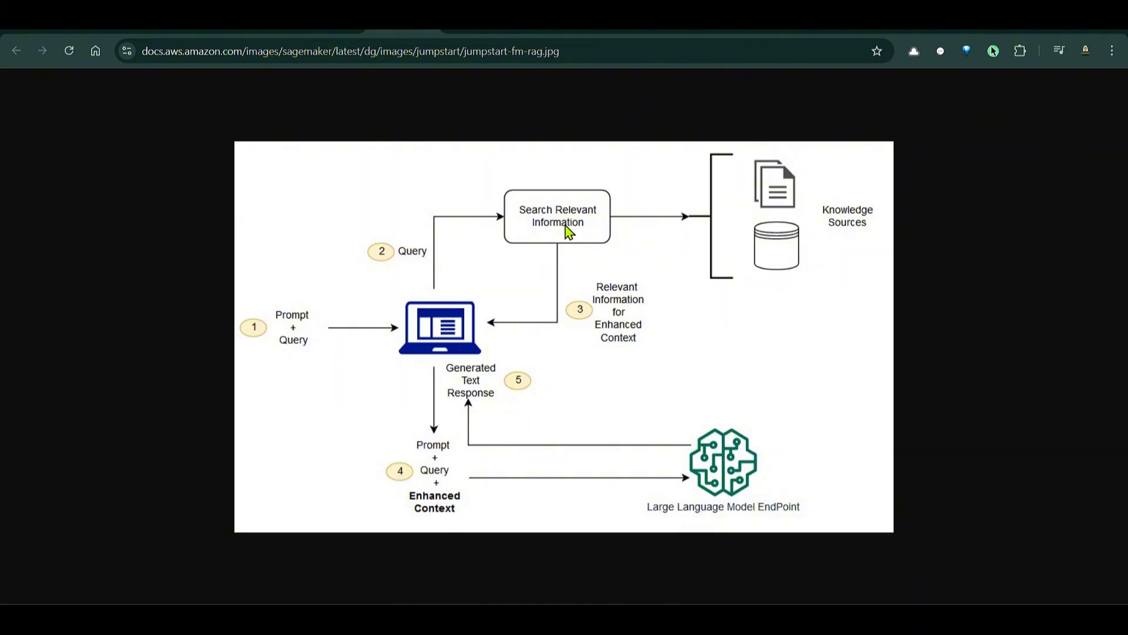
mouse_move(434, 475)
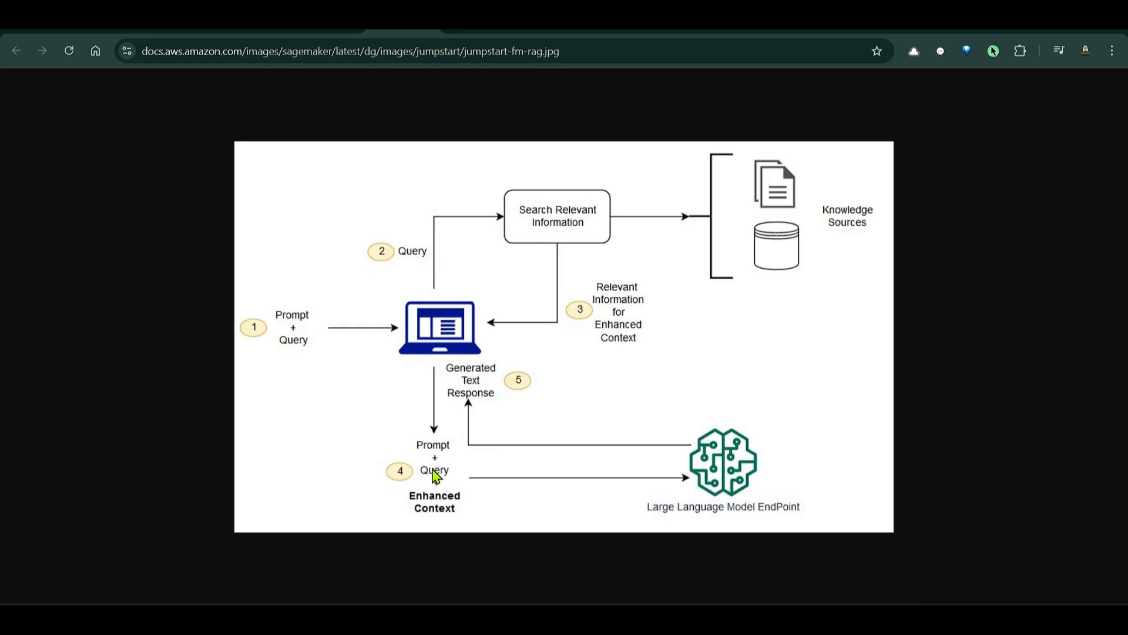
mouse_move(717, 452)
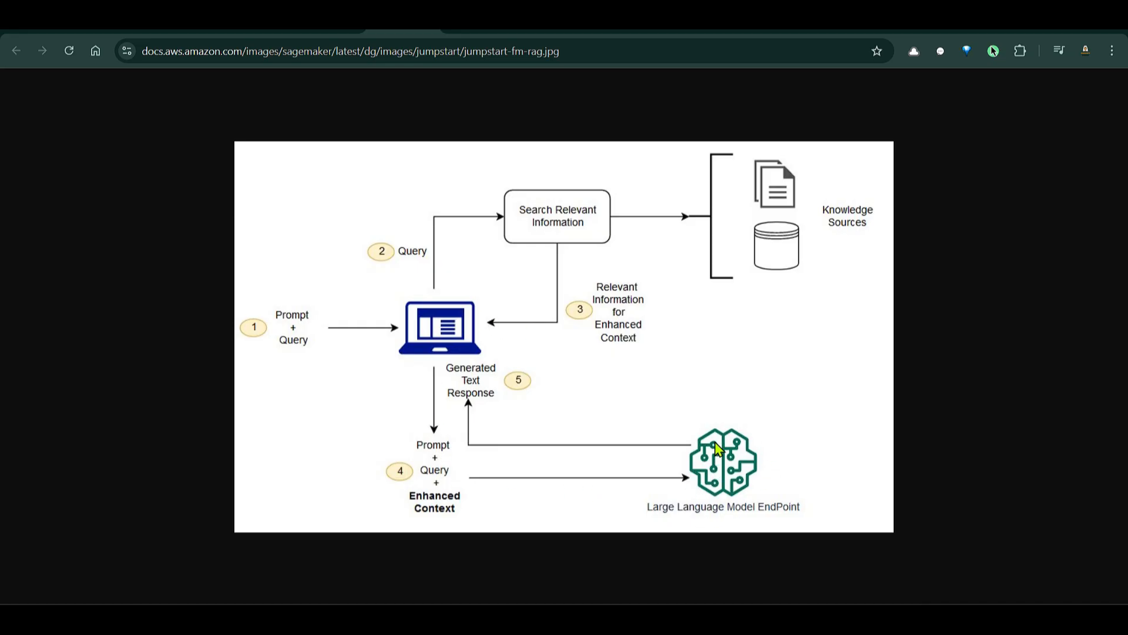
mouse_move(468, 381)
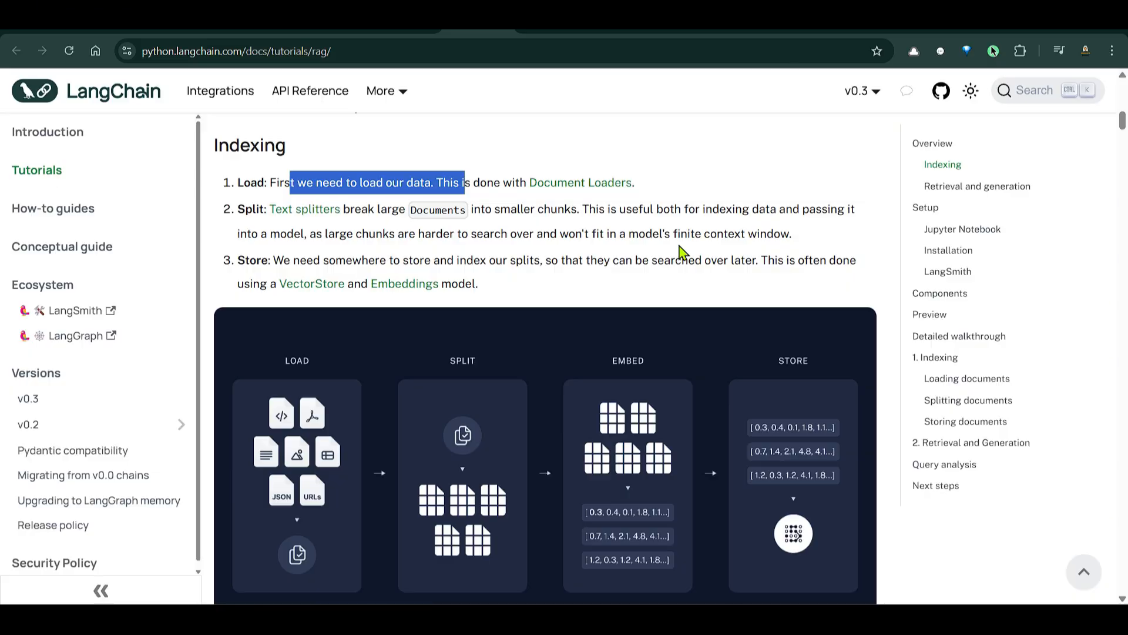
Step: Scroll the LangChain RAG tutorial, highlighting the Load step, down to Retrieval and generation
scroll("up", 3)
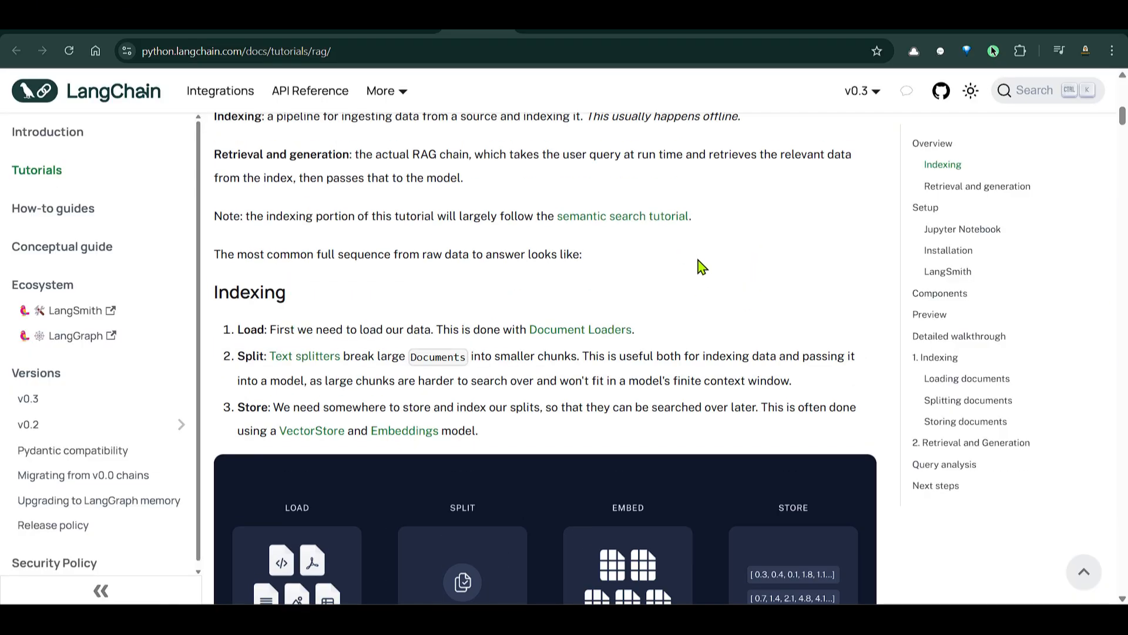
scroll("down", 3)
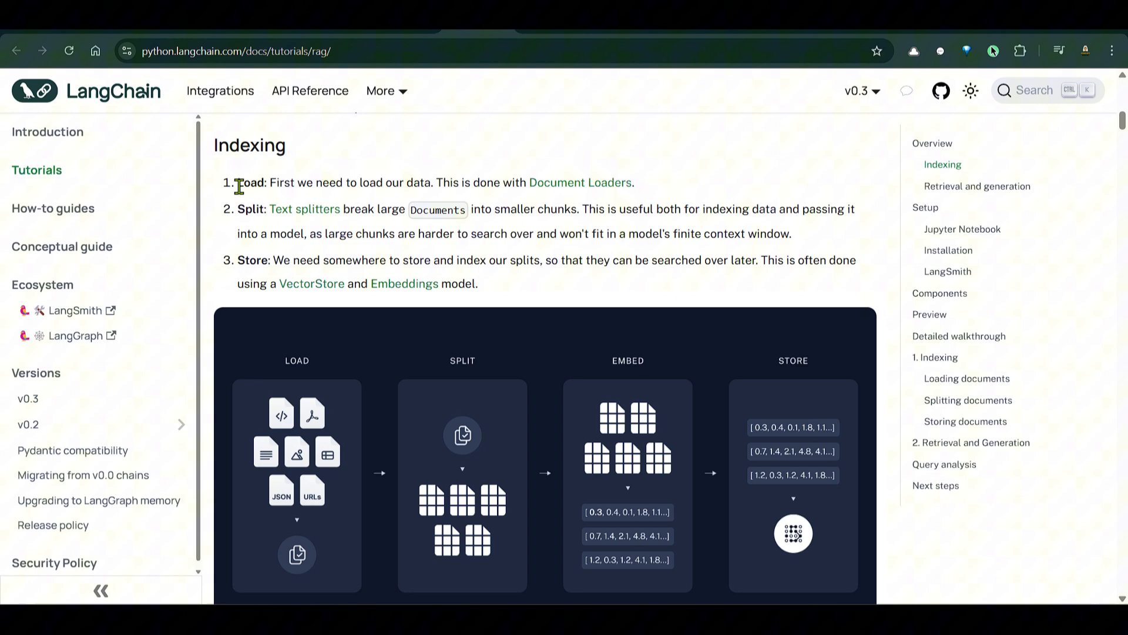
left_click_drag(237, 182, 442, 182)
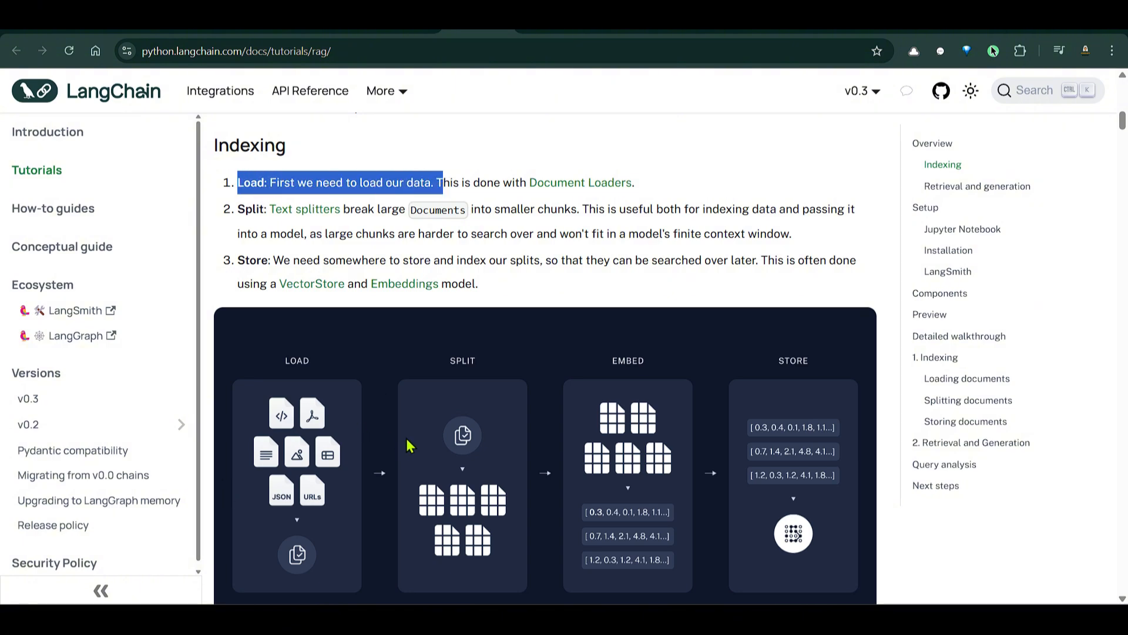
mouse_move(467, 501)
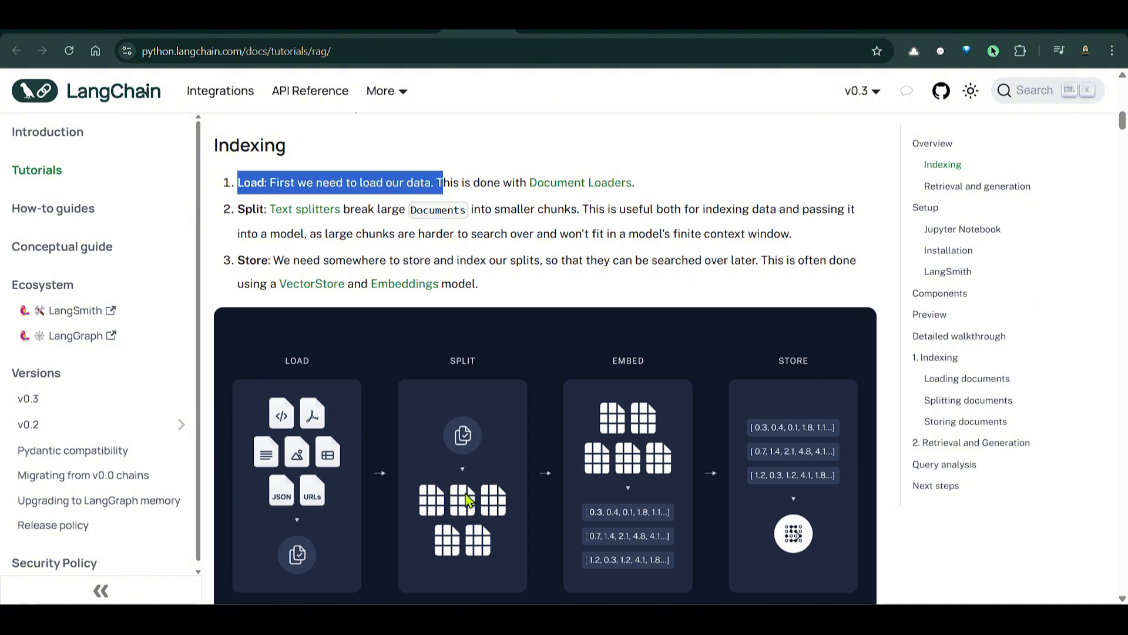
mouse_move(644, 460)
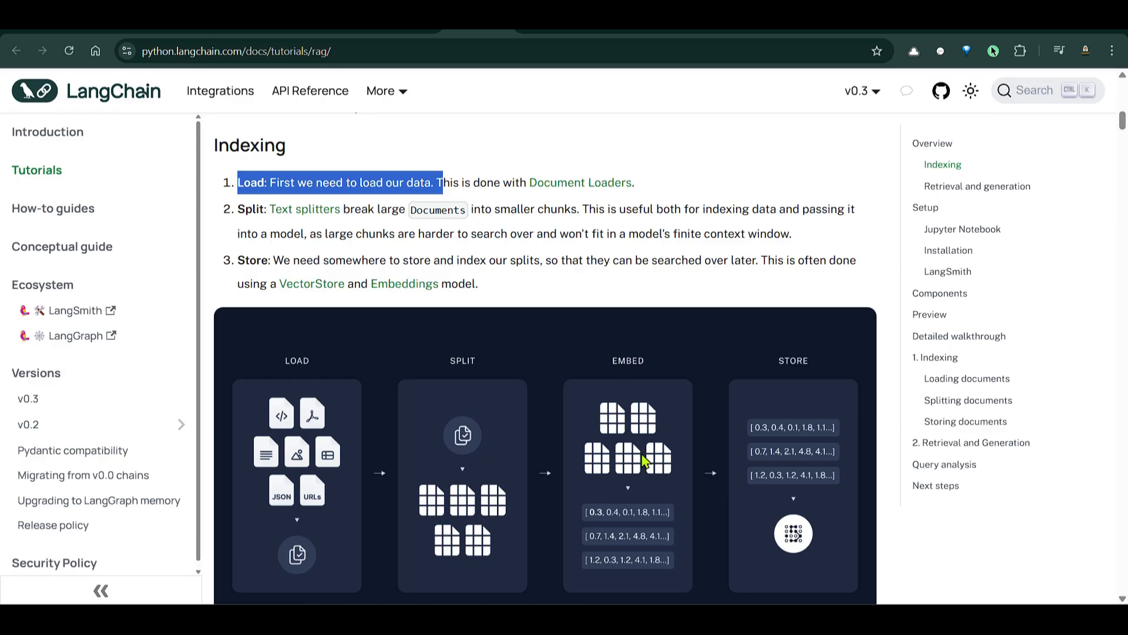
mouse_move(799, 472)
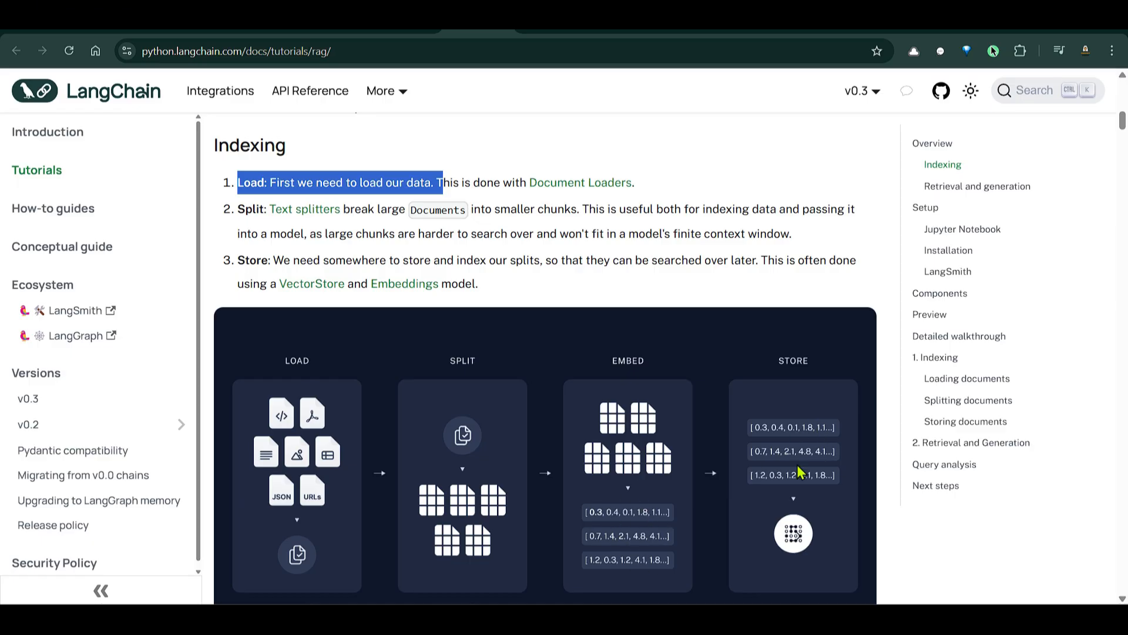
scroll("down", 3)
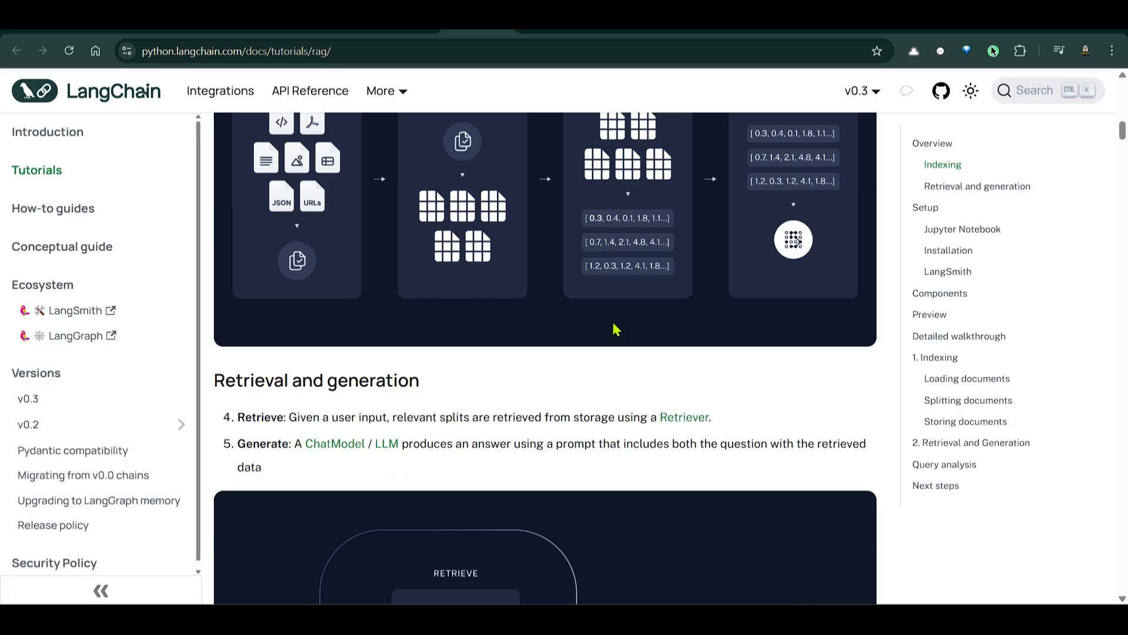
scroll("down", 3)
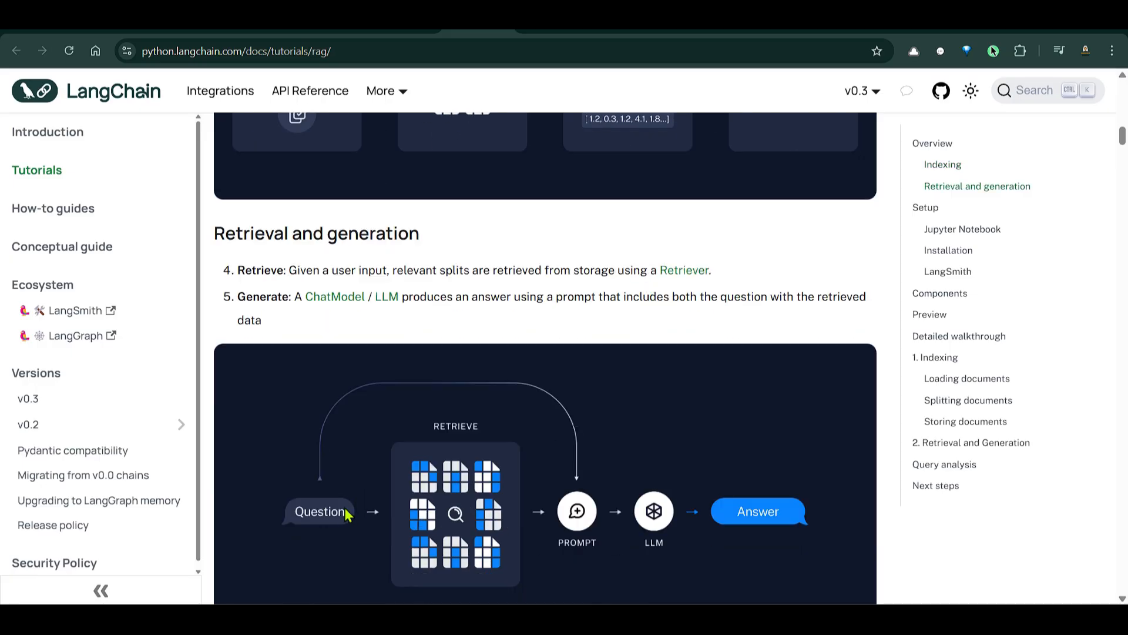
mouse_move(465, 505)
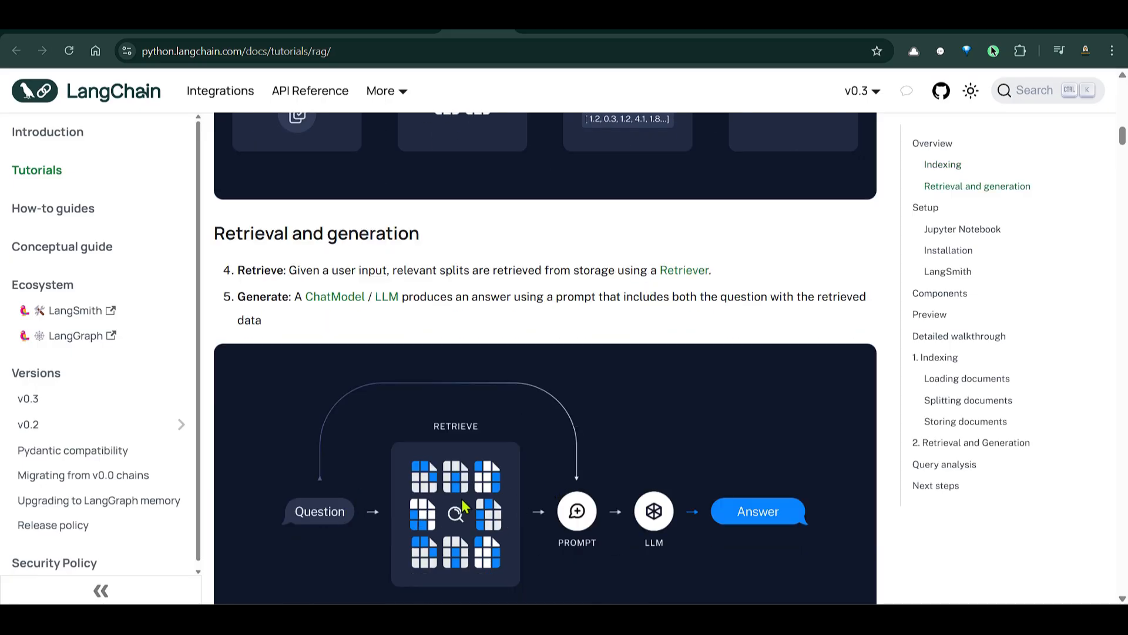
mouse_move(652, 533)
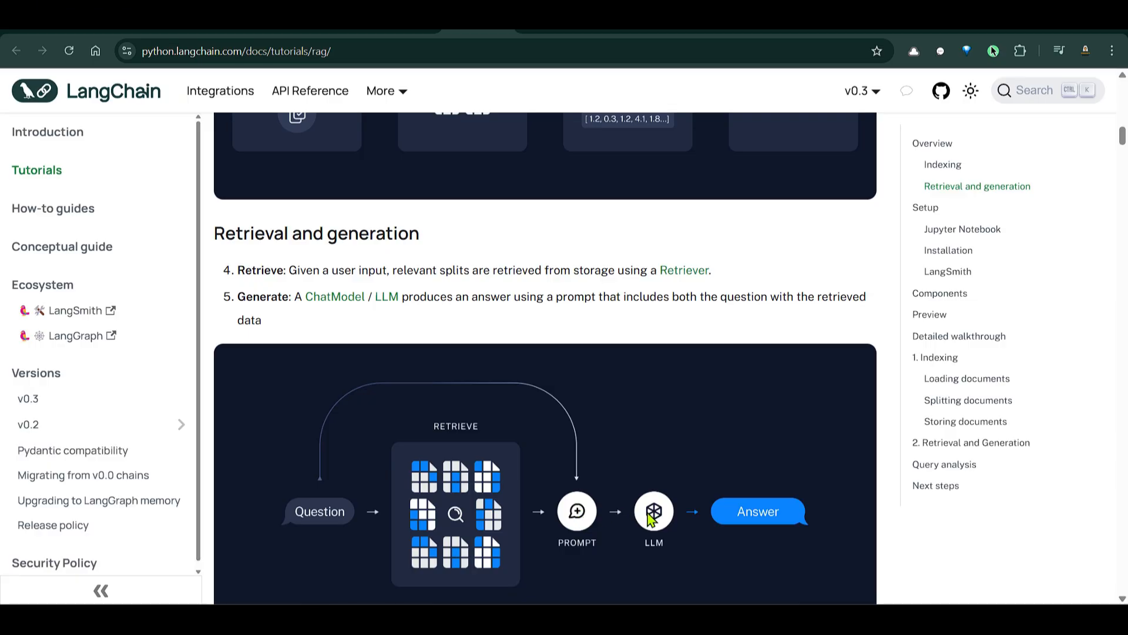
mouse_move(572, 492)
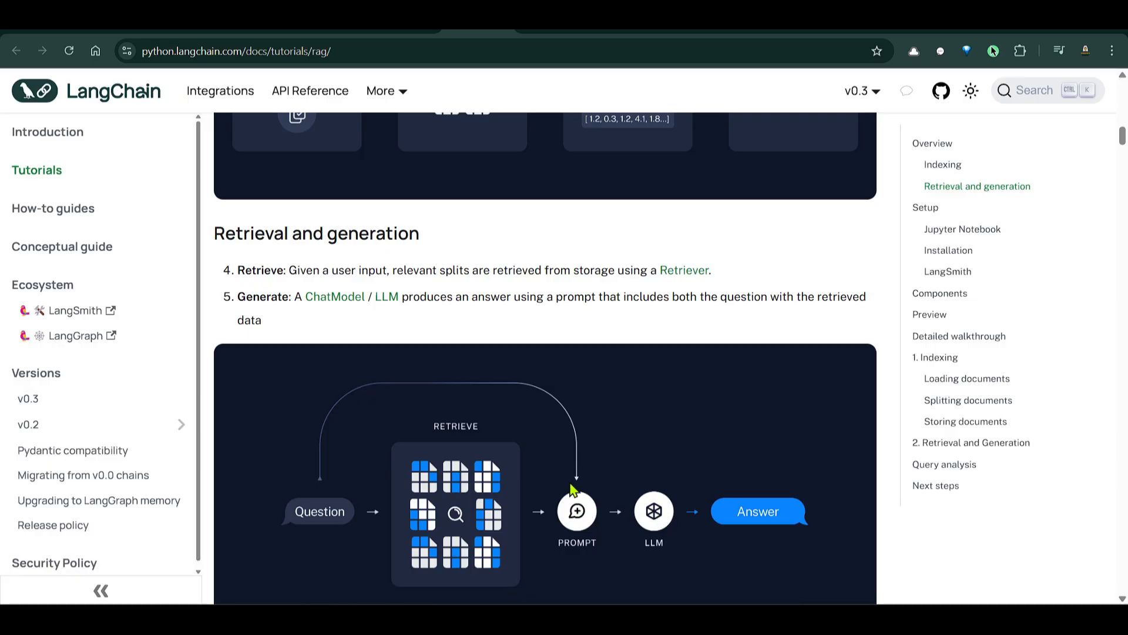
scroll("down", 3)
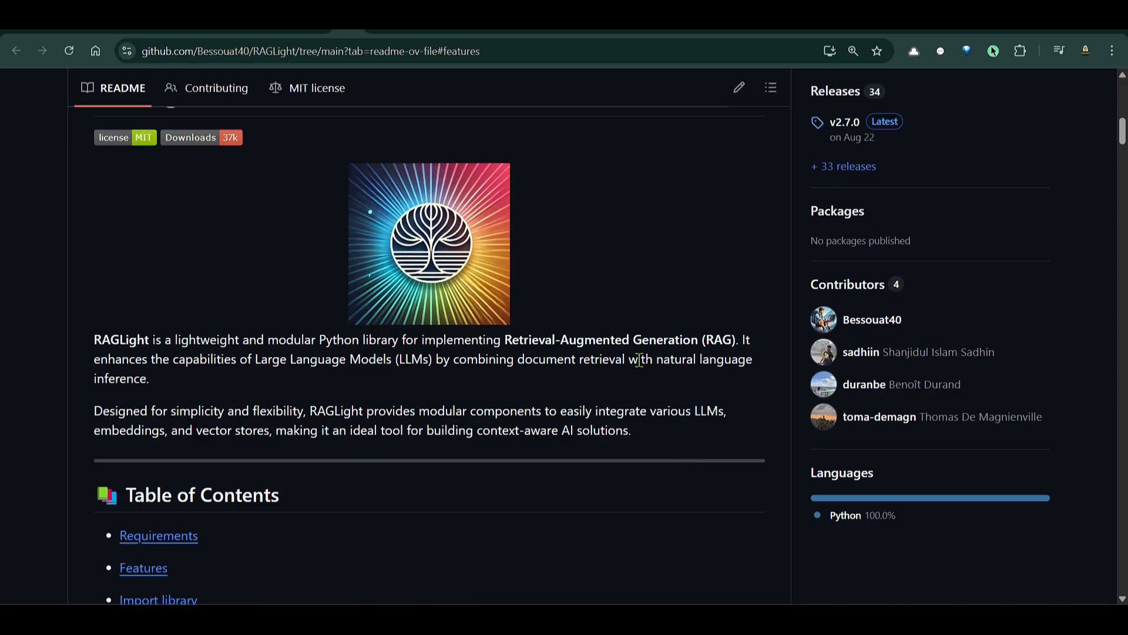
Step: Read the RAGLight README through its Requirements, CLI and Features sections
scroll("down", 3)
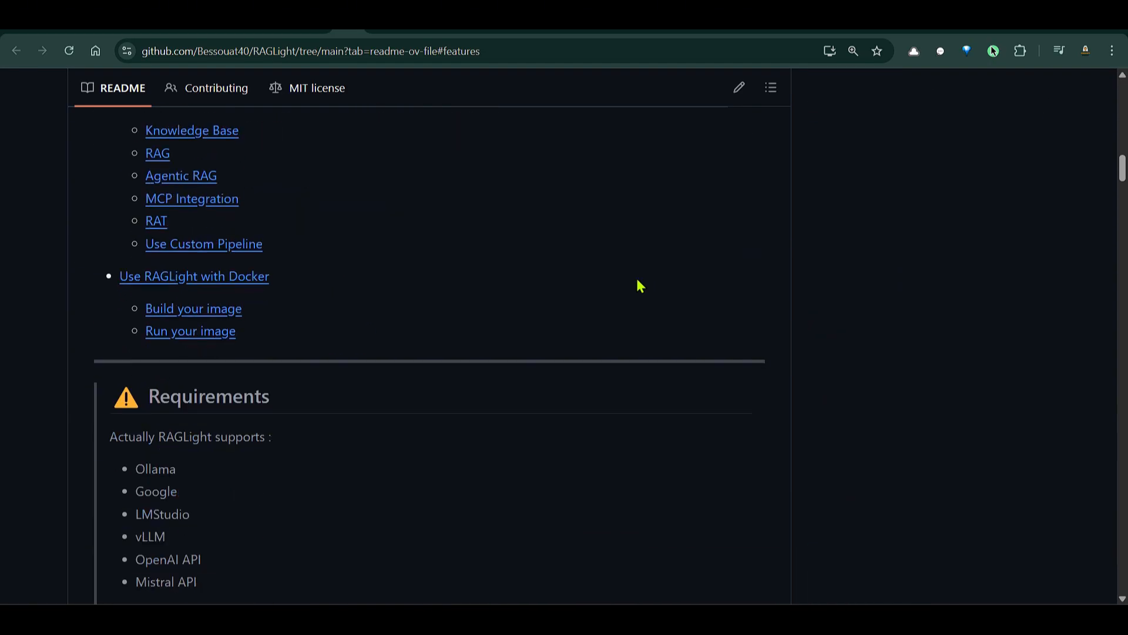
scroll("down", 3)
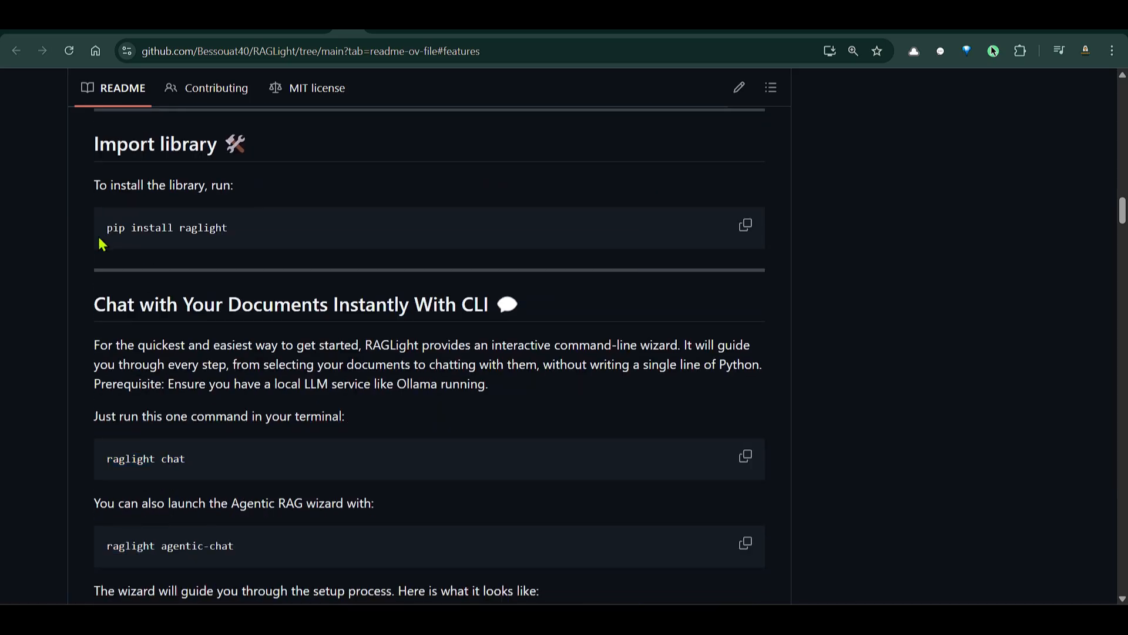
scroll("down", 3)
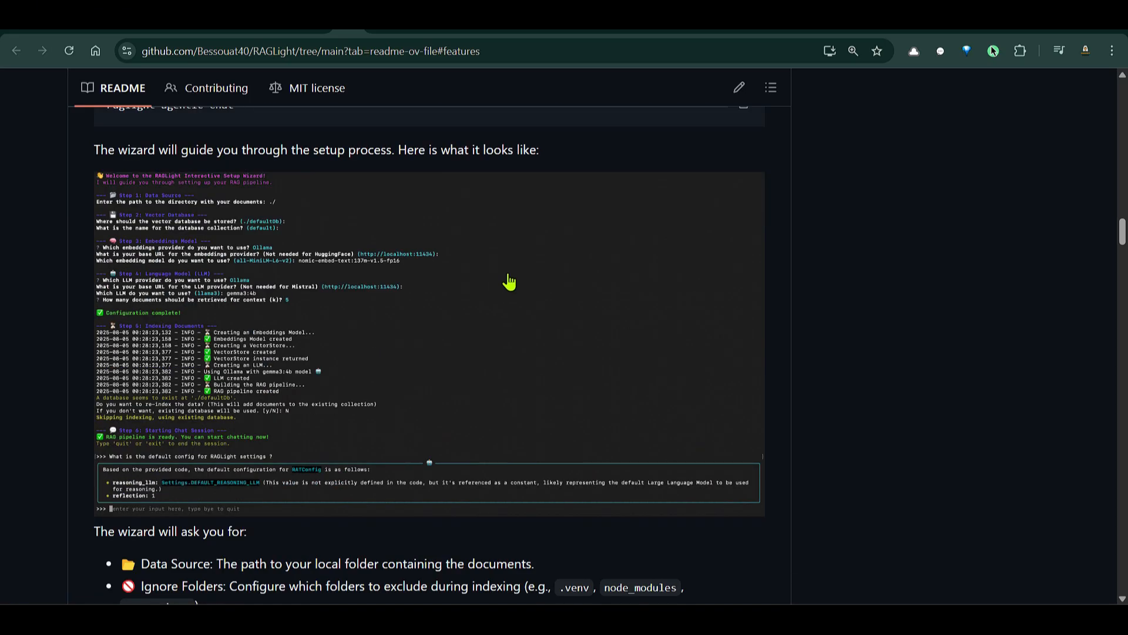
mouse_move(450, 272)
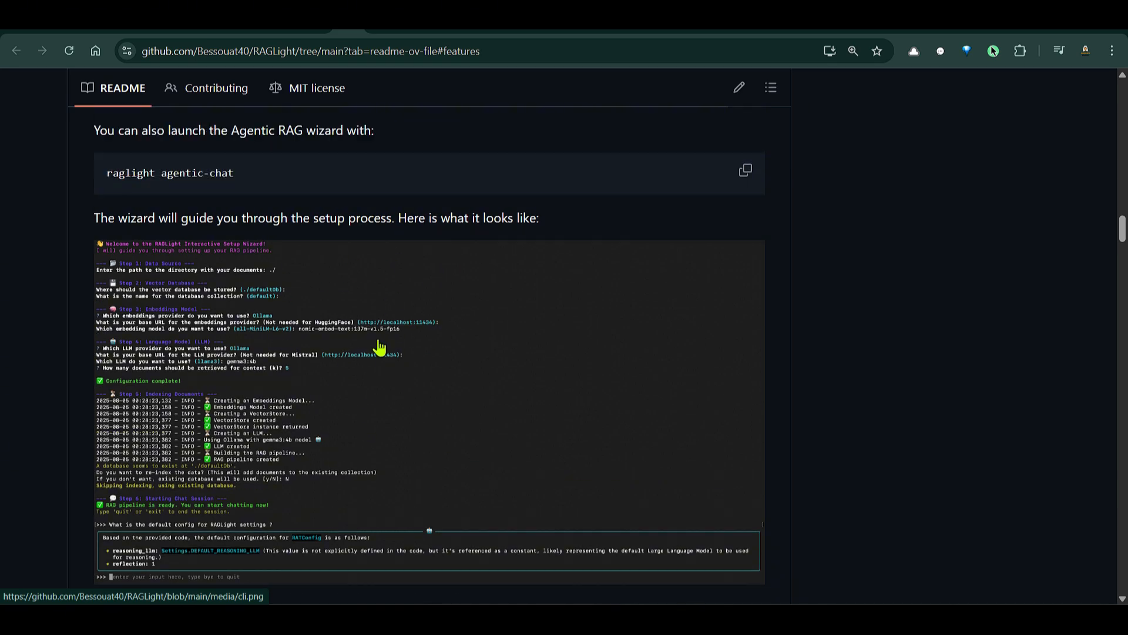
scroll("down", 3)
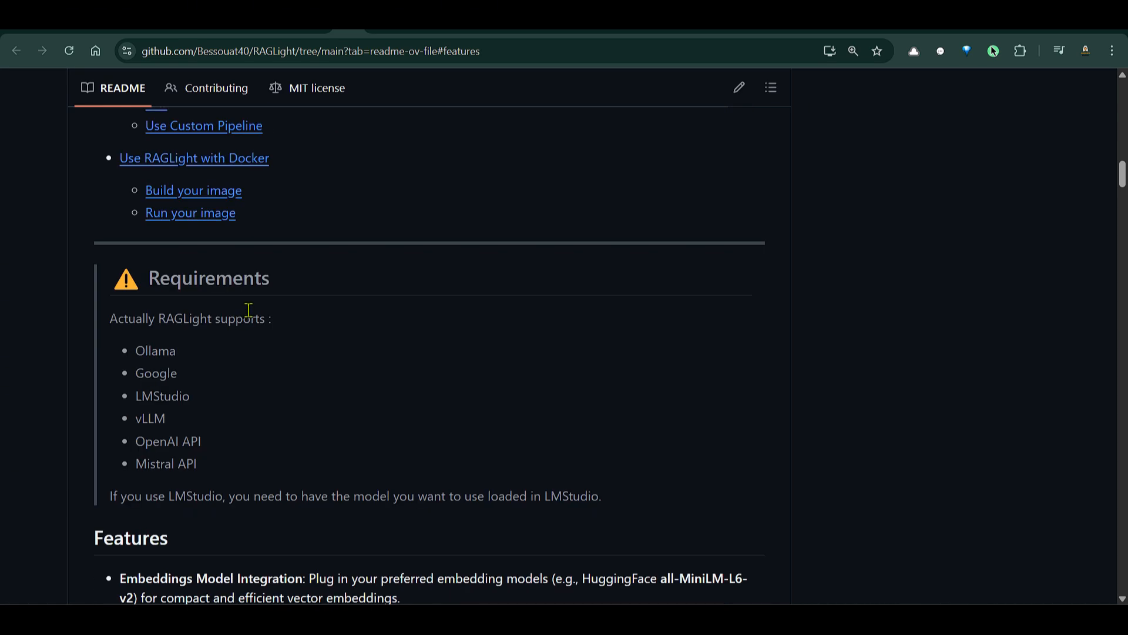
double_click(156, 350)
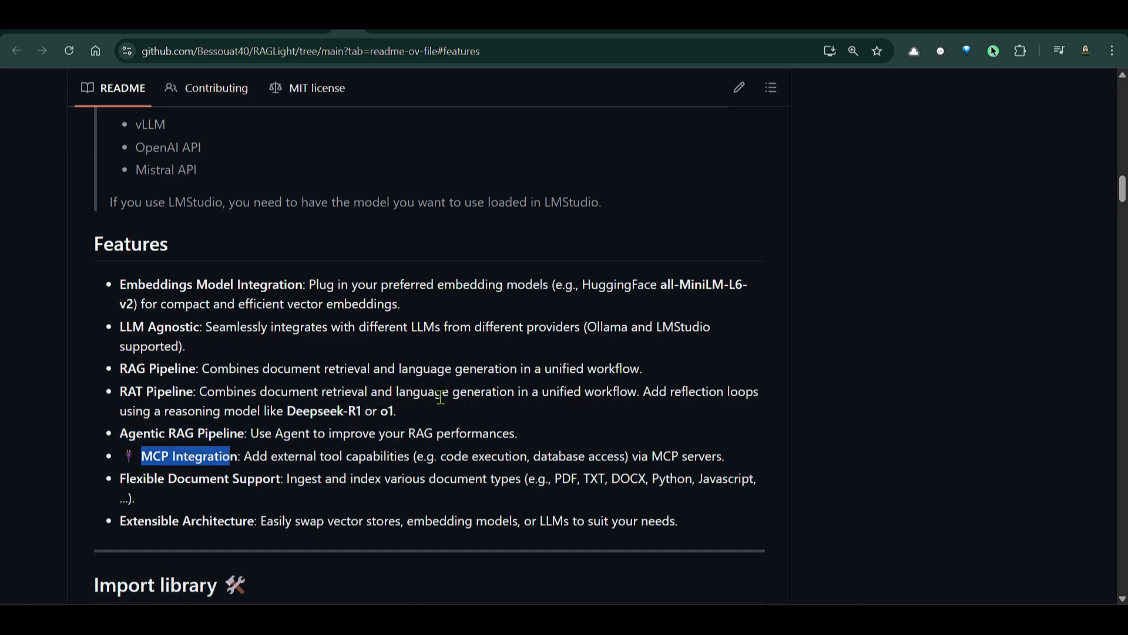
scroll("down", 3)
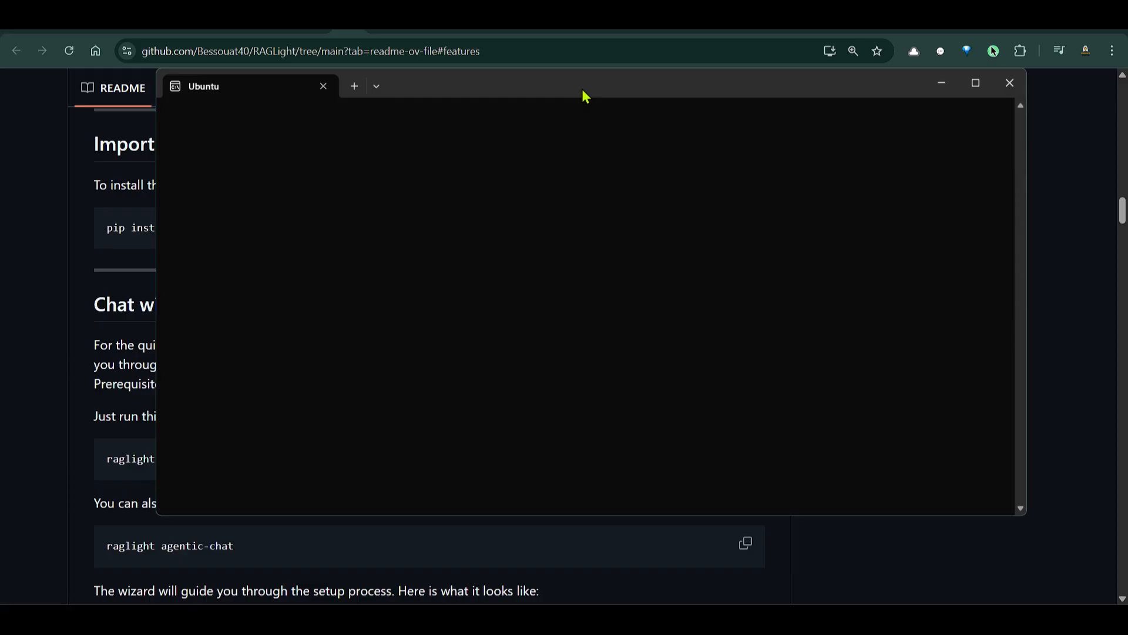
mouse_move(605, 95)
type("ls")
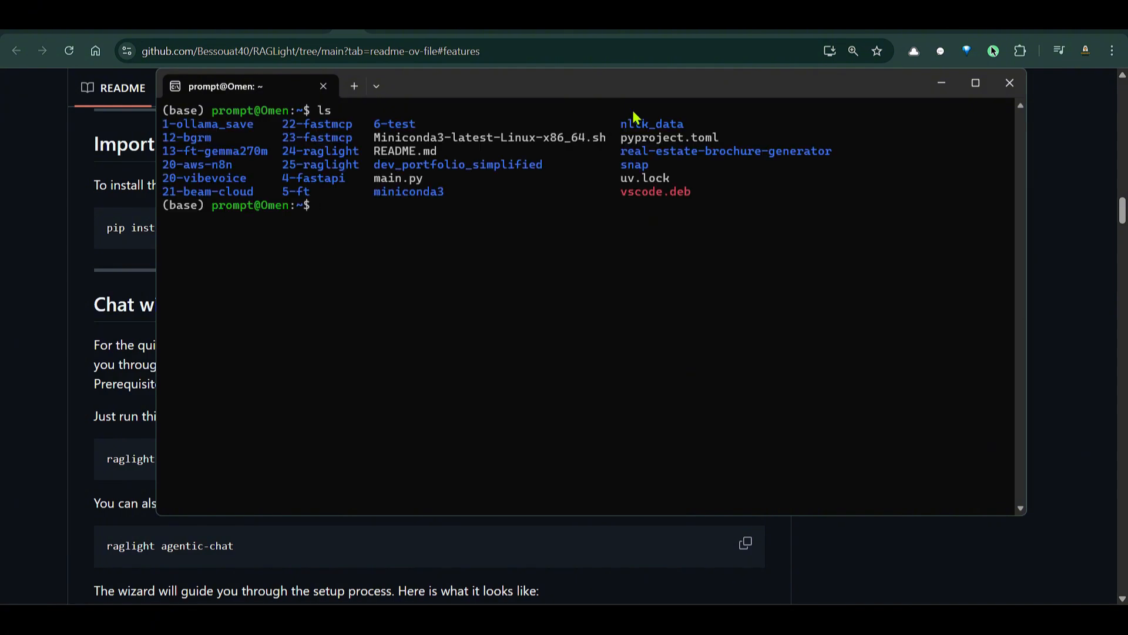
Step: Begin typing mkdir in the Ubuntu shell to create the project folder
type("mkdir 26-raglight")
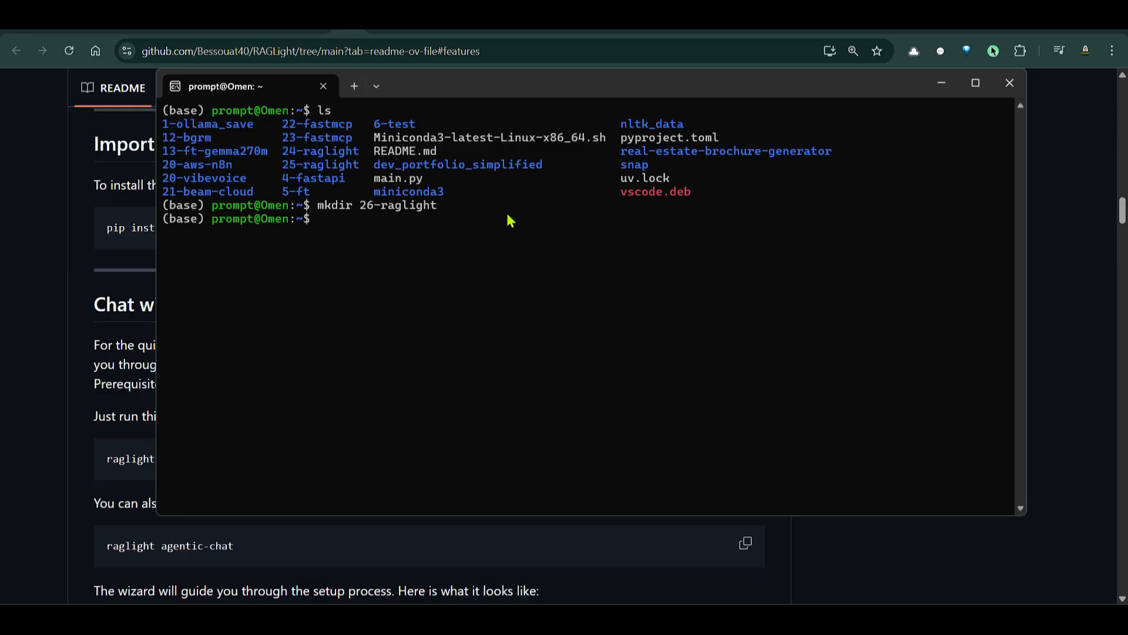
Step: Enter the 26-raglight folder, list it, and type pip raglight
type("cd 26")
type("ls")
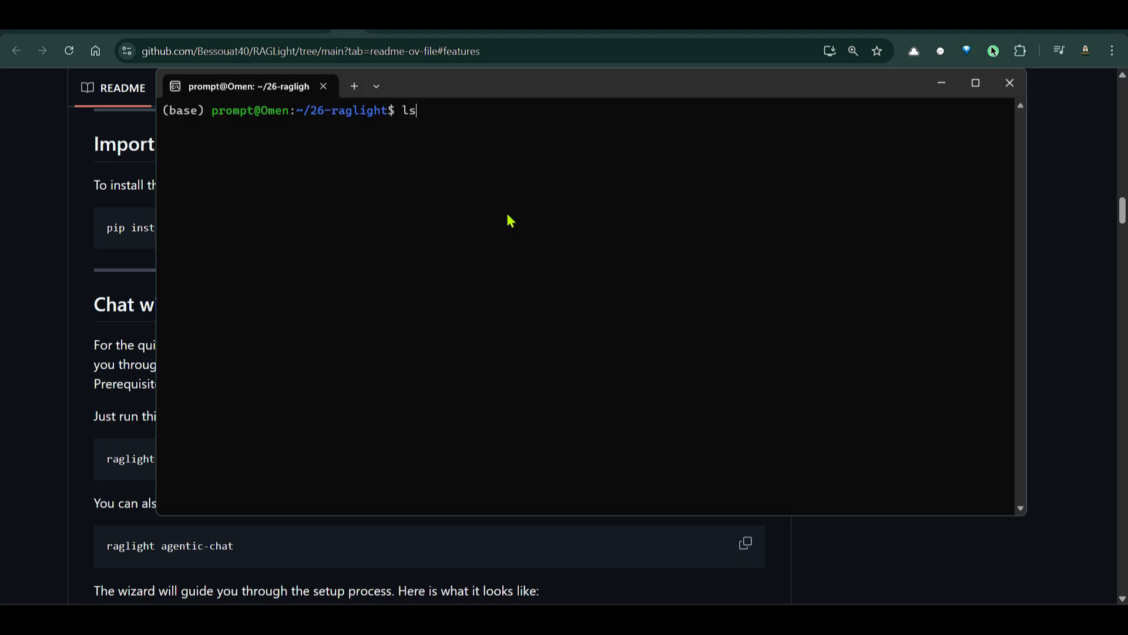
key("Enter")
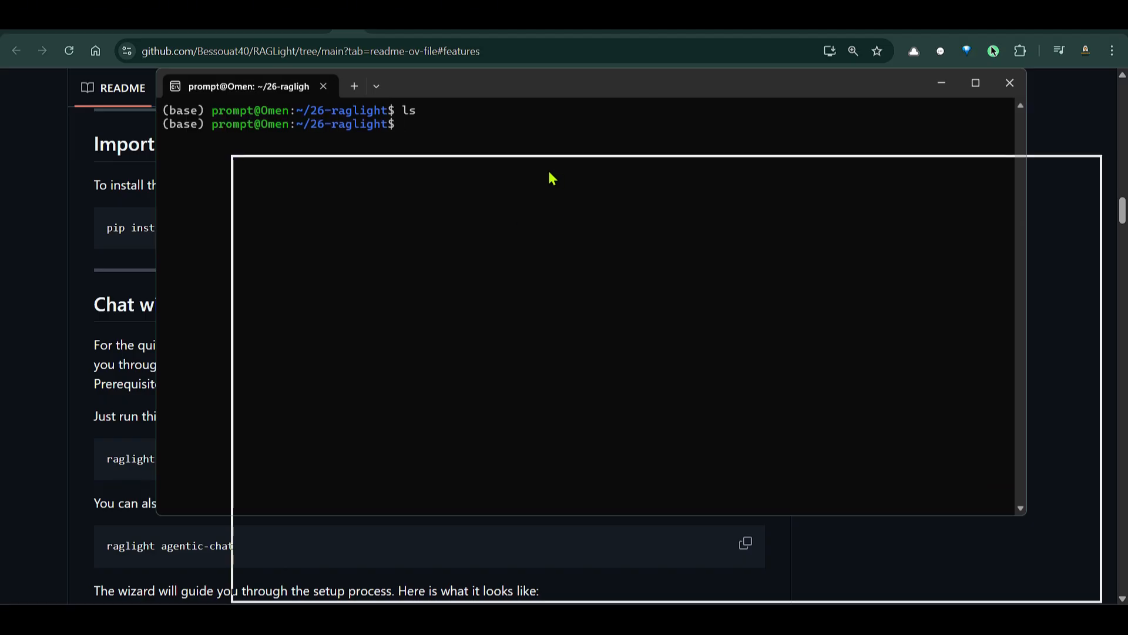
type("pip")
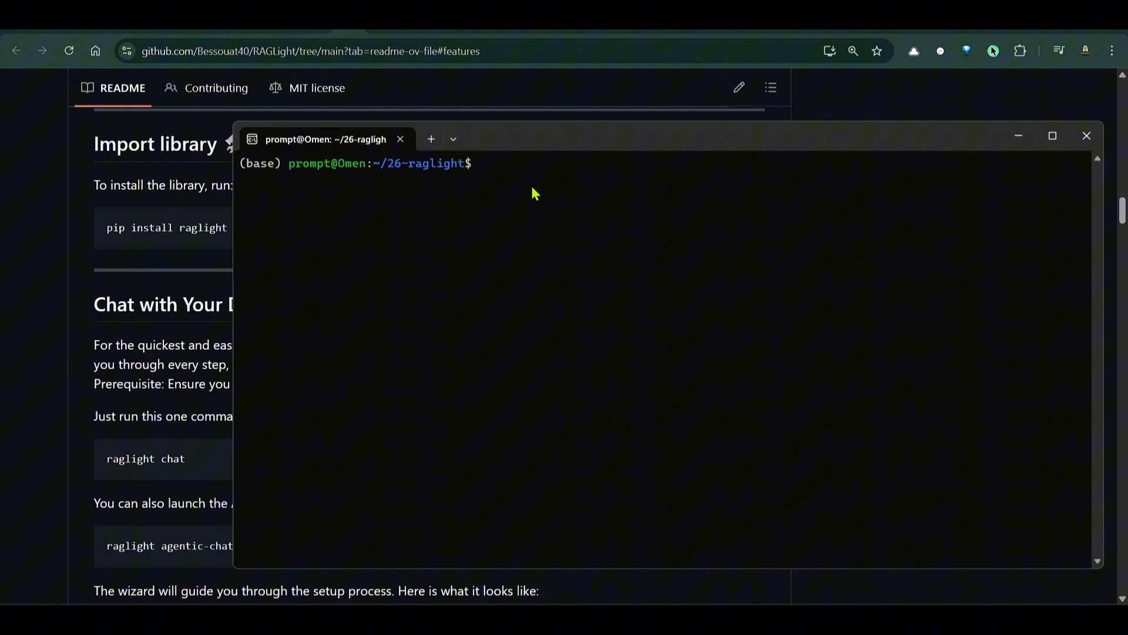
type("raglight")
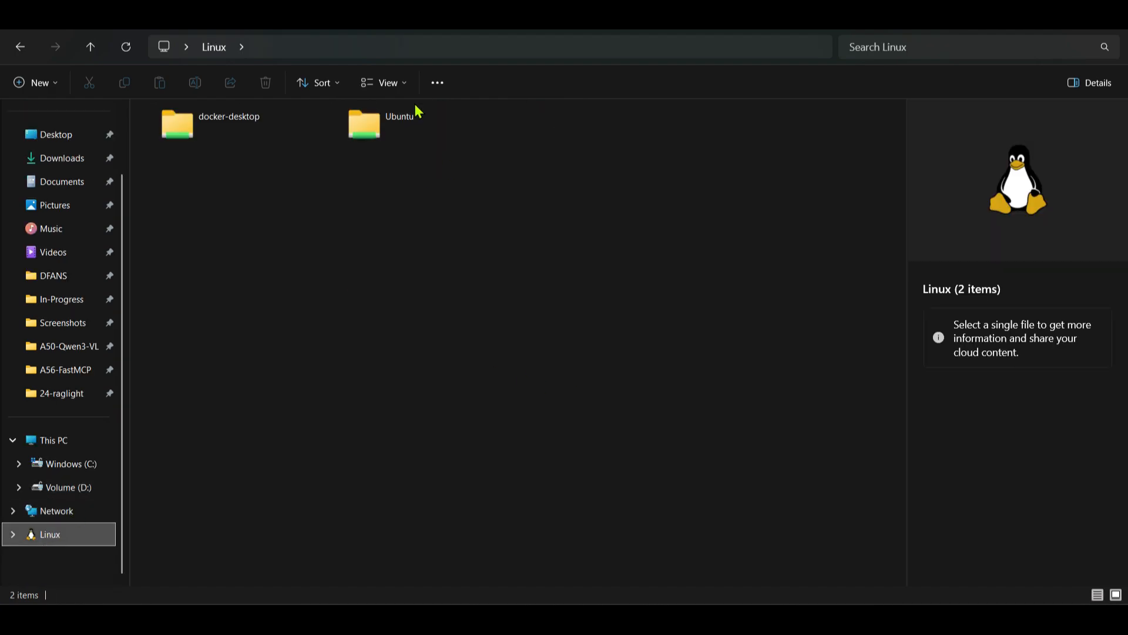
Step: Browse Ubuntu to 26-raglight and open the copied Complete_Guide_to_RFT_3_2025.pdf
double_click(364, 123)
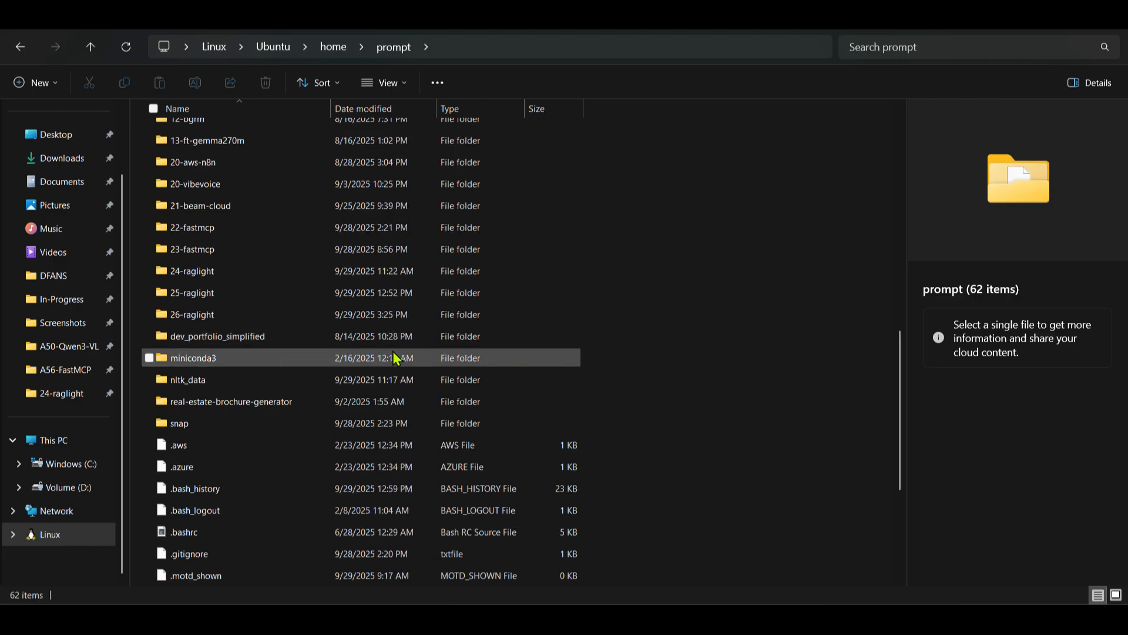
double_click(192, 315)
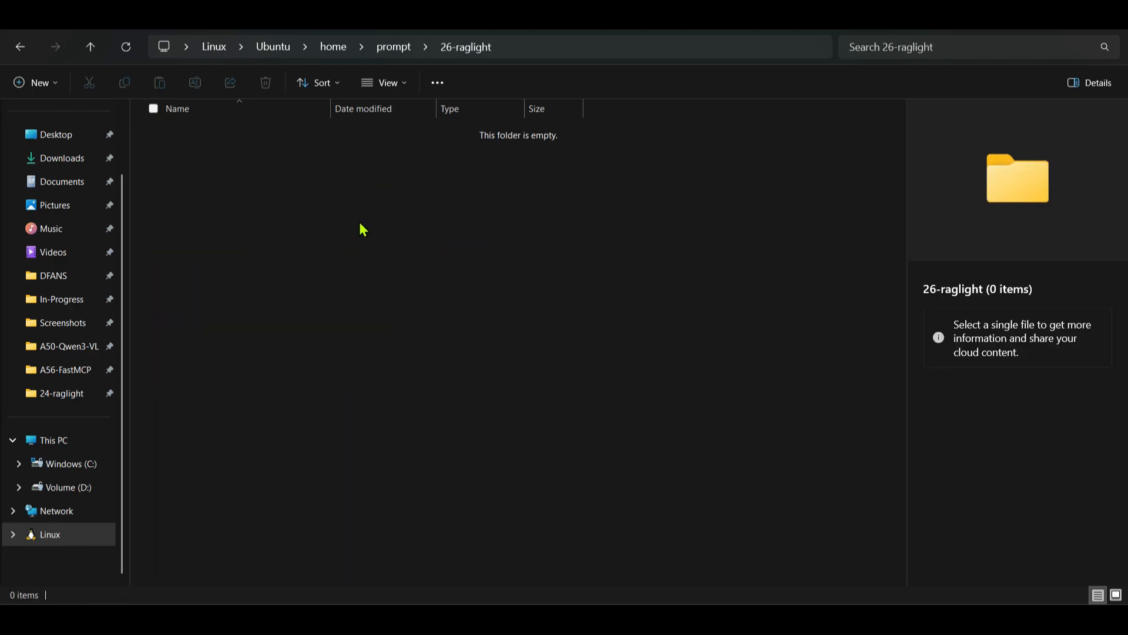
mouse_move(378, 193)
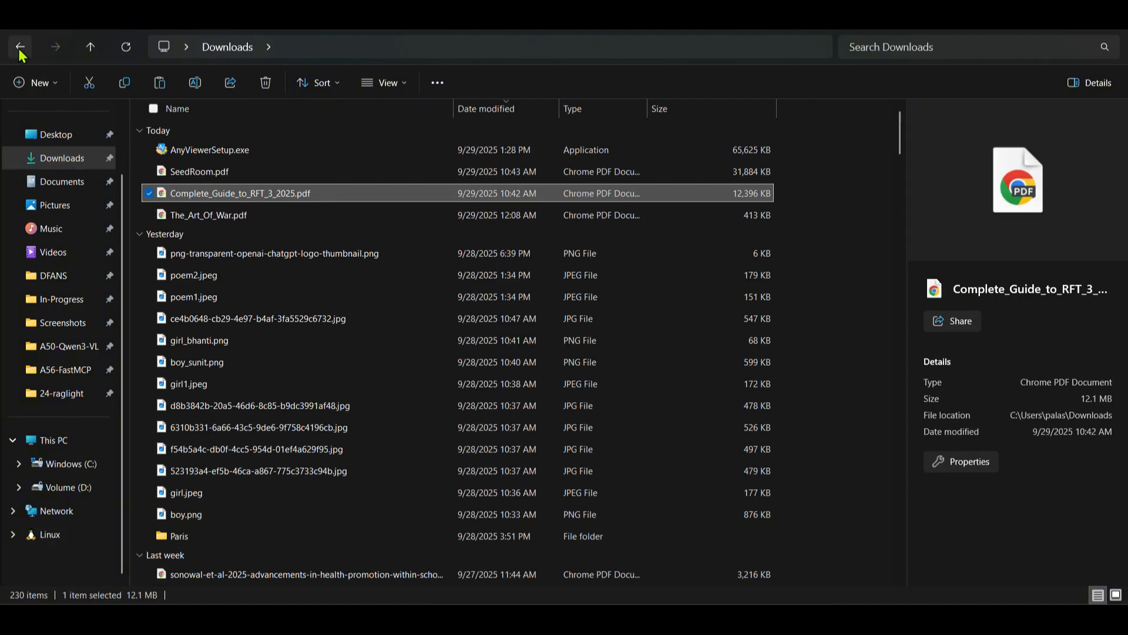
double_click(233, 193)
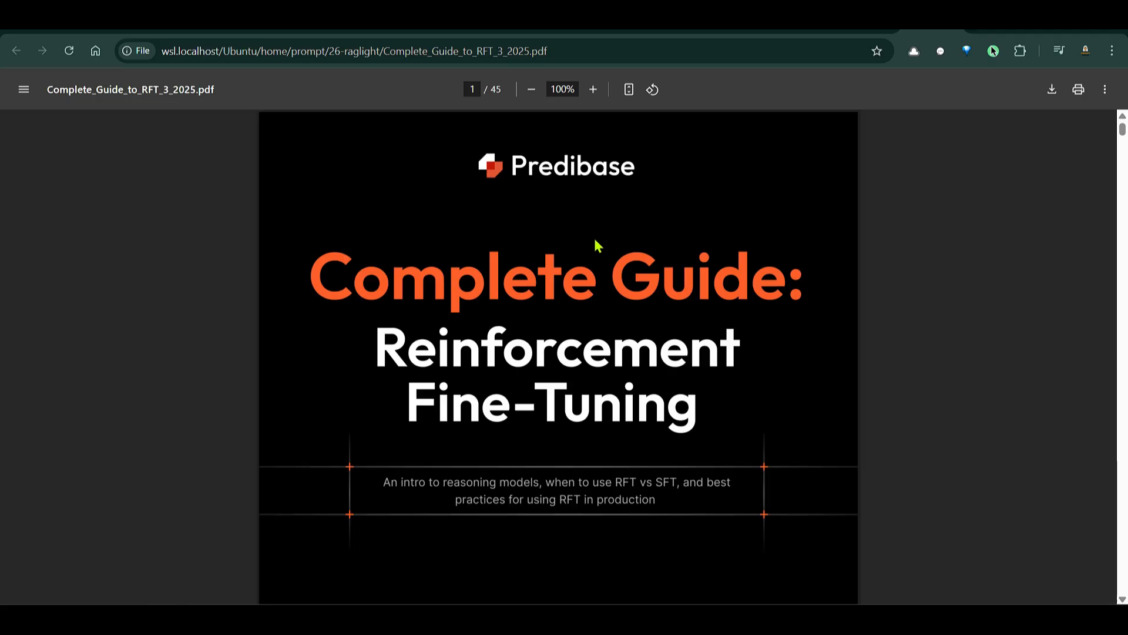
mouse_move(610, 240)
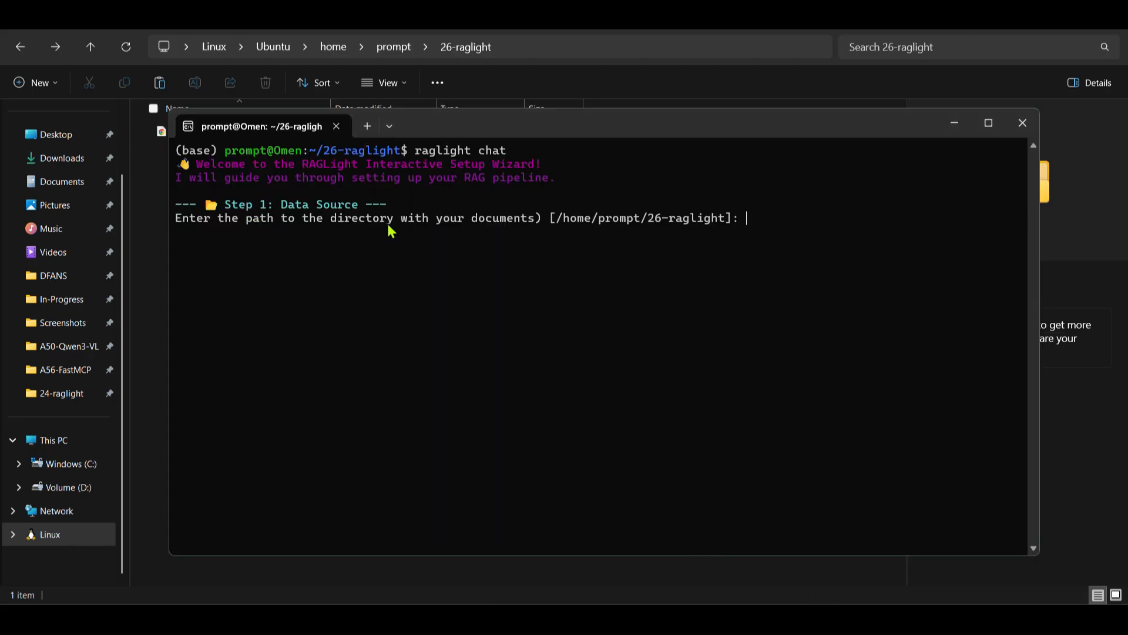
mouse_move(696, 234)
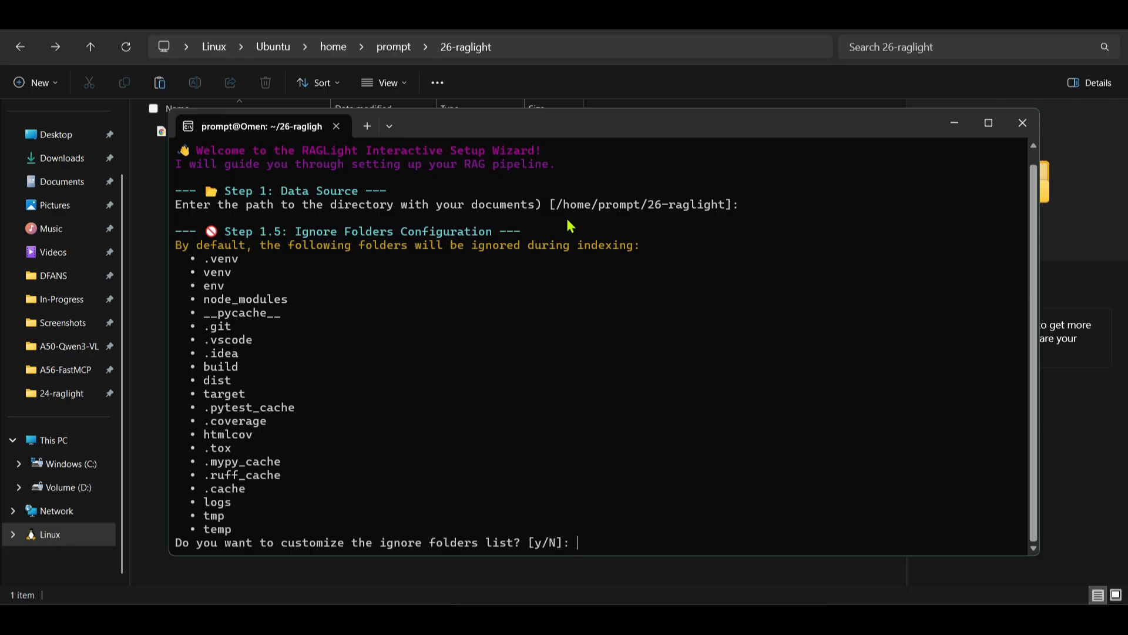
mouse_move(206, 282)
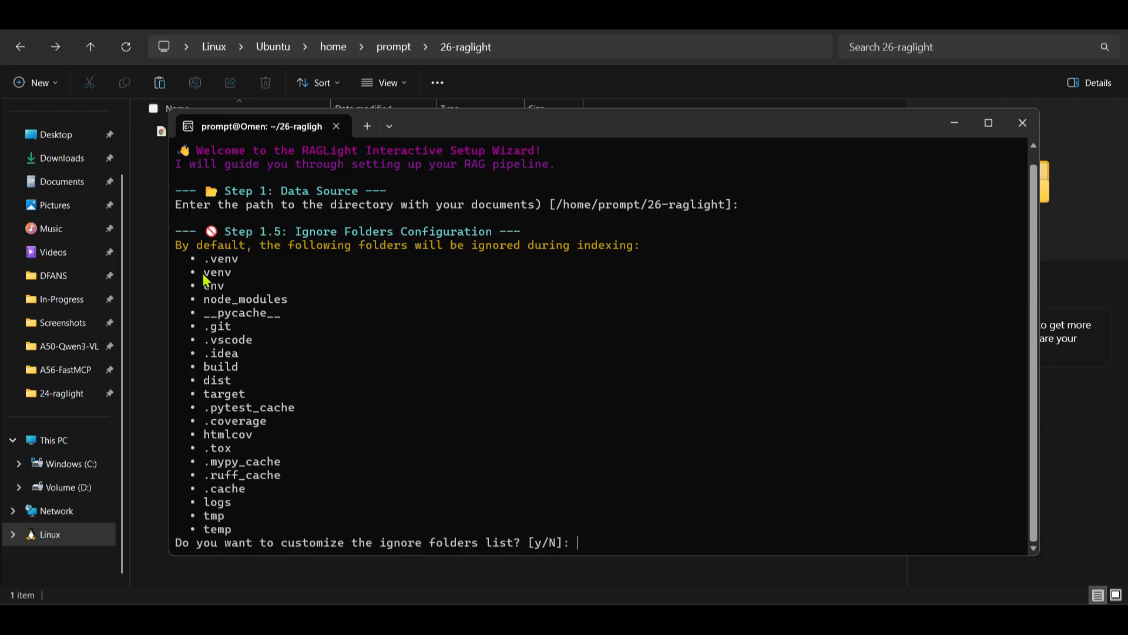
mouse_move(234, 327)
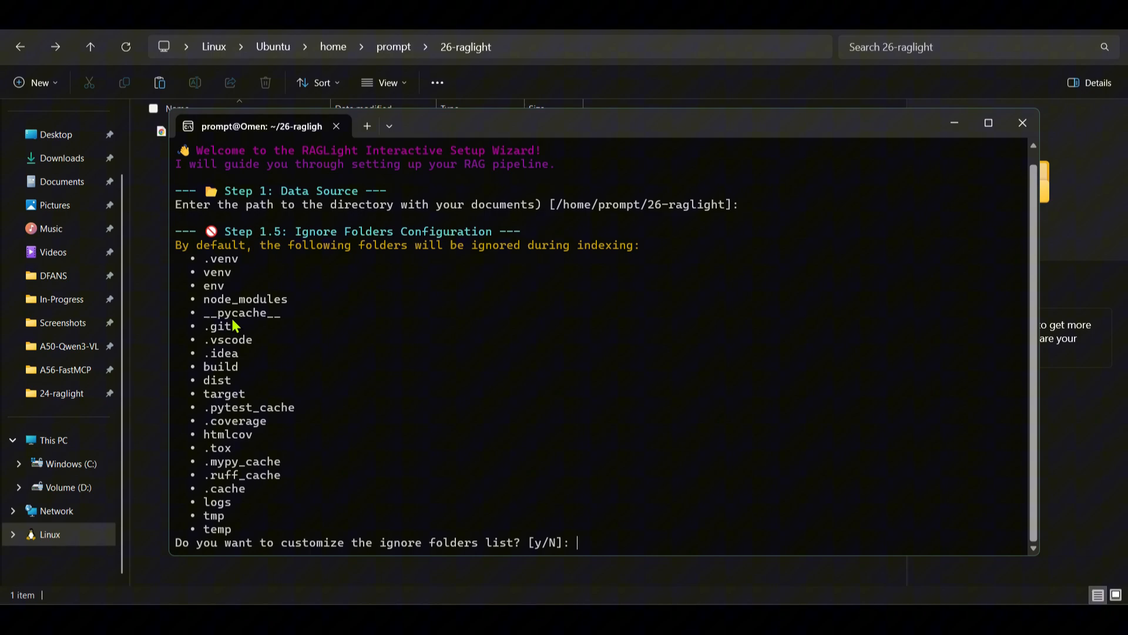
Step: Answer N to customizing ignored folders and move down the embeddings provider list
type("N")
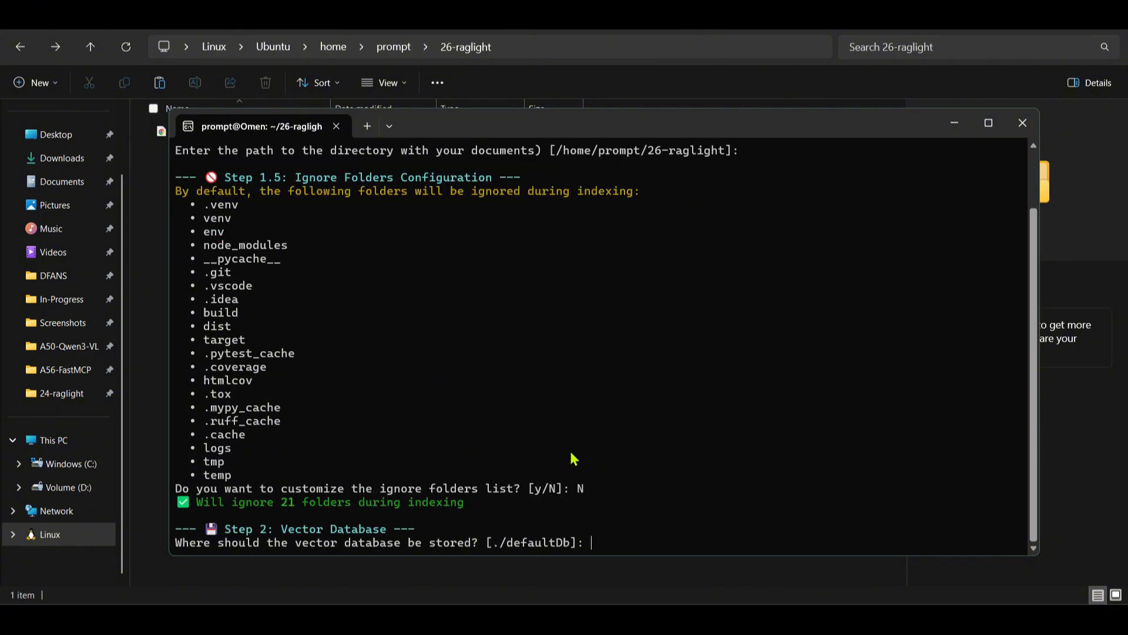
mouse_move(430, 565)
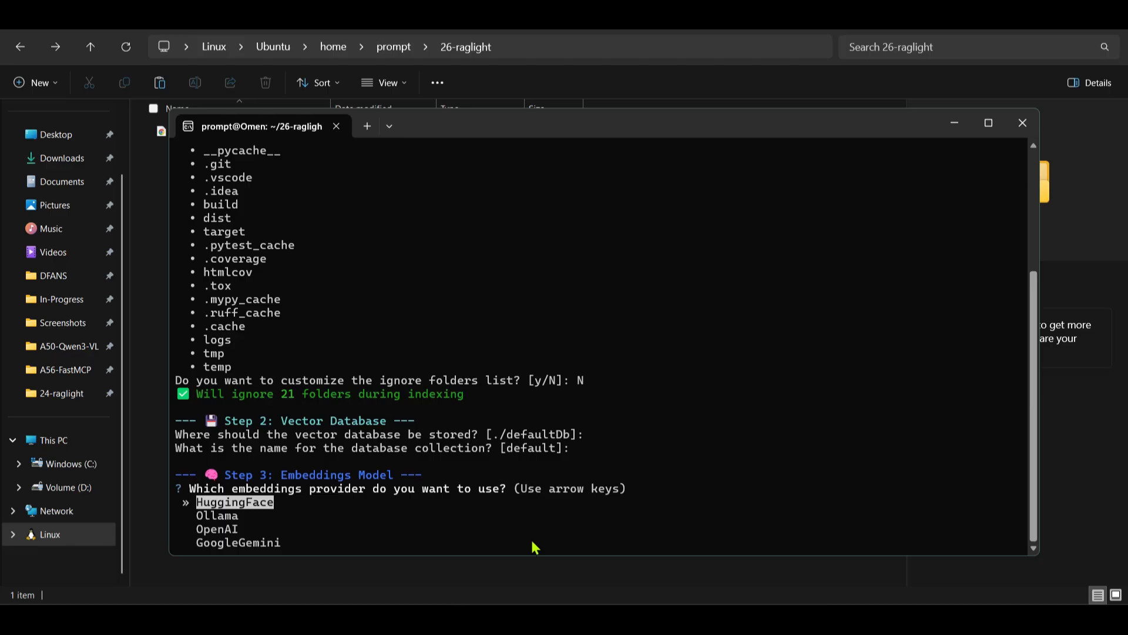
mouse_move(384, 482)
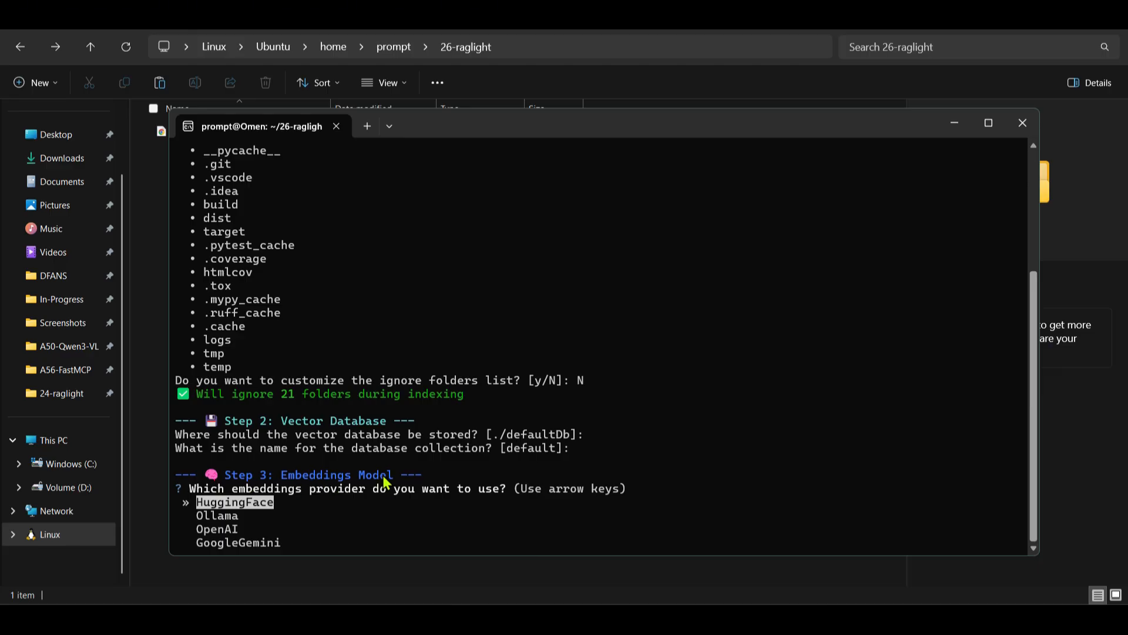
key("Down")
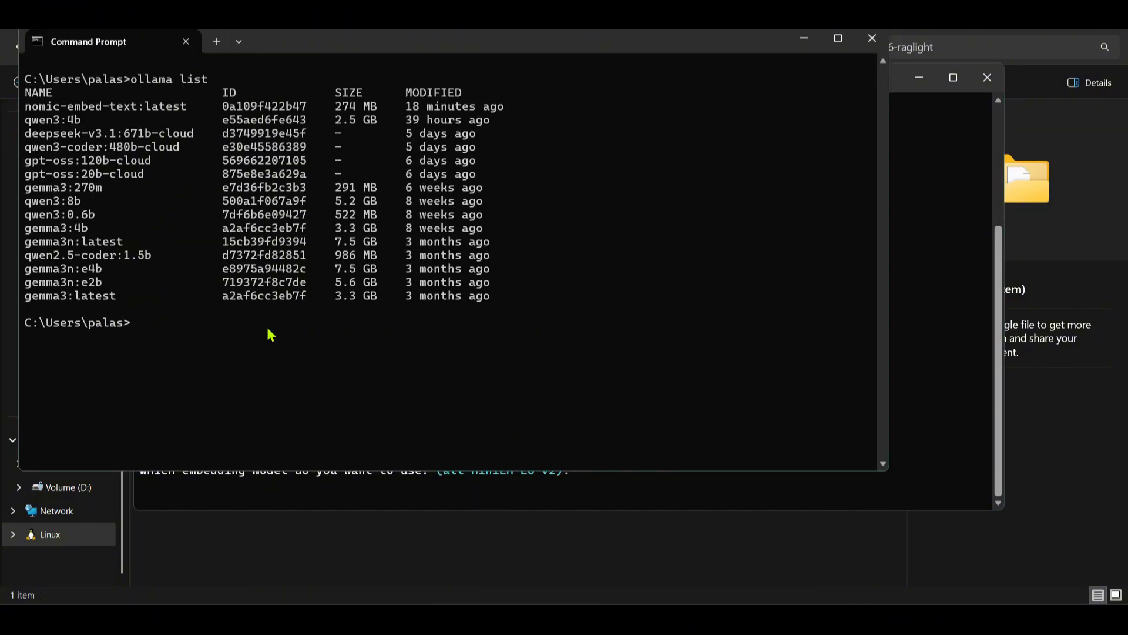
Step: List Ollama models, enter nomic-embed-text:latest as embedding model, and select Ollama as LLM provider
type("ollama list")
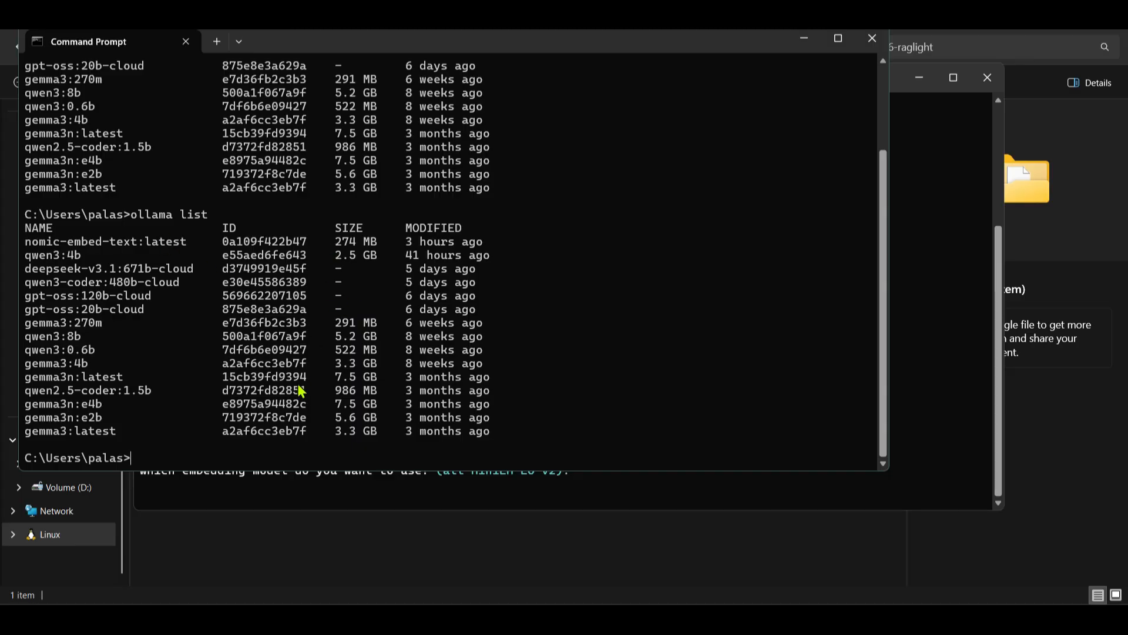
double_click(59, 241)
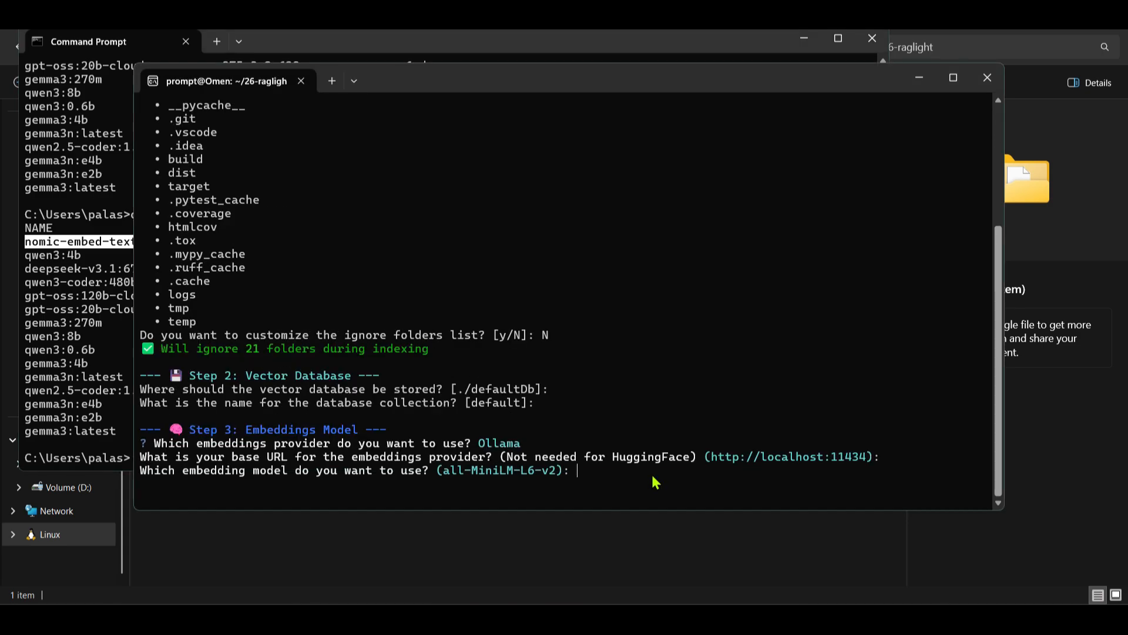
type("nomic-embed-")
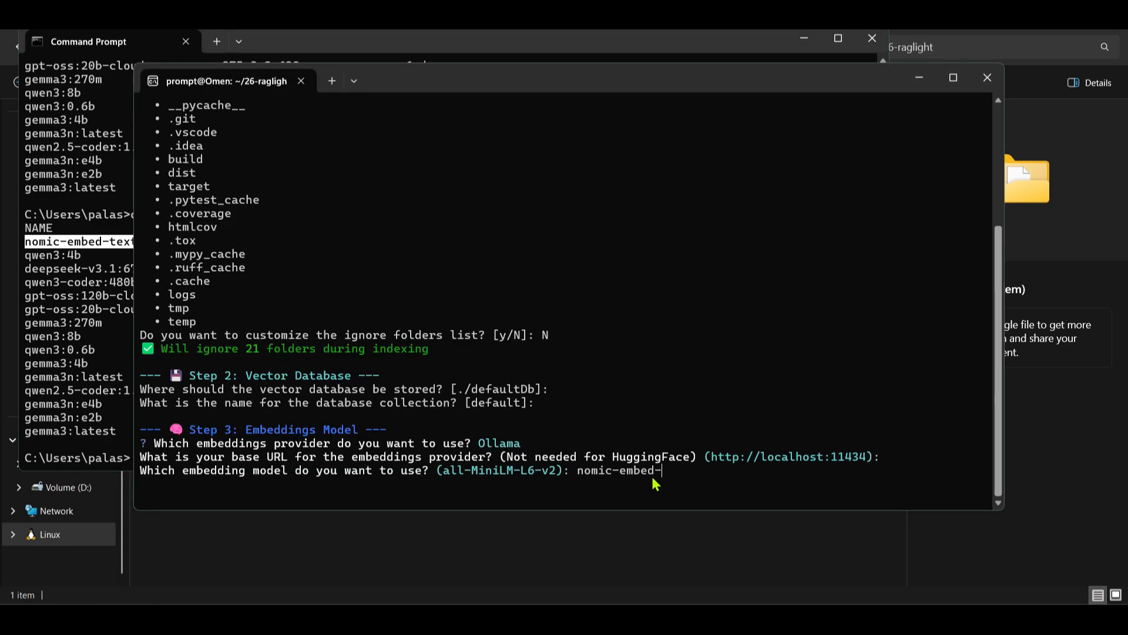
key("enter")
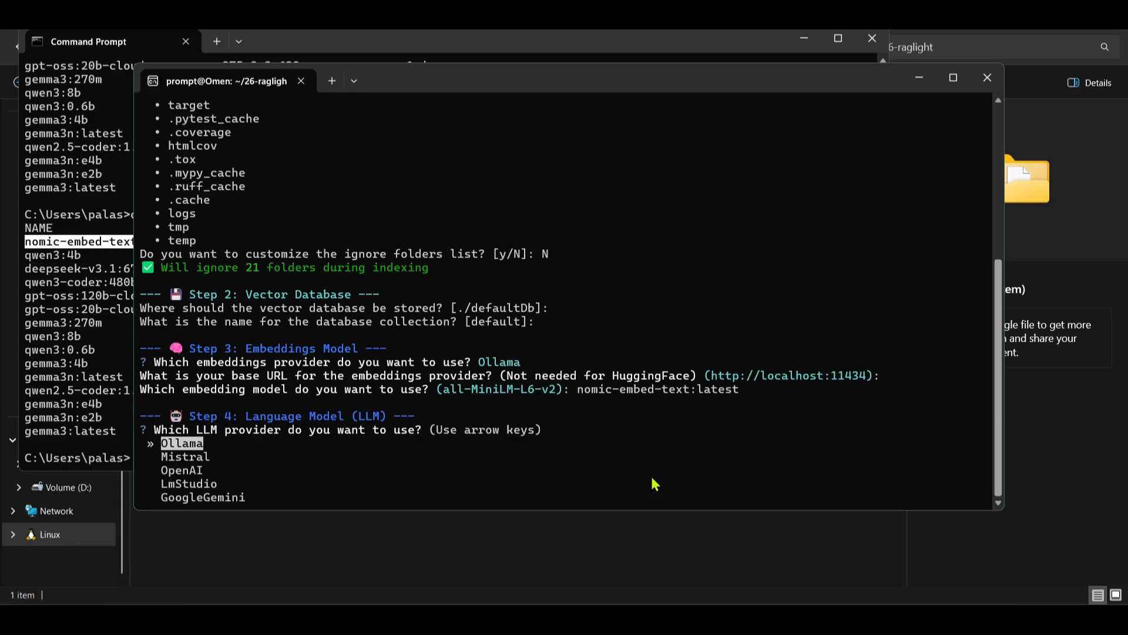
mouse_move(287, 375)
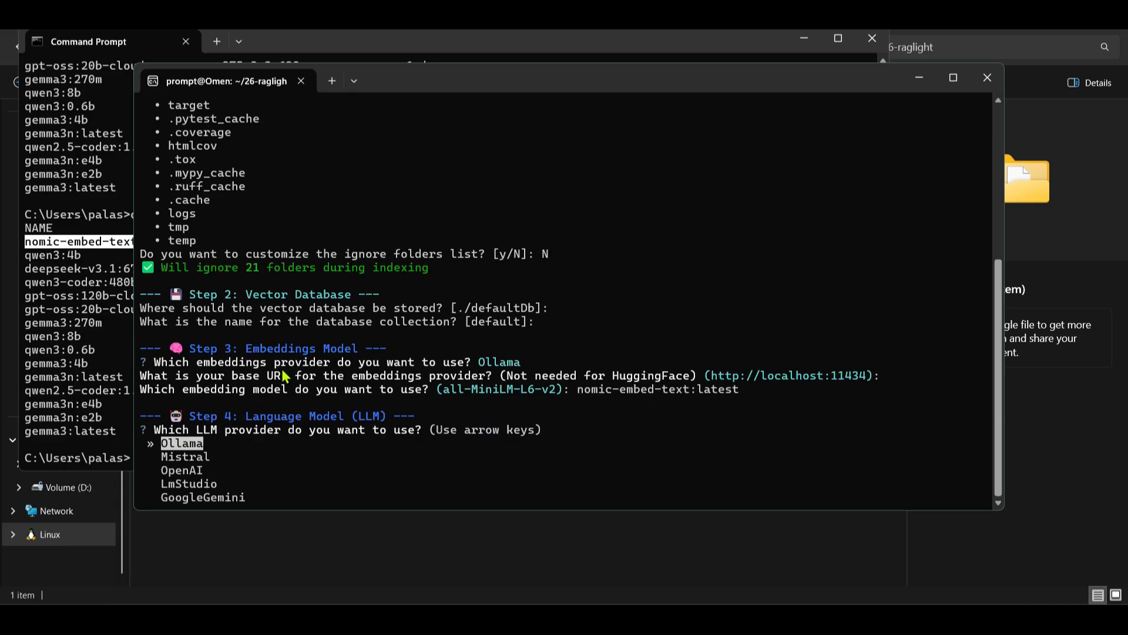
key("Enter")
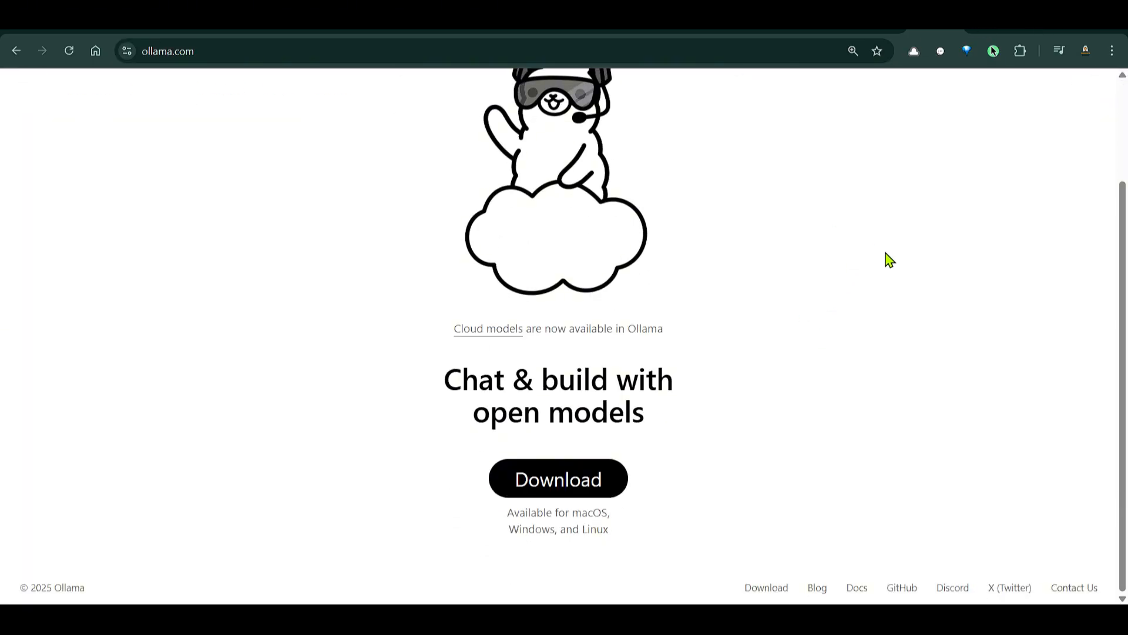
Step: Check localhost:11434 in Chrome, then enter ollama.com/download in the address bar
left_click(558, 479)
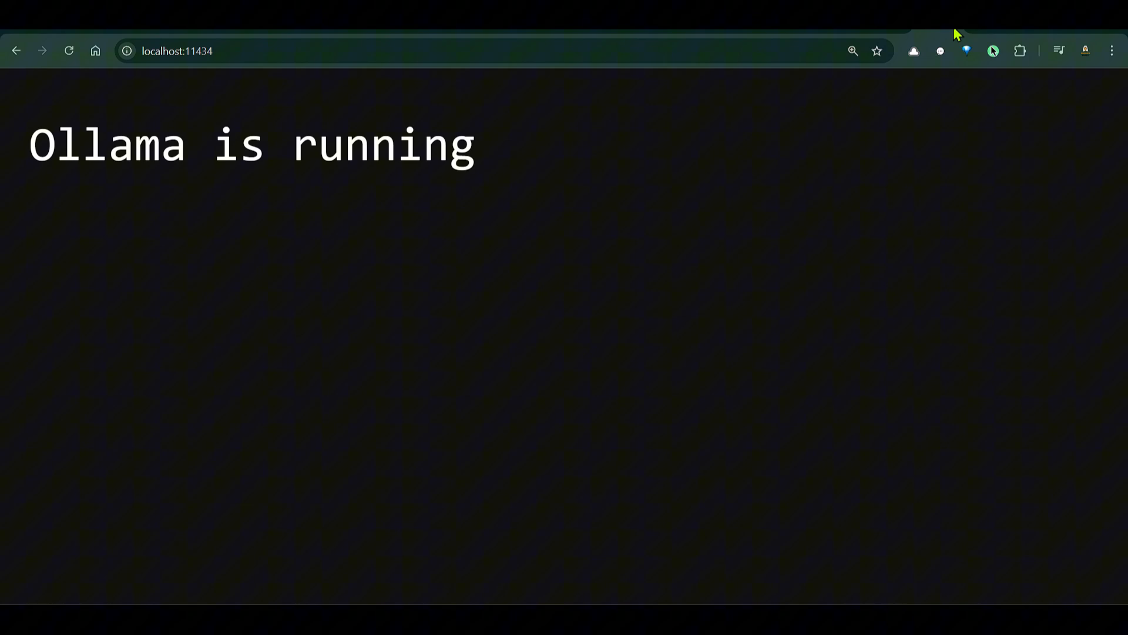
type("ollama.com/download")
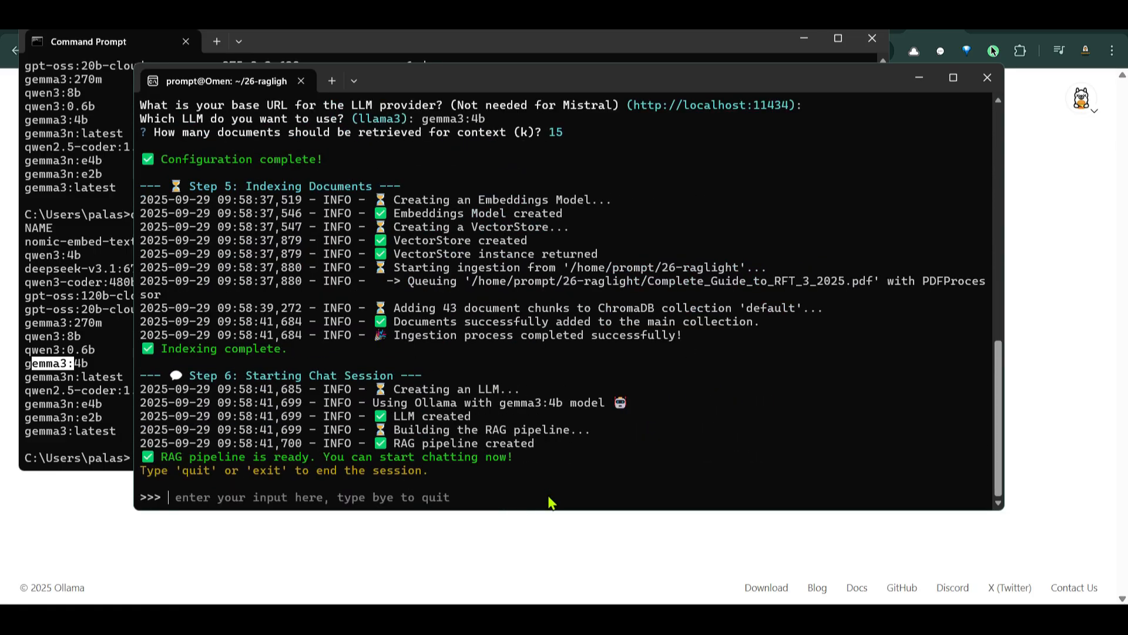
mouse_move(446, 224)
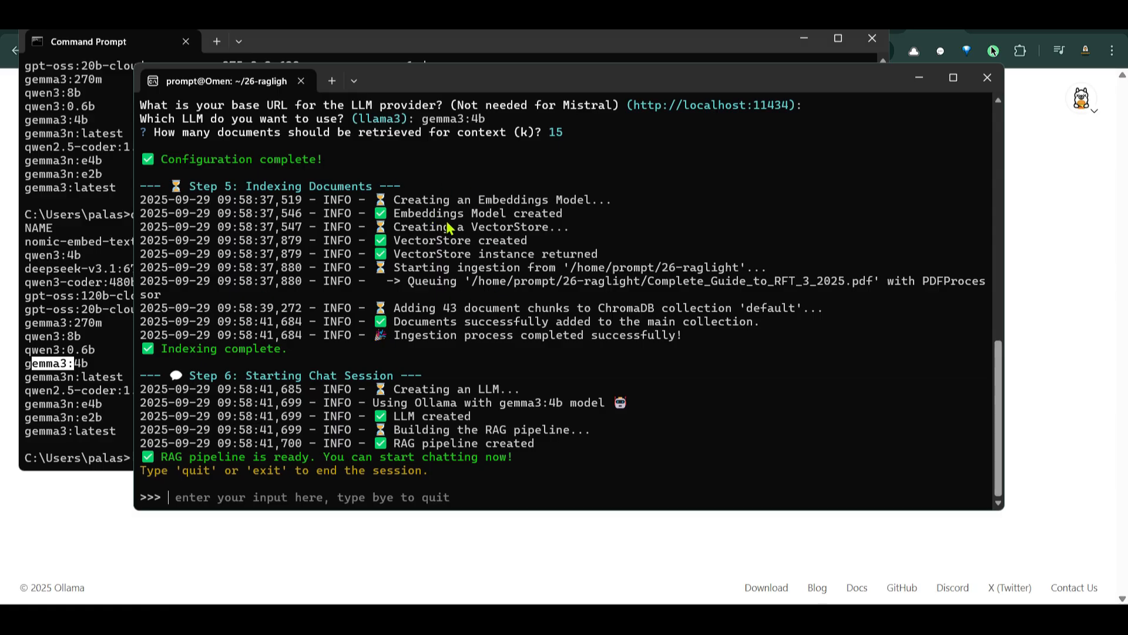
mouse_move(473, 230)
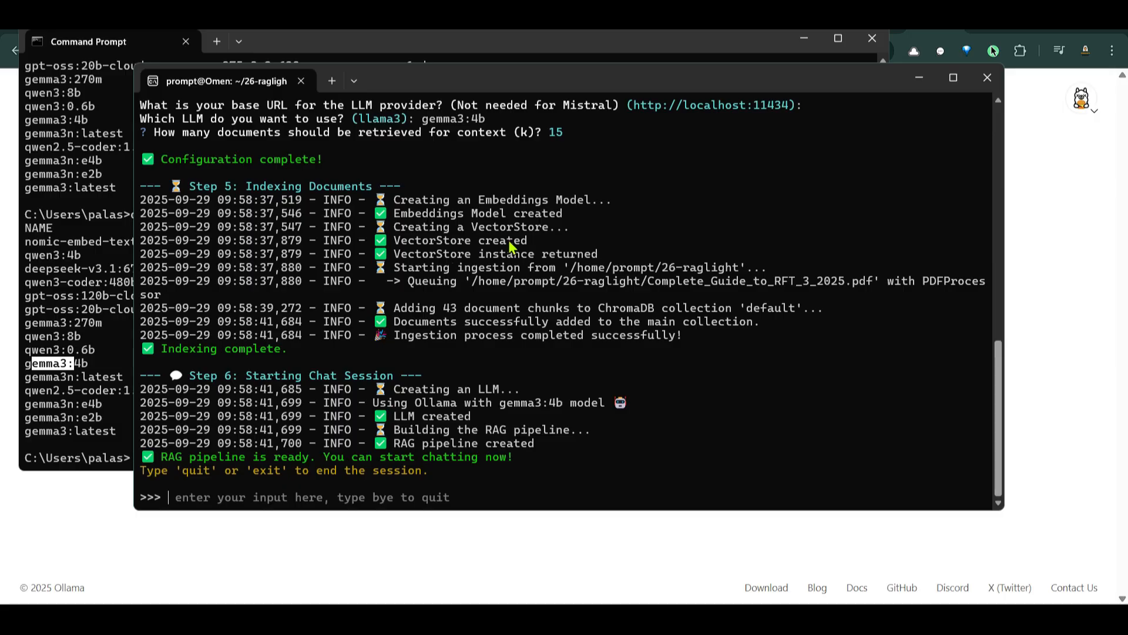
mouse_move(444, 337)
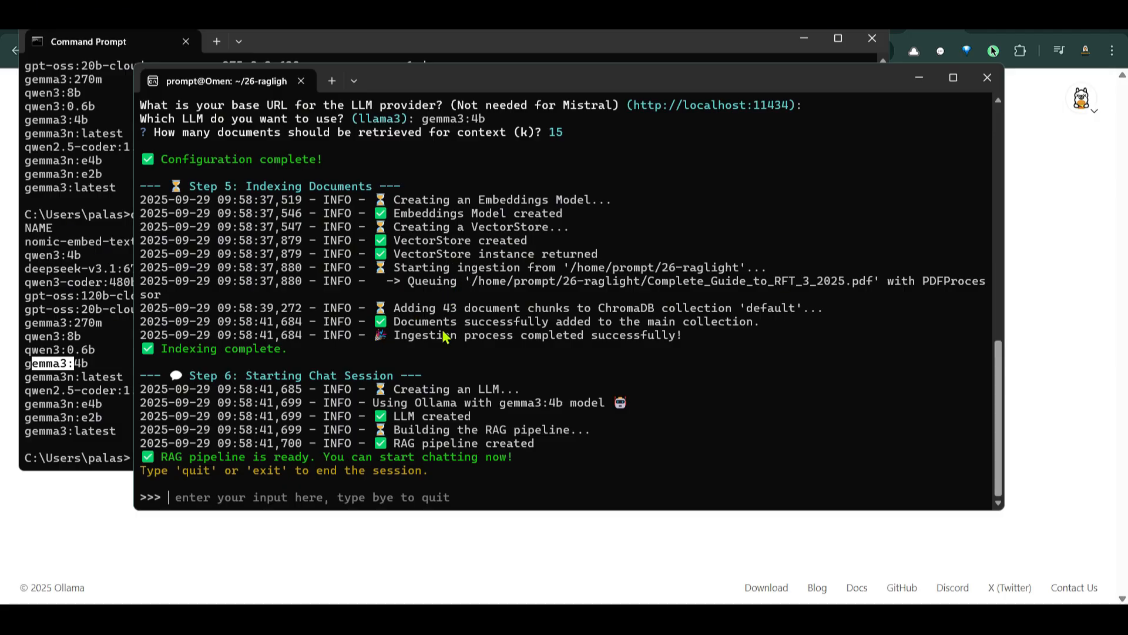
mouse_move(497, 346)
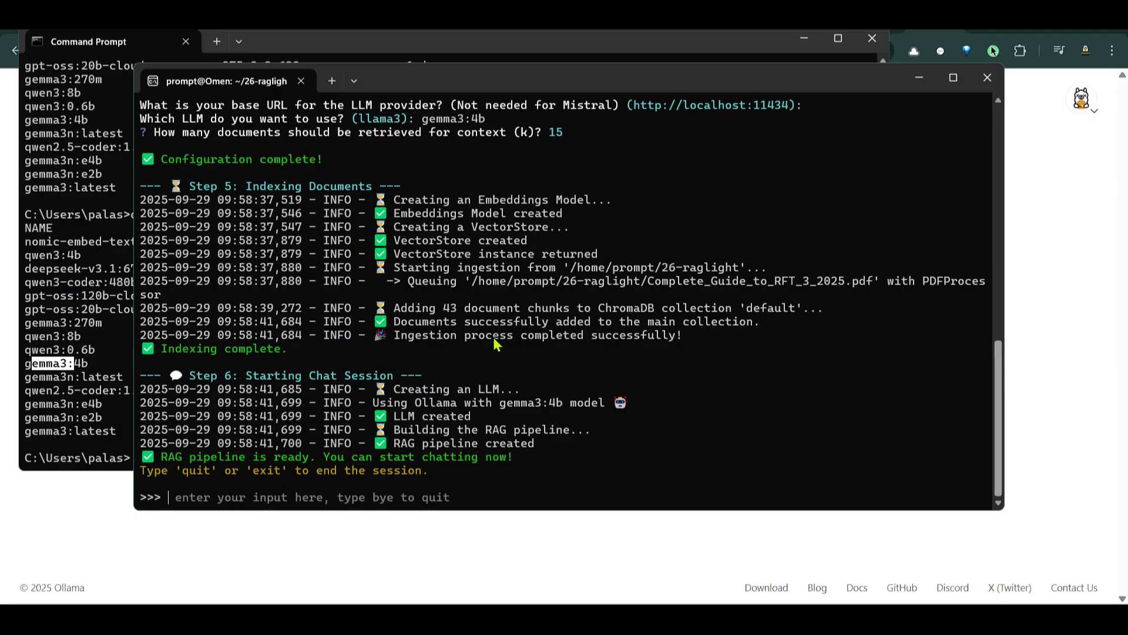
mouse_move(544, 414)
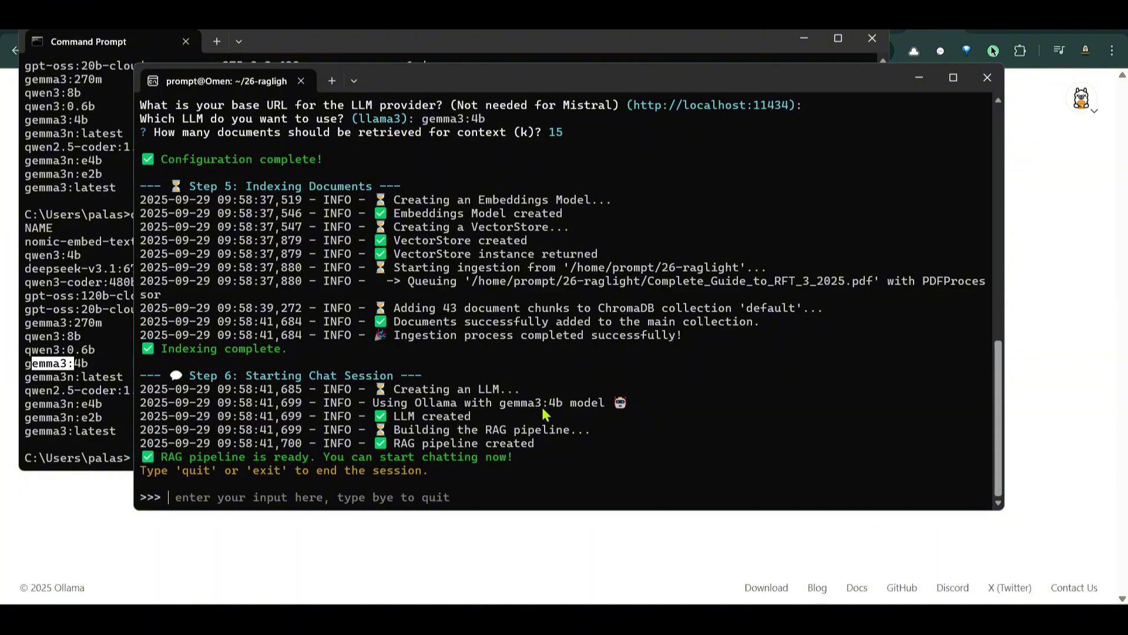
mouse_move(253, 475)
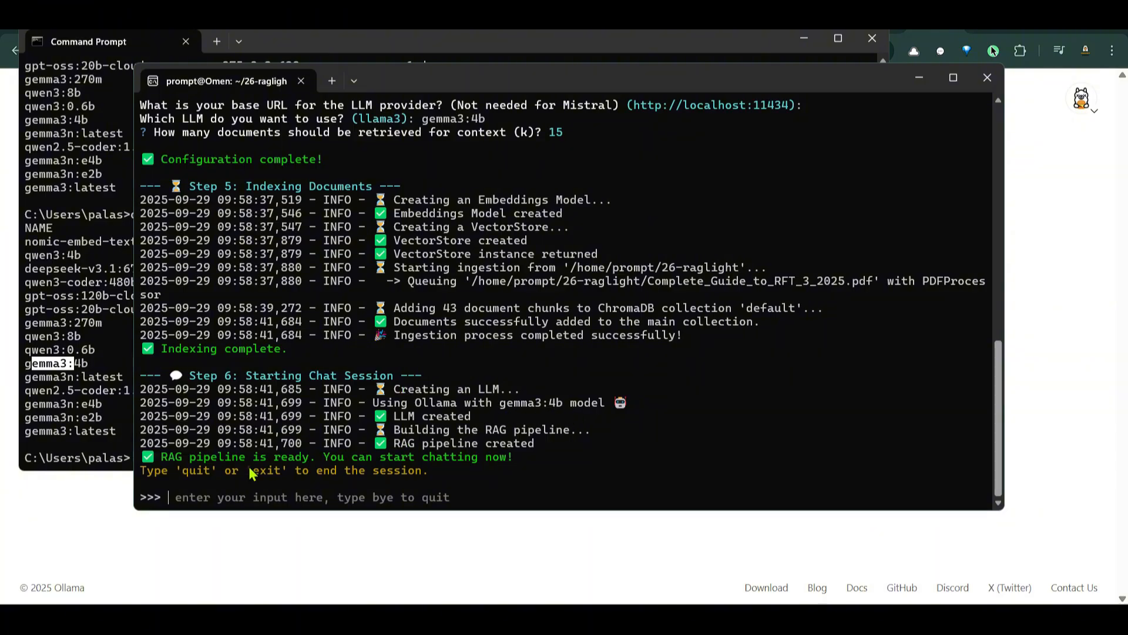
mouse_move(364, 466)
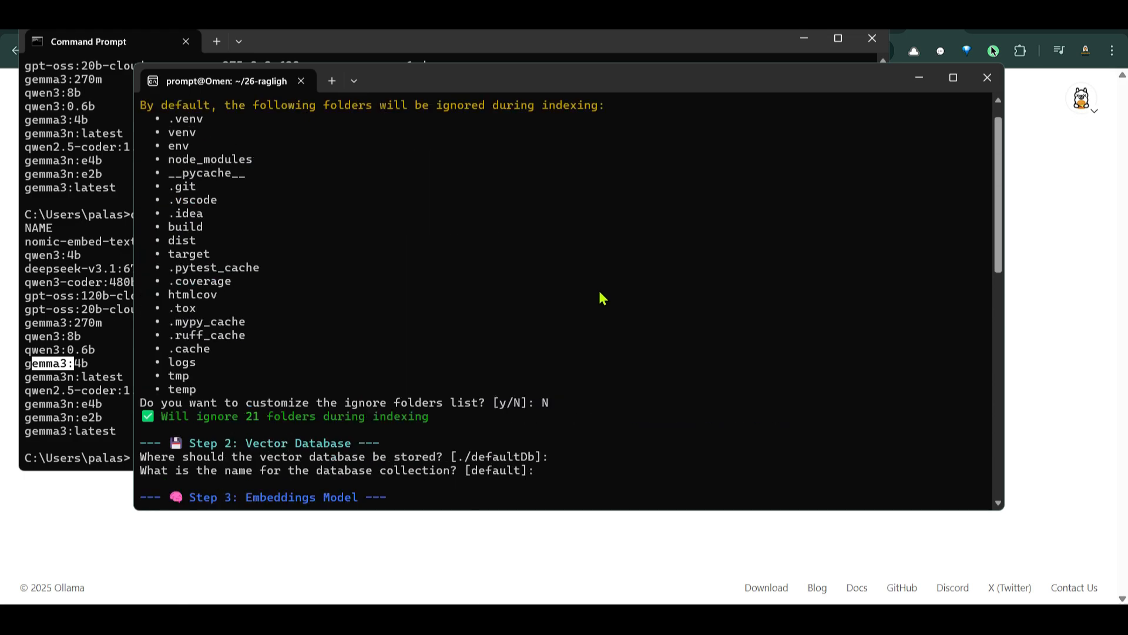
Step: Scroll through the RAGLight setup and indexing log for gemma3:4b with k=15
scroll("down", 3)
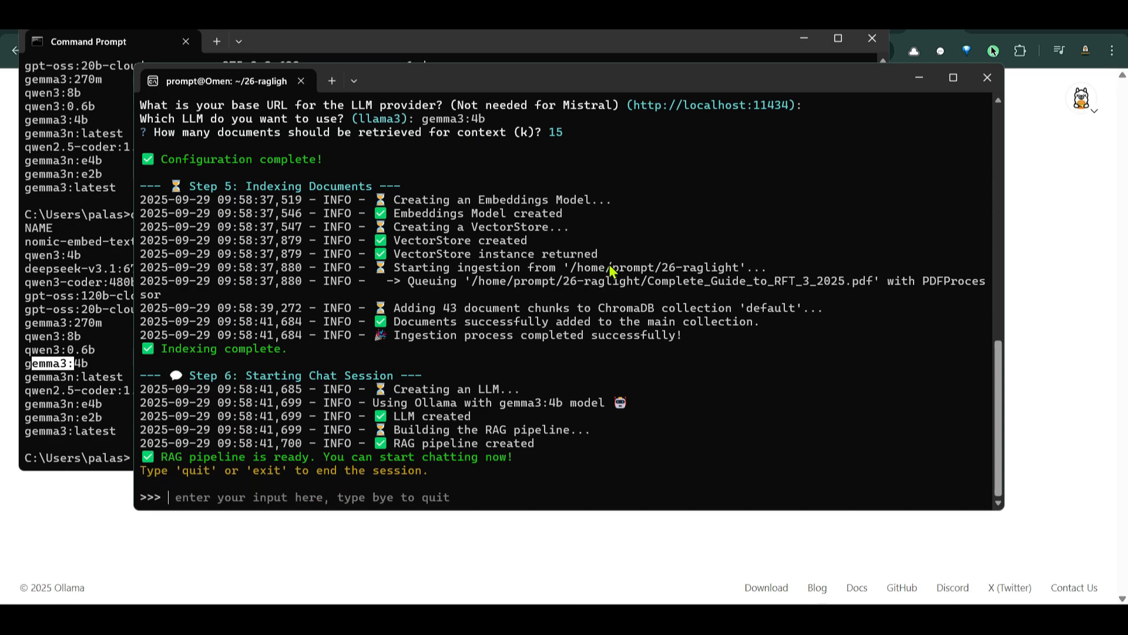
mouse_move(387, 506)
type("SUmmarize the document")
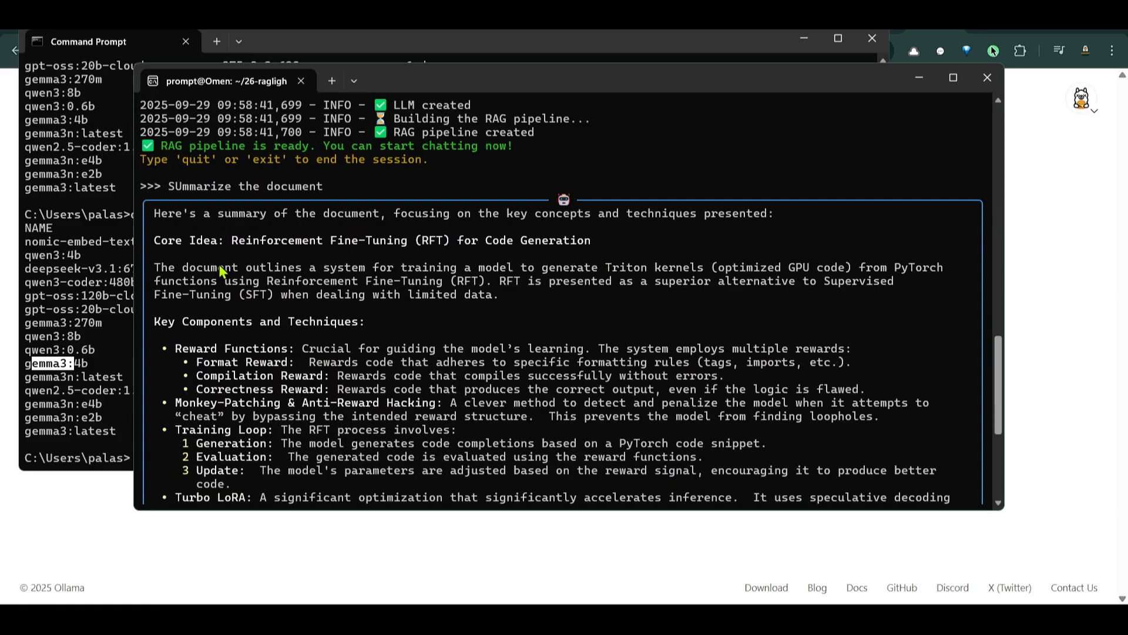
Step: Highlight passages of the RFT summary answer, then type raglight chat again
left_click_drag(196, 267, 451, 267)
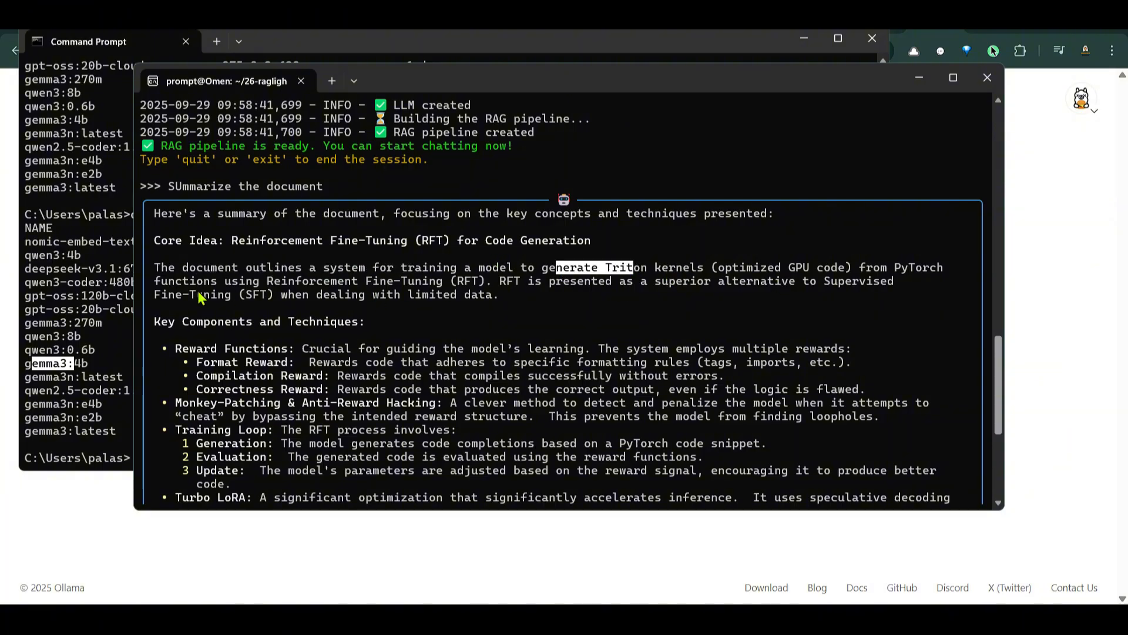
scroll("down", 3)
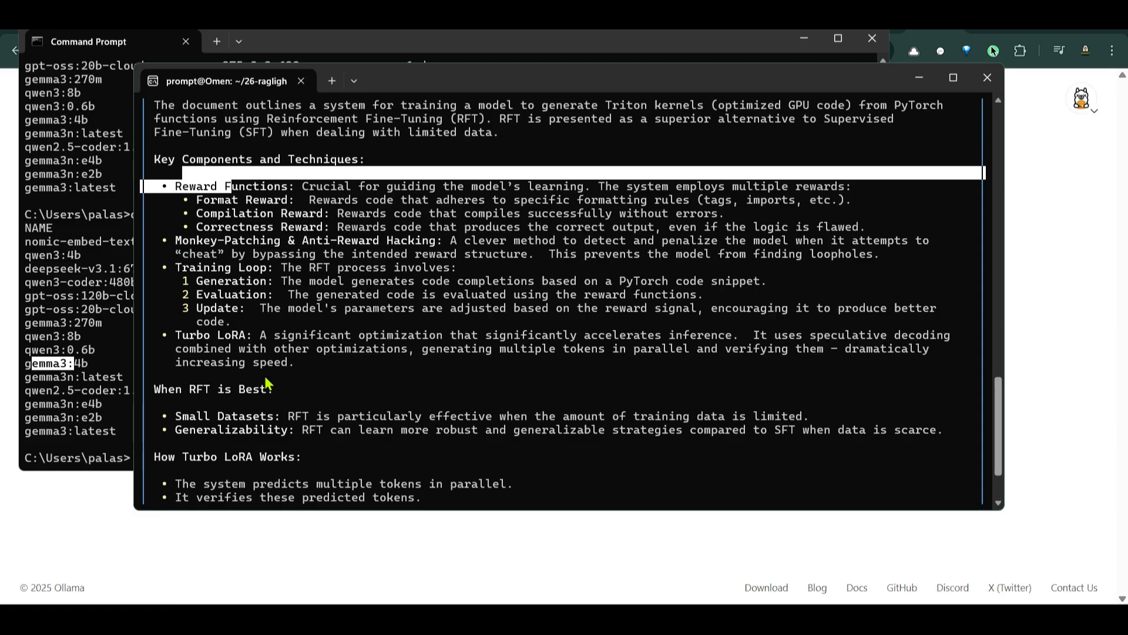
scroll("down", 3)
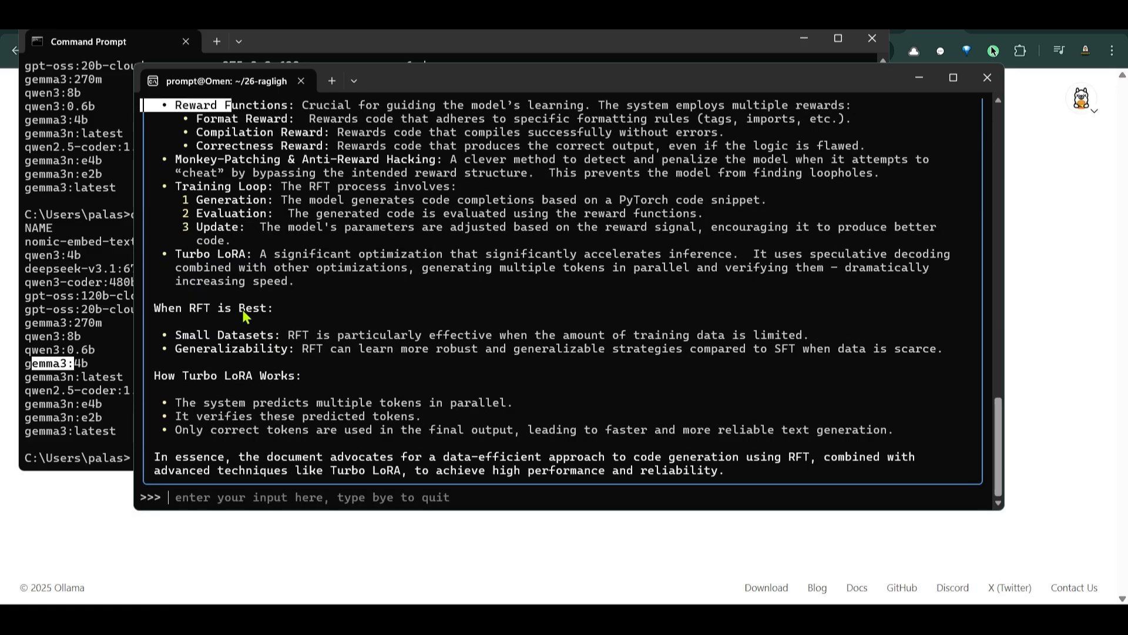
left_click_drag(263, 456, 507, 456)
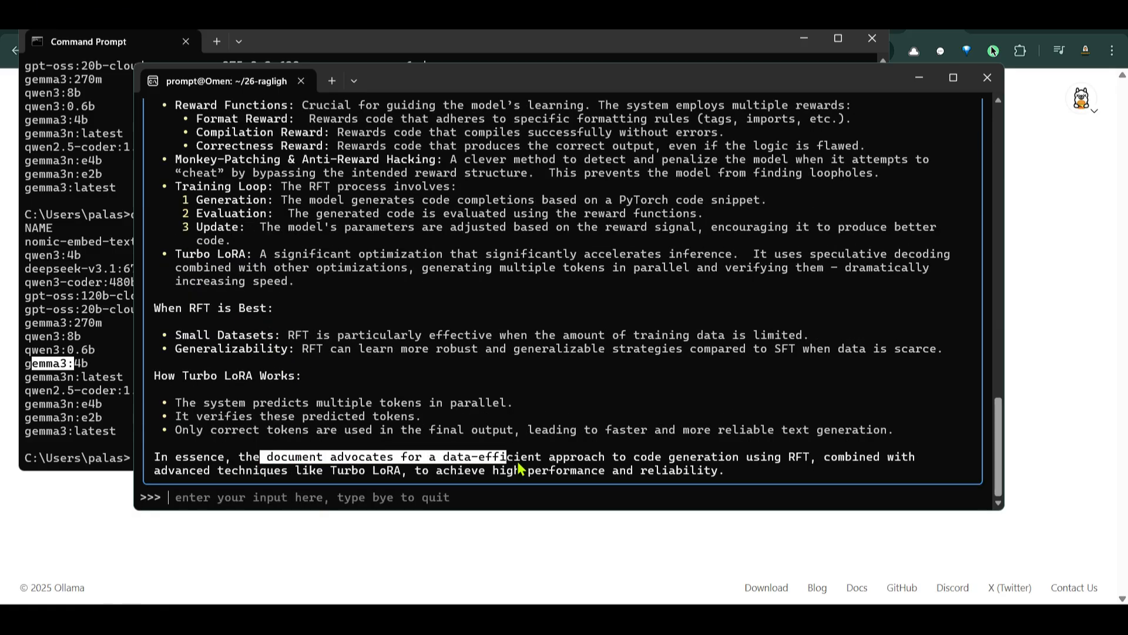
type("raglight chat")
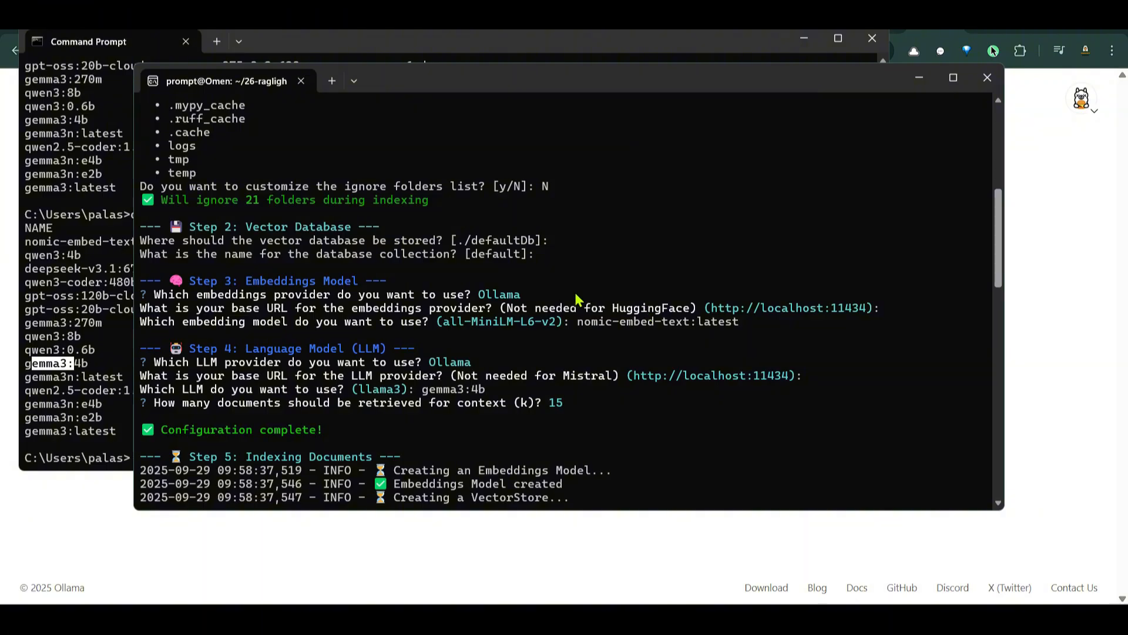
mouse_move(495, 312)
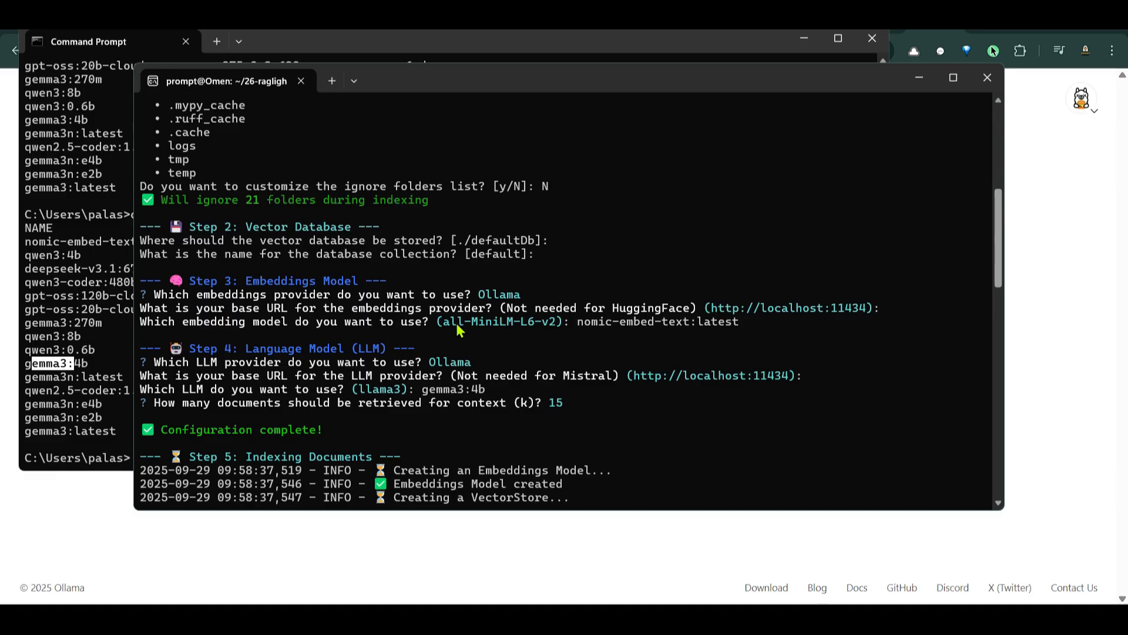
mouse_move(590, 187)
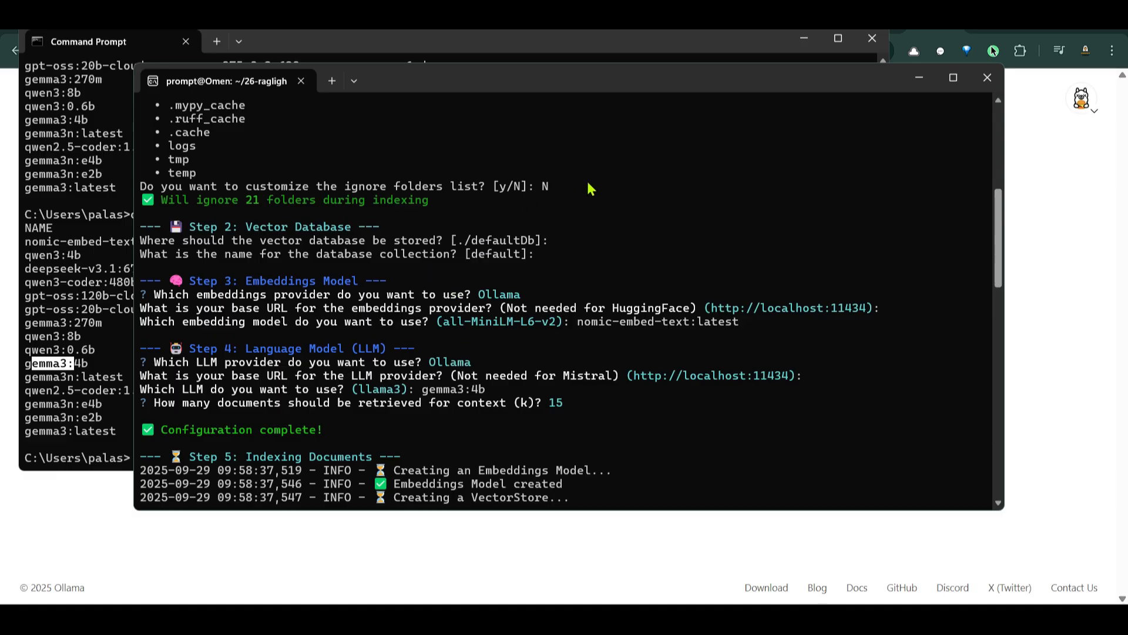
mouse_move(919, 89)
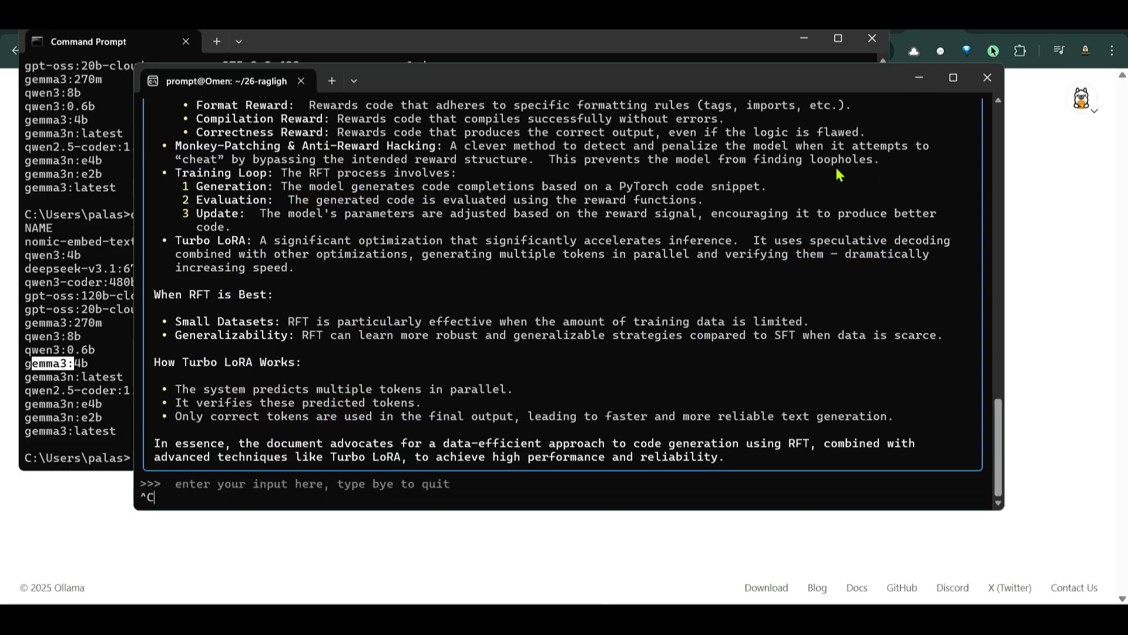
Step: Launch VS Code with 'code .' and create main.py holding the AgenticRAGPipeline script
type("code .")
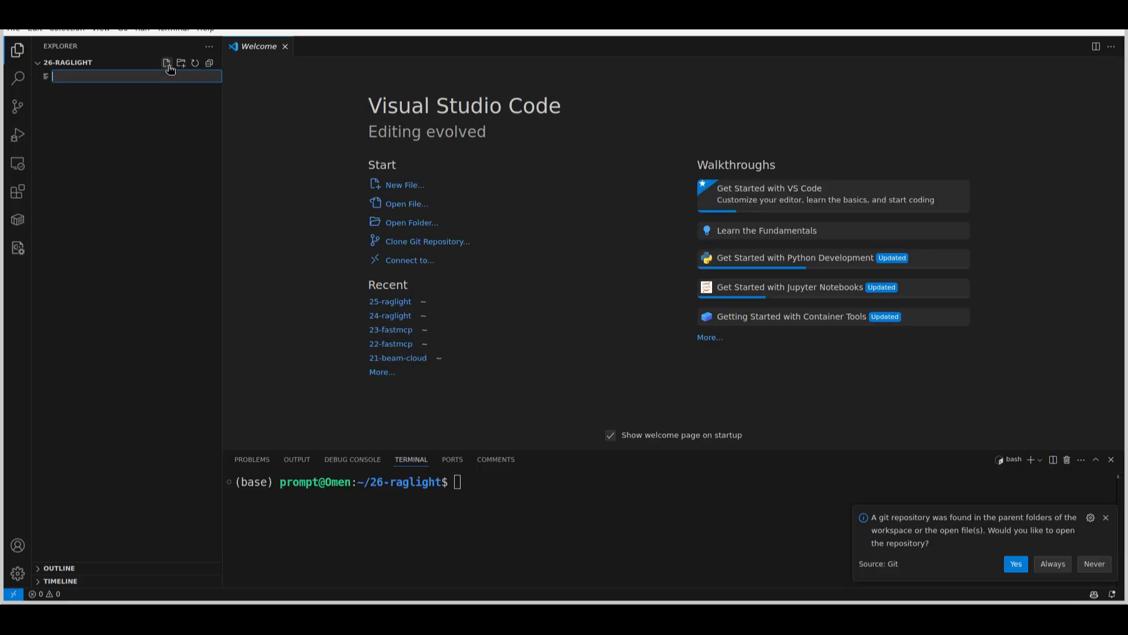
type("main.")
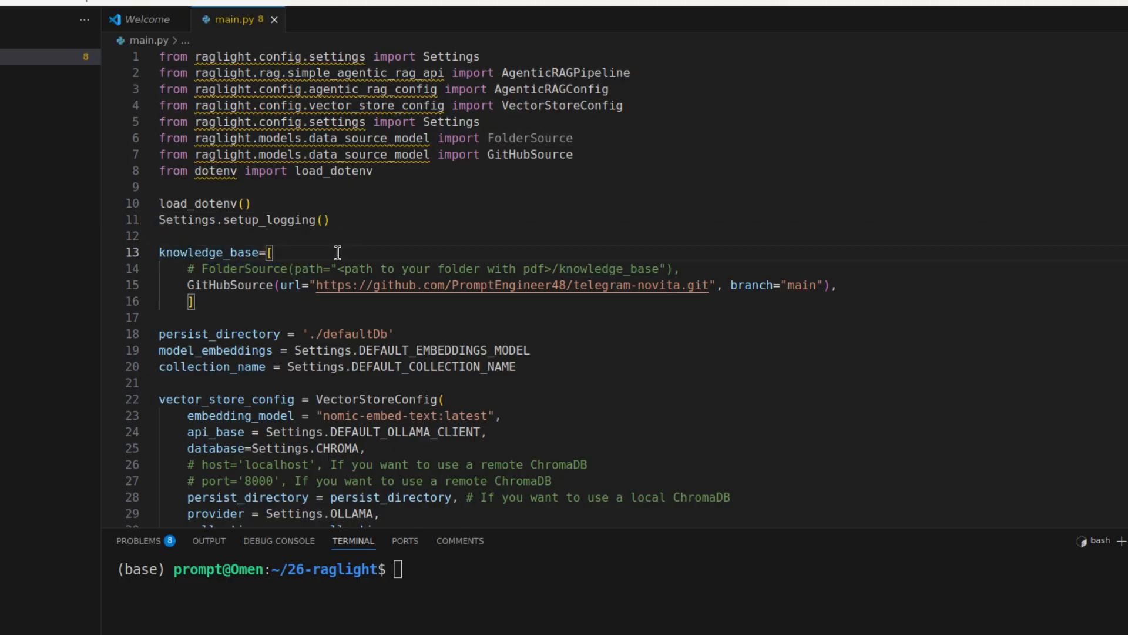
mouse_move(706, 262)
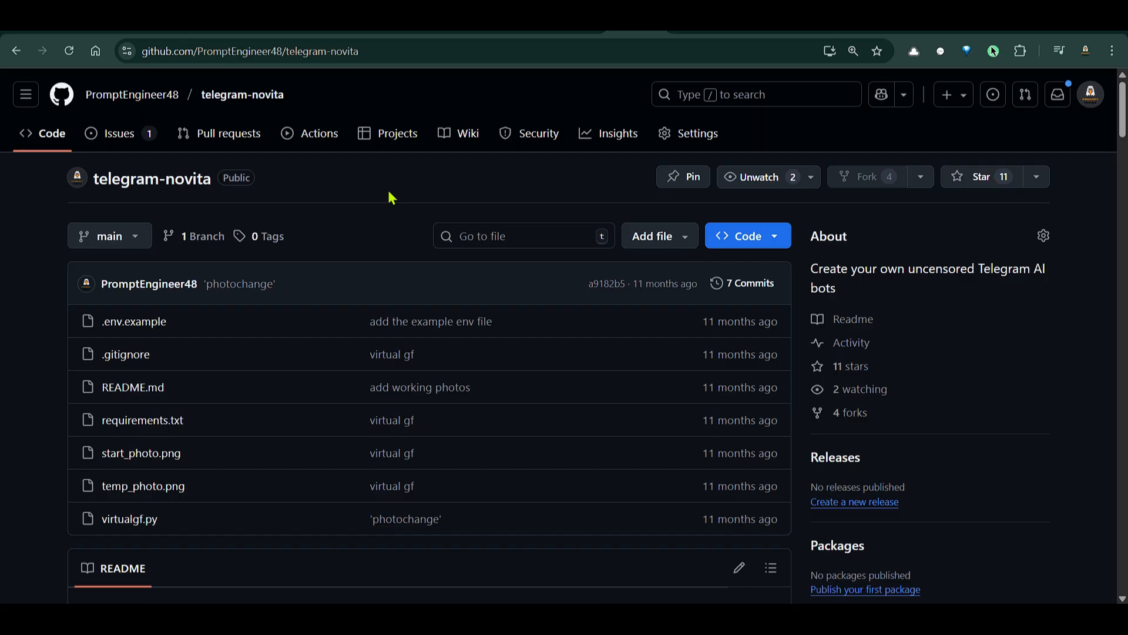
Step: Scroll down the telegram-novita repository page to read its Telegram chatbot README
scroll("down", 3)
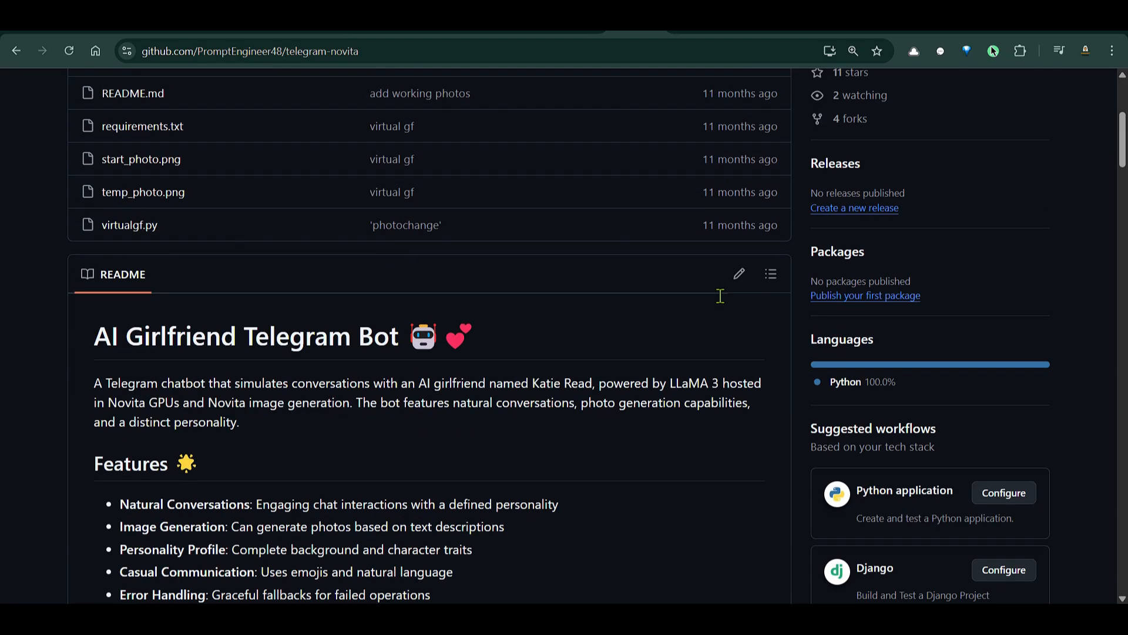
scroll("down", 3)
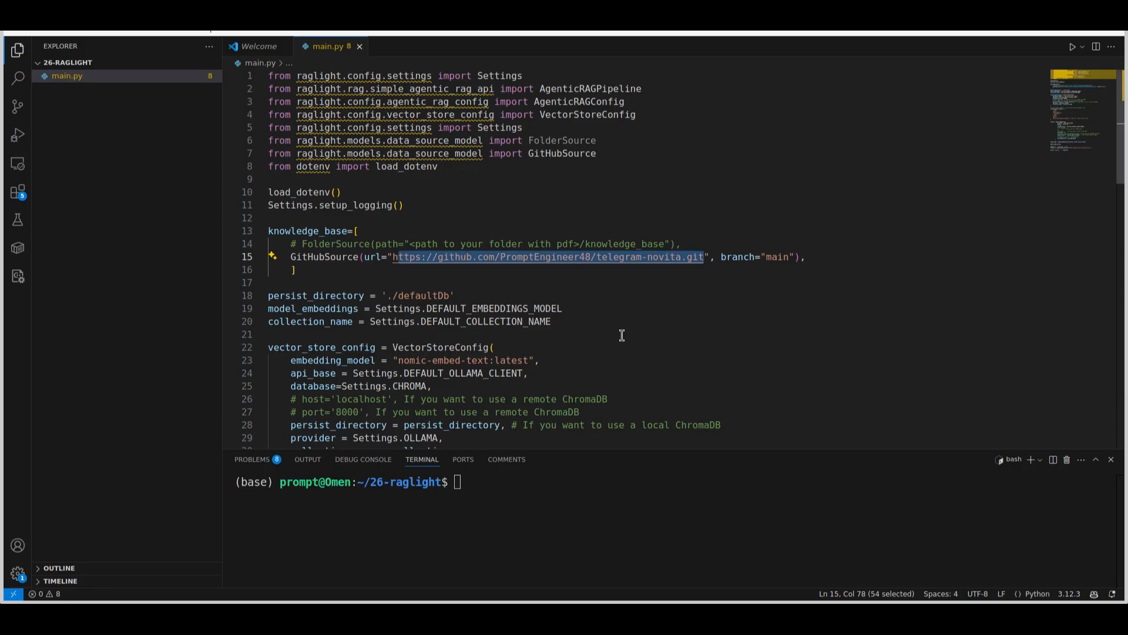
left_click(455, 295)
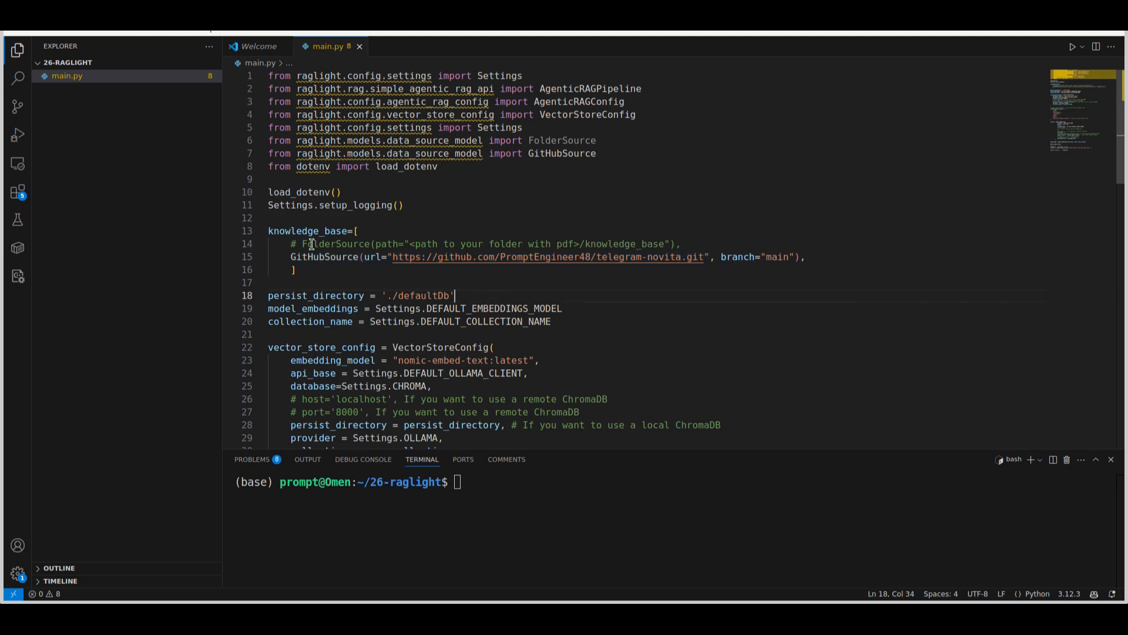
scroll("down", 3)
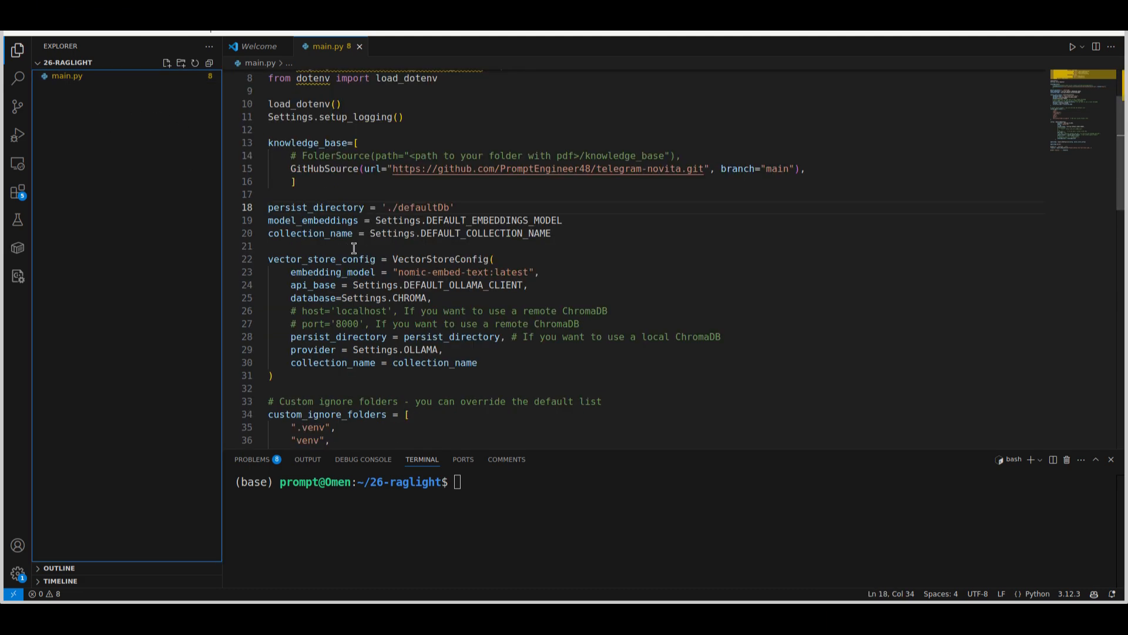
mouse_move(405, 271)
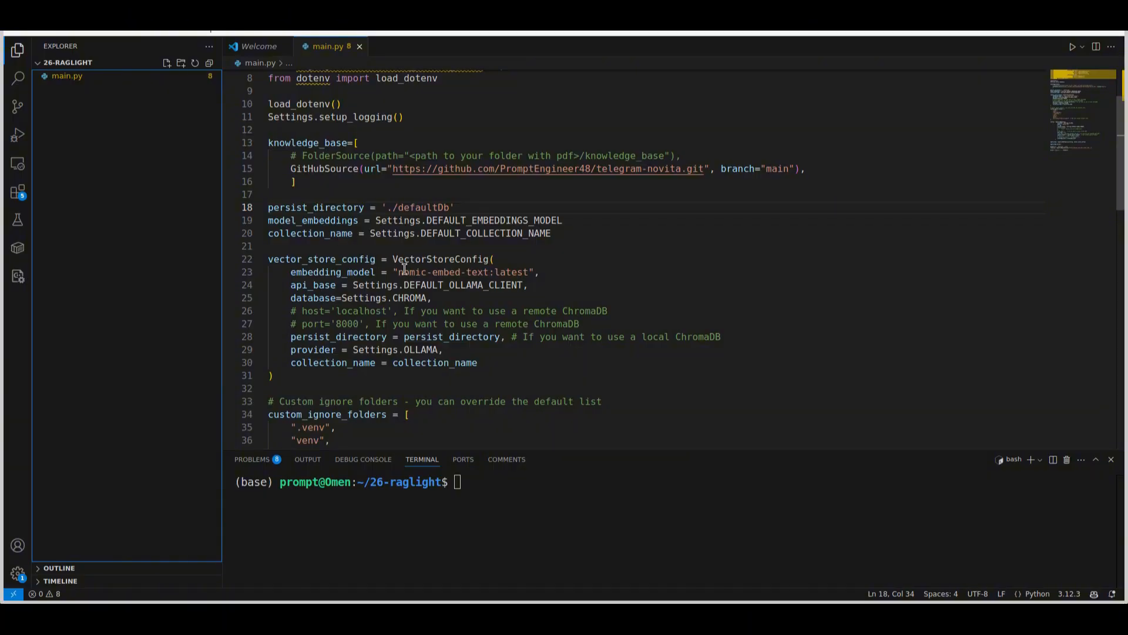
double_click(460, 272)
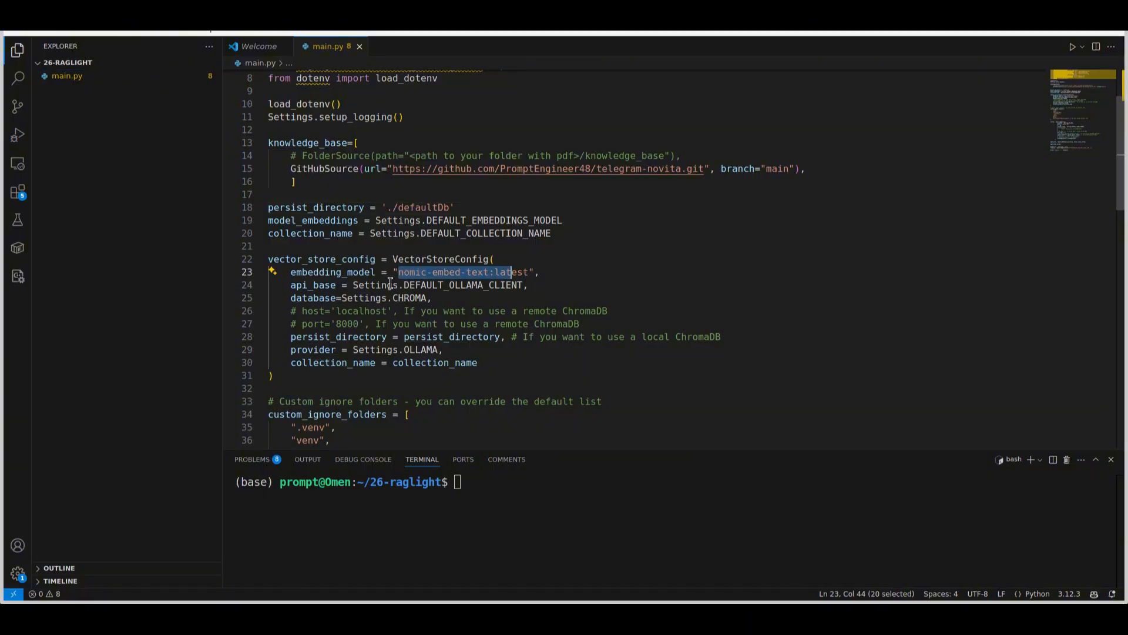
double_click(462, 285)
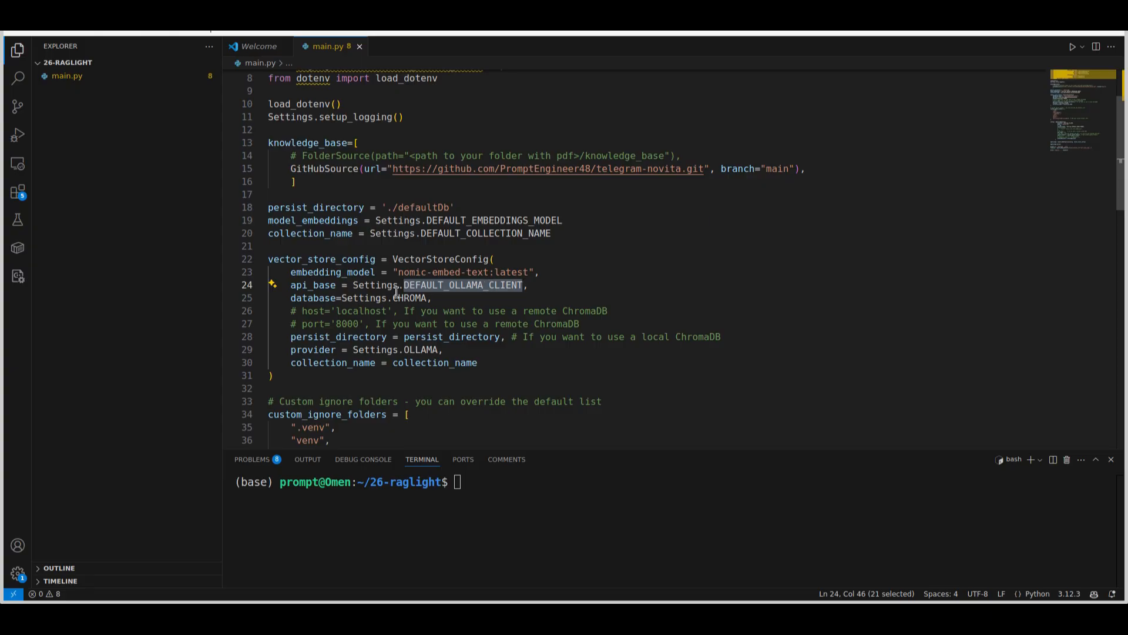
double_click(421, 349)
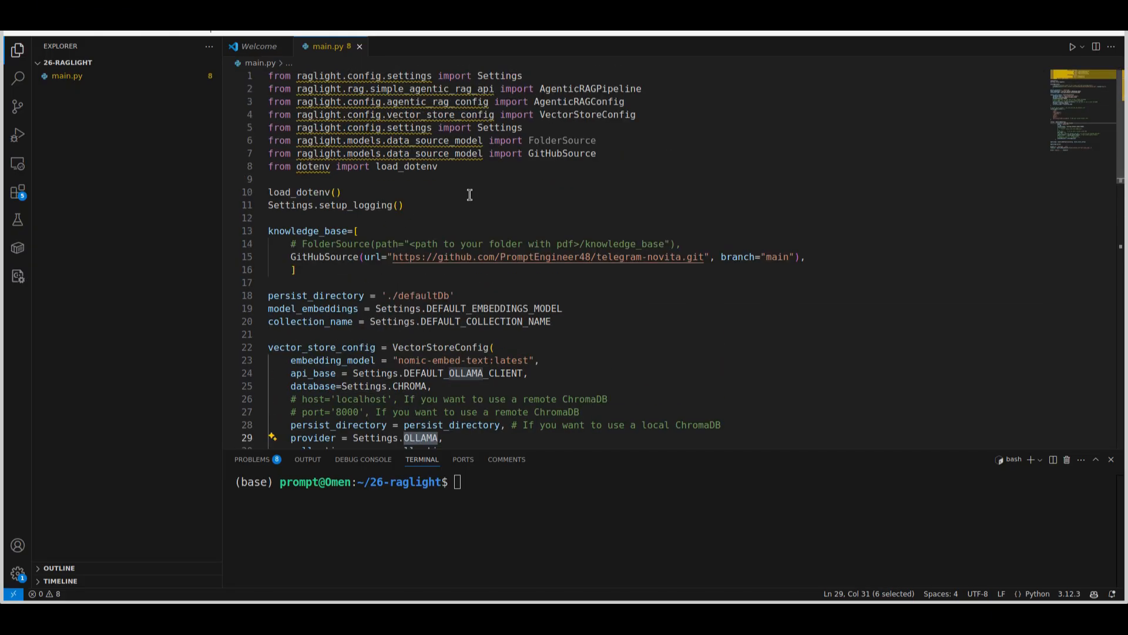
scroll("down", 3)
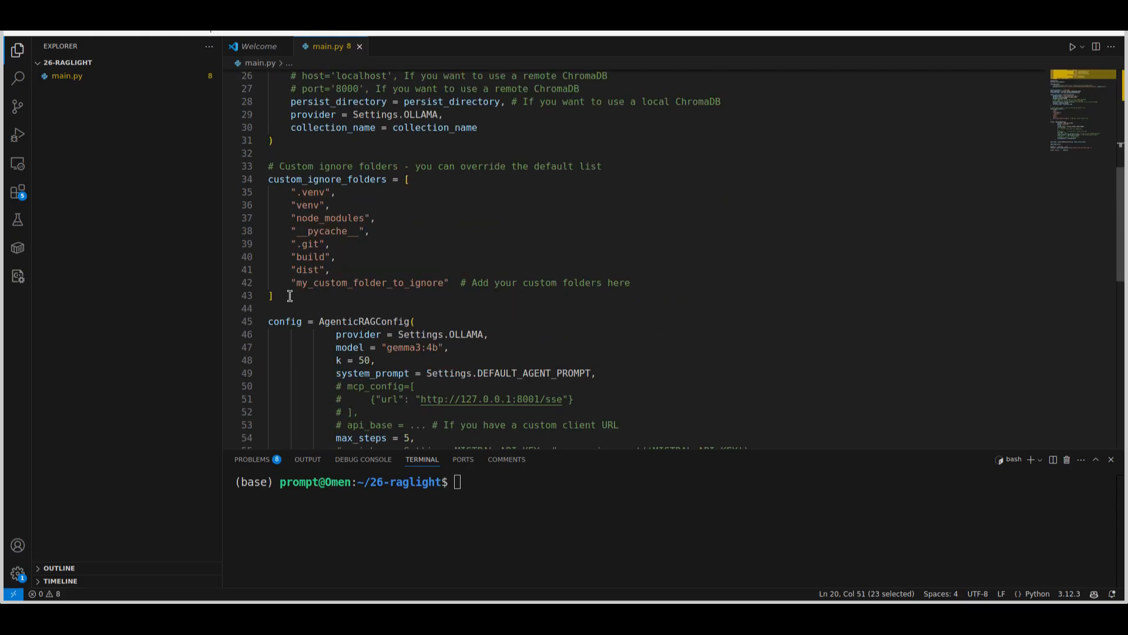
left_click(329, 243)
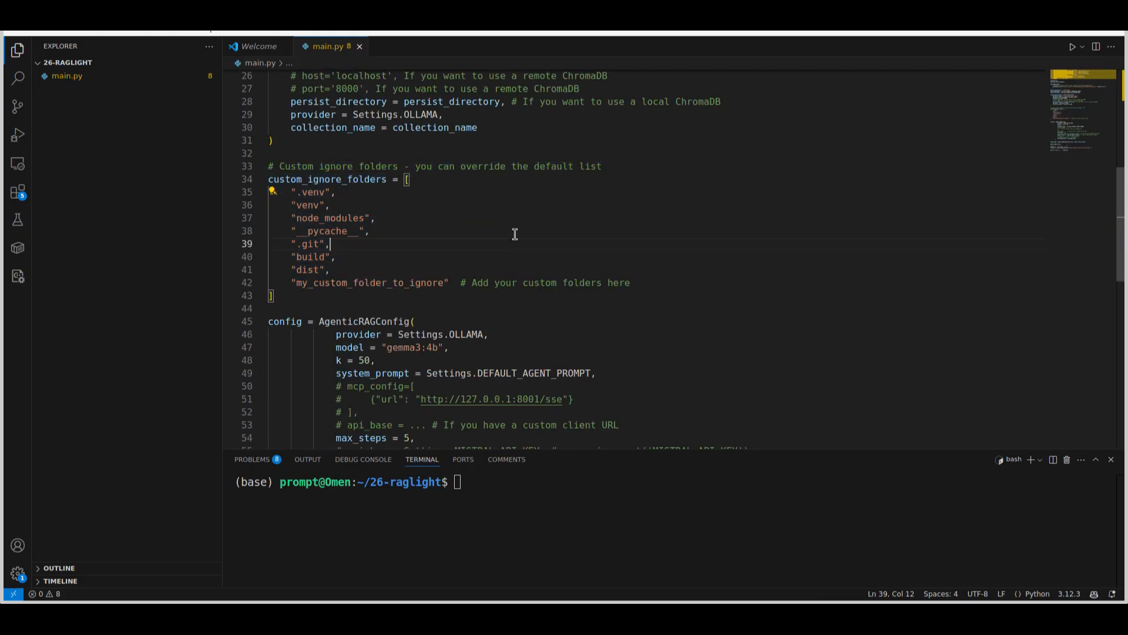
scroll("down", 3)
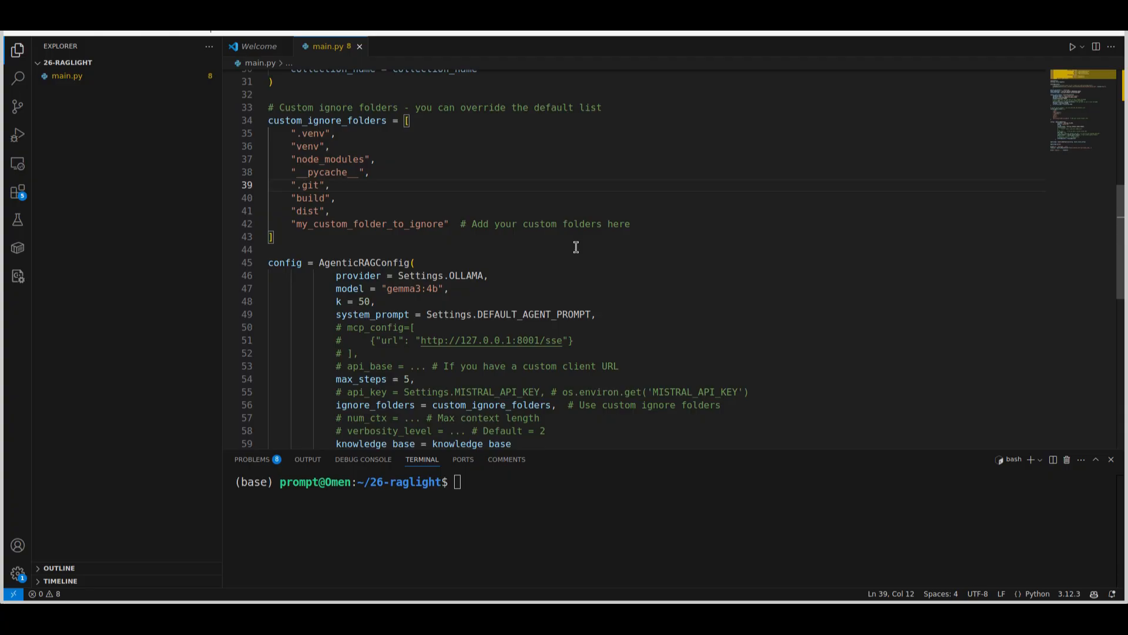
scroll("down", 3)
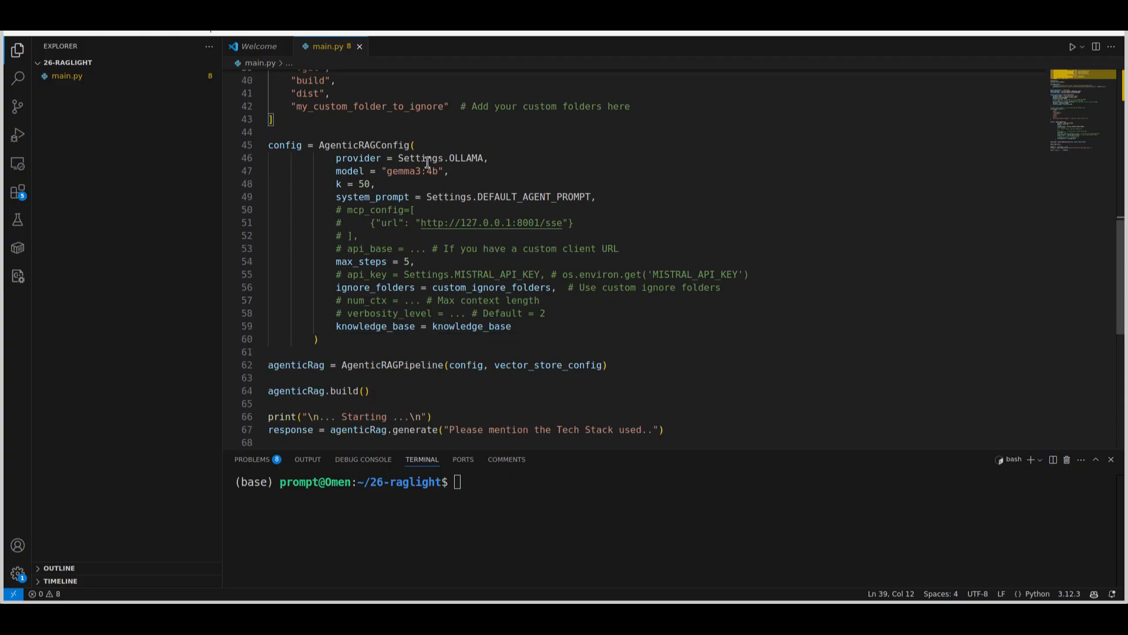
double_click(467, 157)
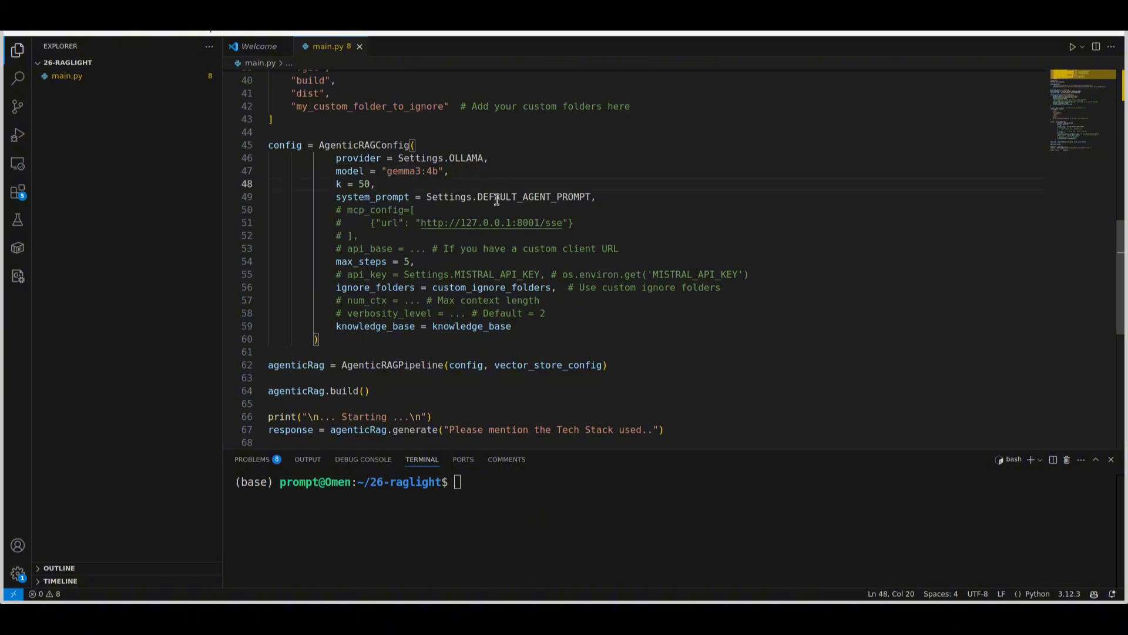
double_click(533, 196)
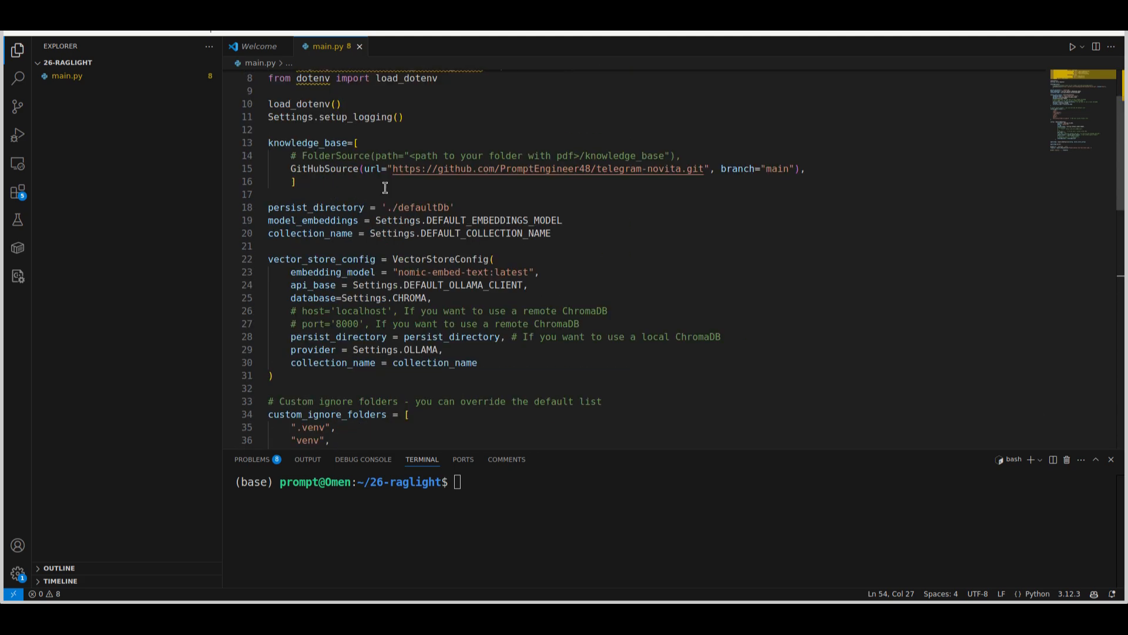
scroll("down", 3)
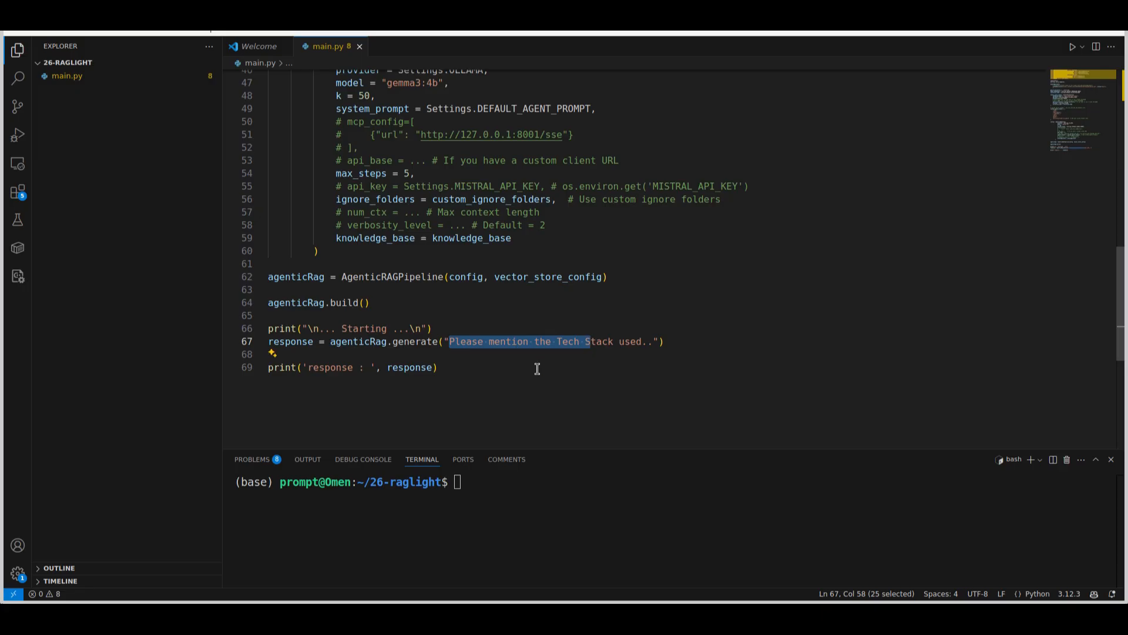
type("python")
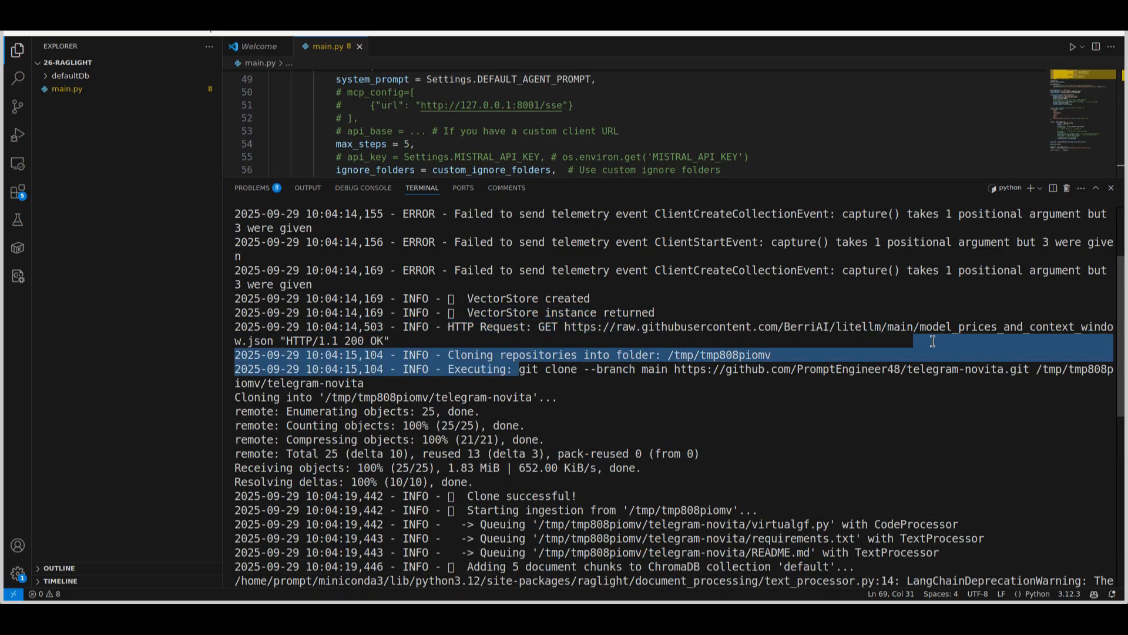
Step: Scroll through the python main.py terminal output until the tech stack summary appears
scroll("down", 3)
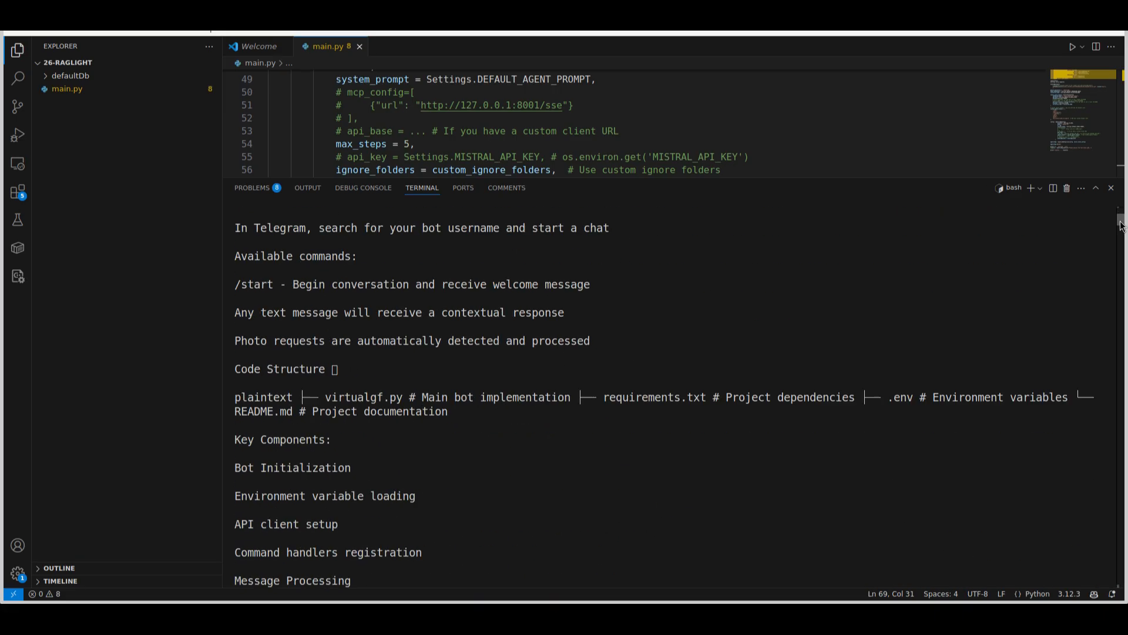
scroll("down", 3)
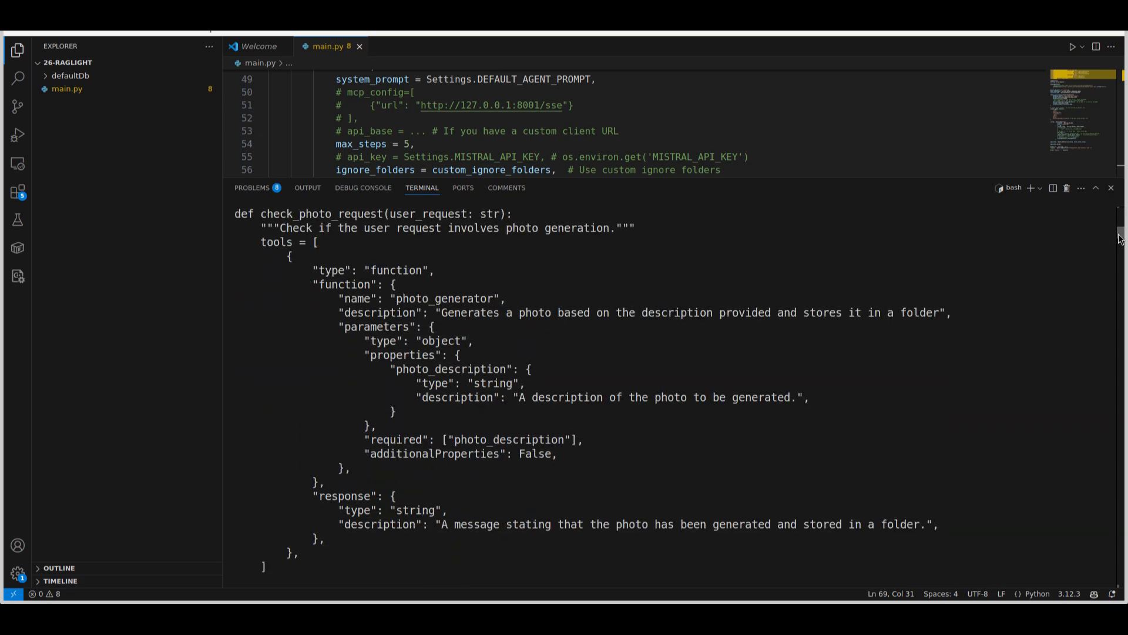
scroll("down", 3)
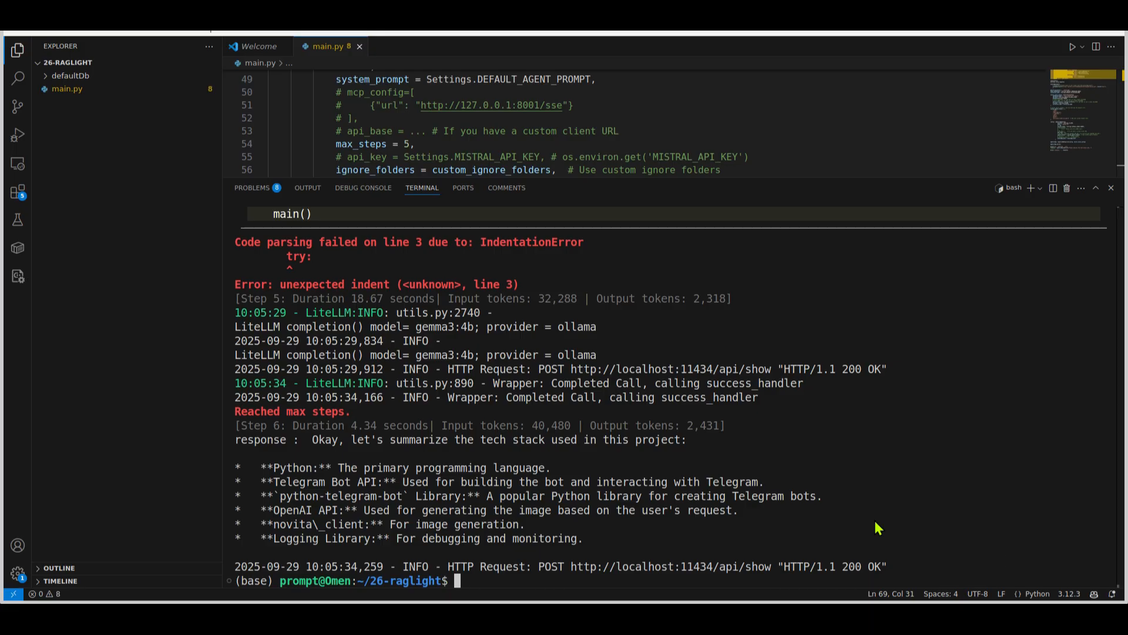
mouse_move(342, 411)
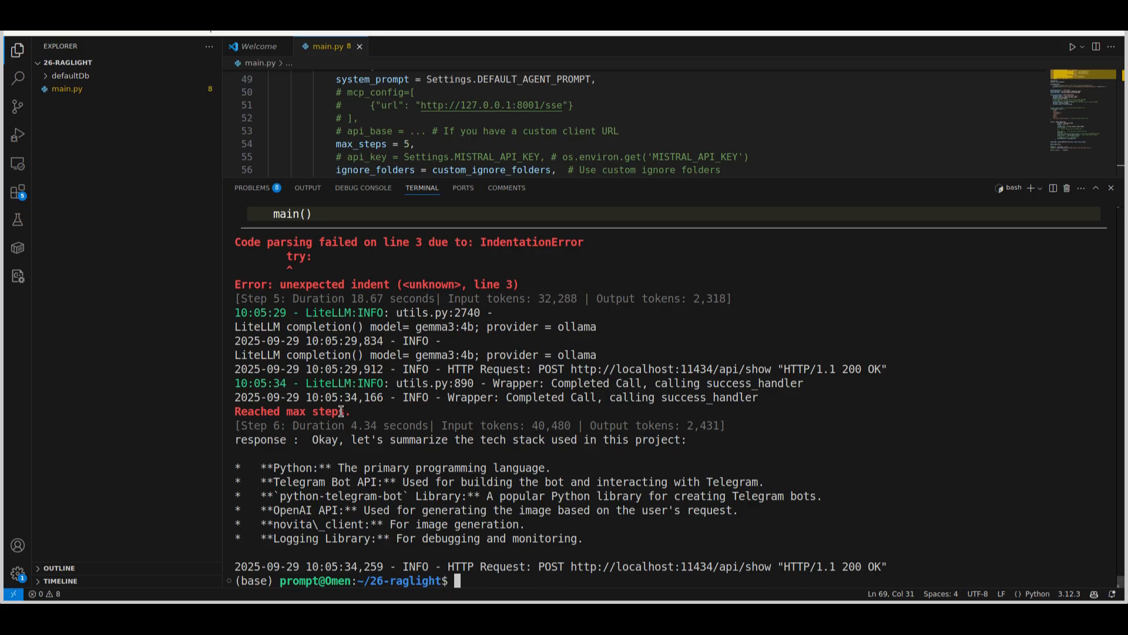
Step: Highlight tech stack entries in the terminal summary, including the OpenAI API
left_click_drag(403, 440, 528, 439)
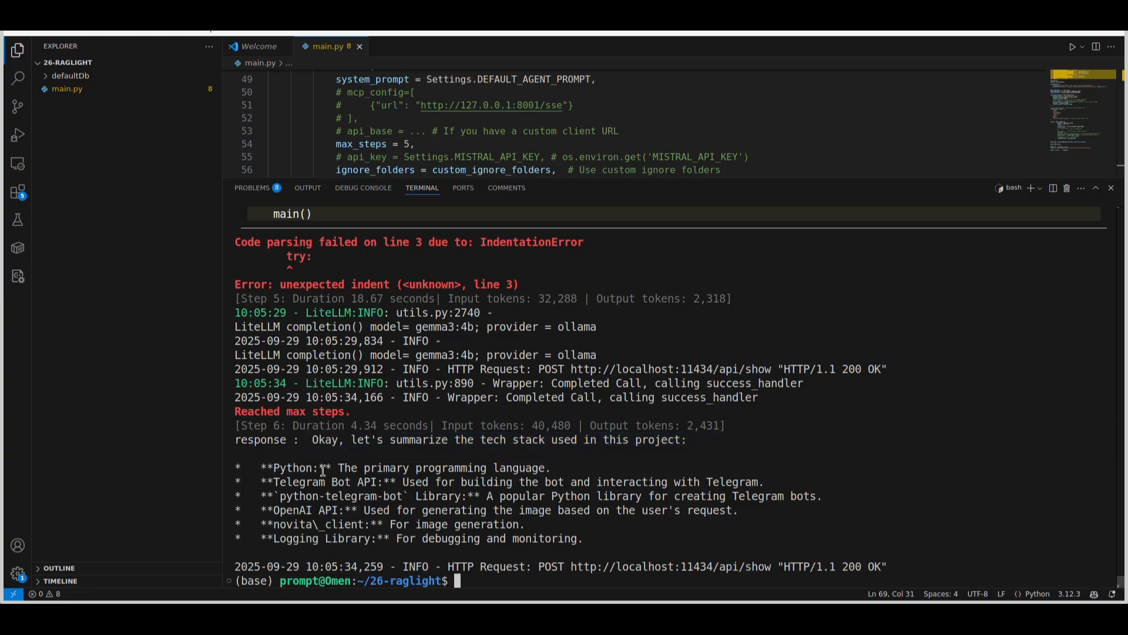
left_click_drag(272, 481, 384, 481)
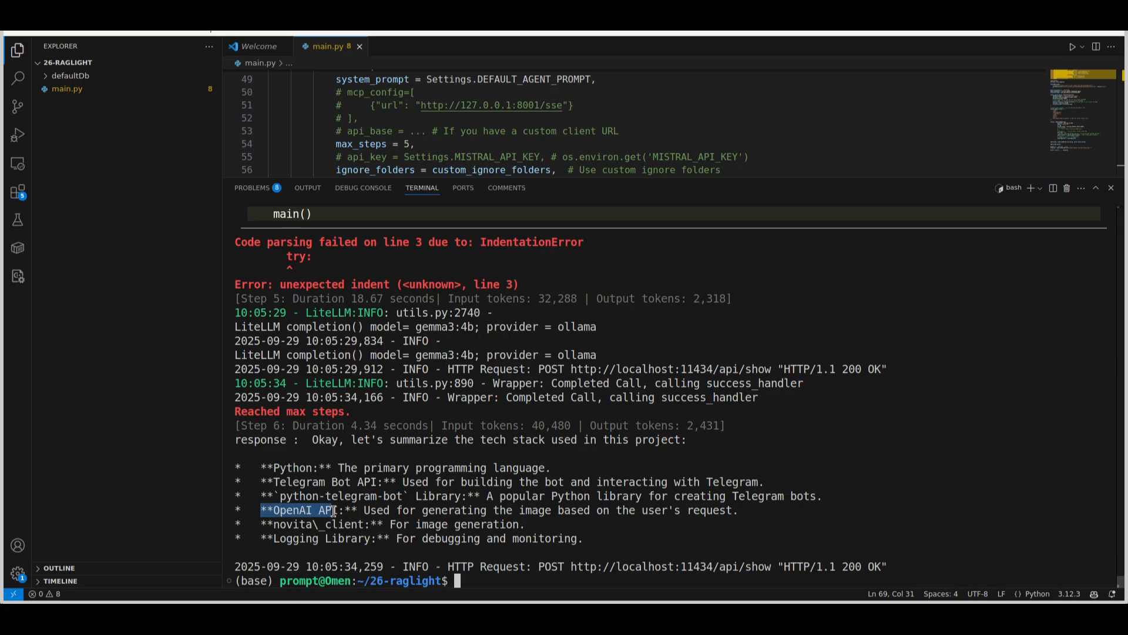
mouse_move(406, 558)
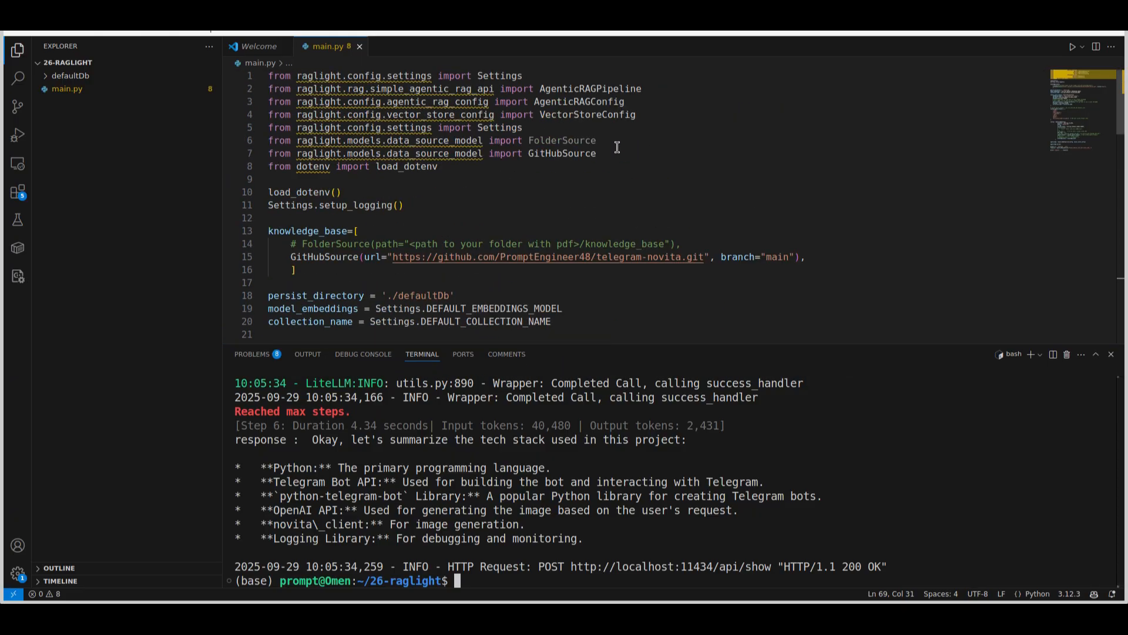
mouse_move(622, 163)
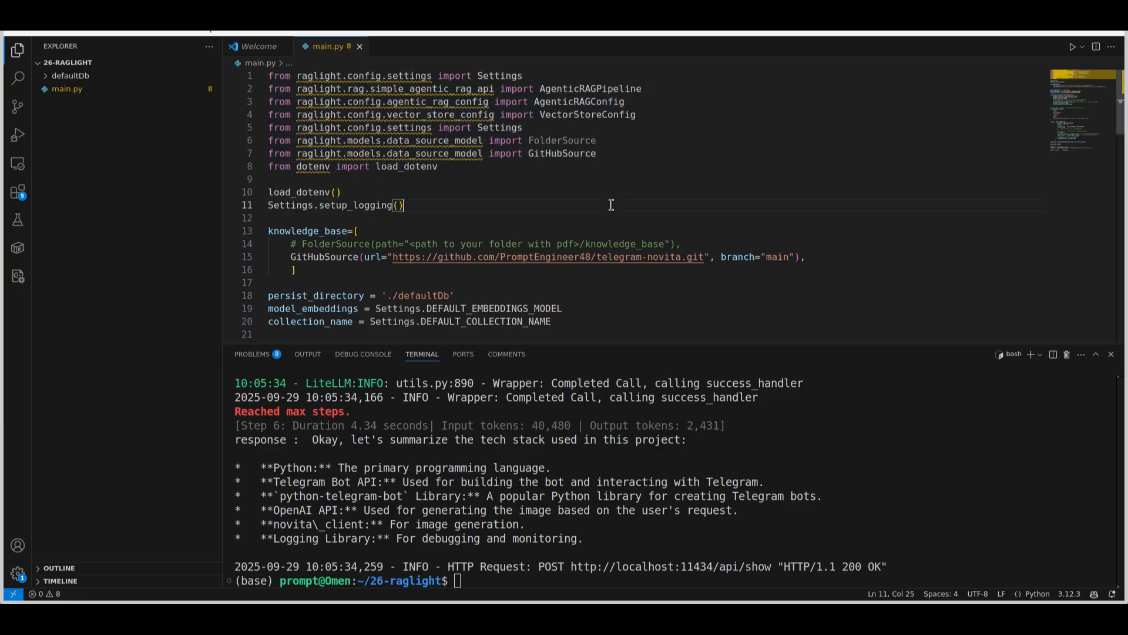
scroll("down", 3)
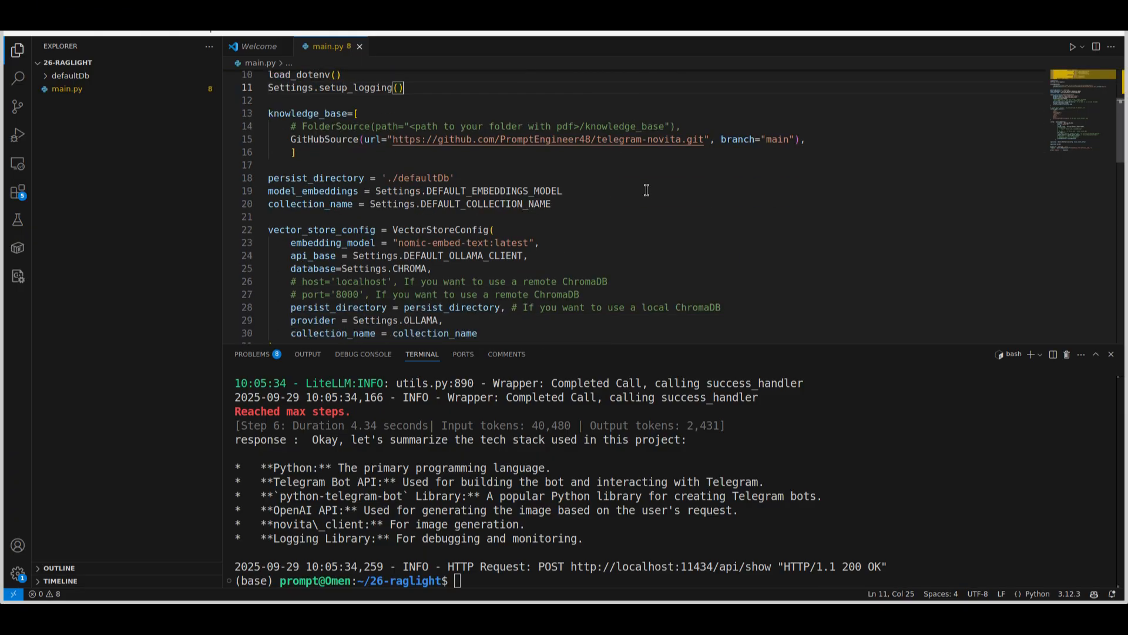
scroll("down", 3)
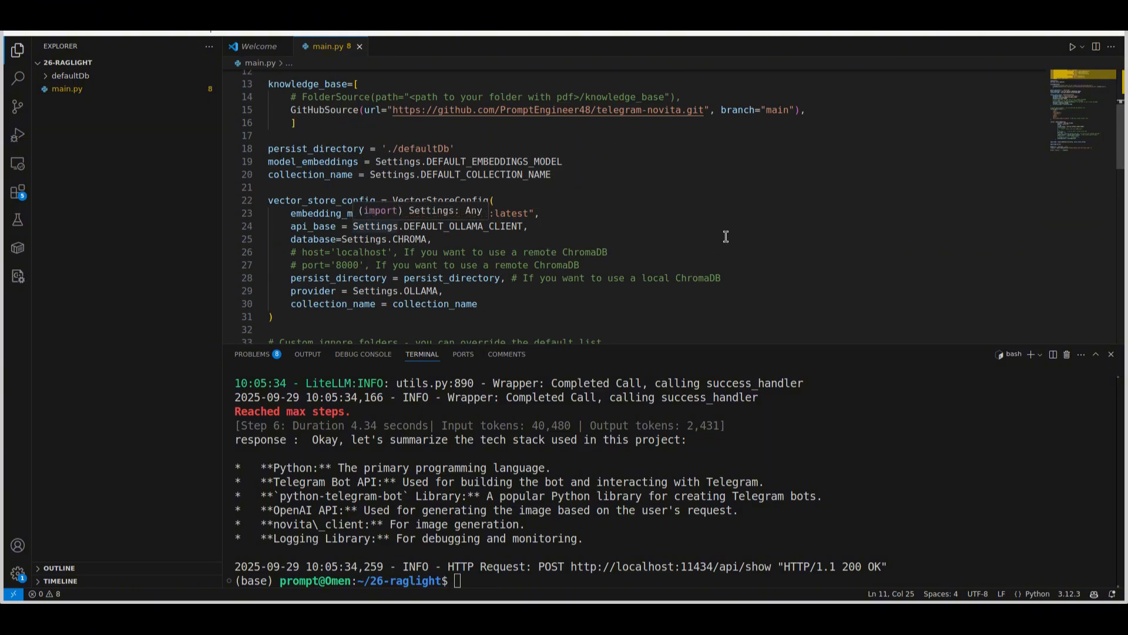
scroll("down", 3)
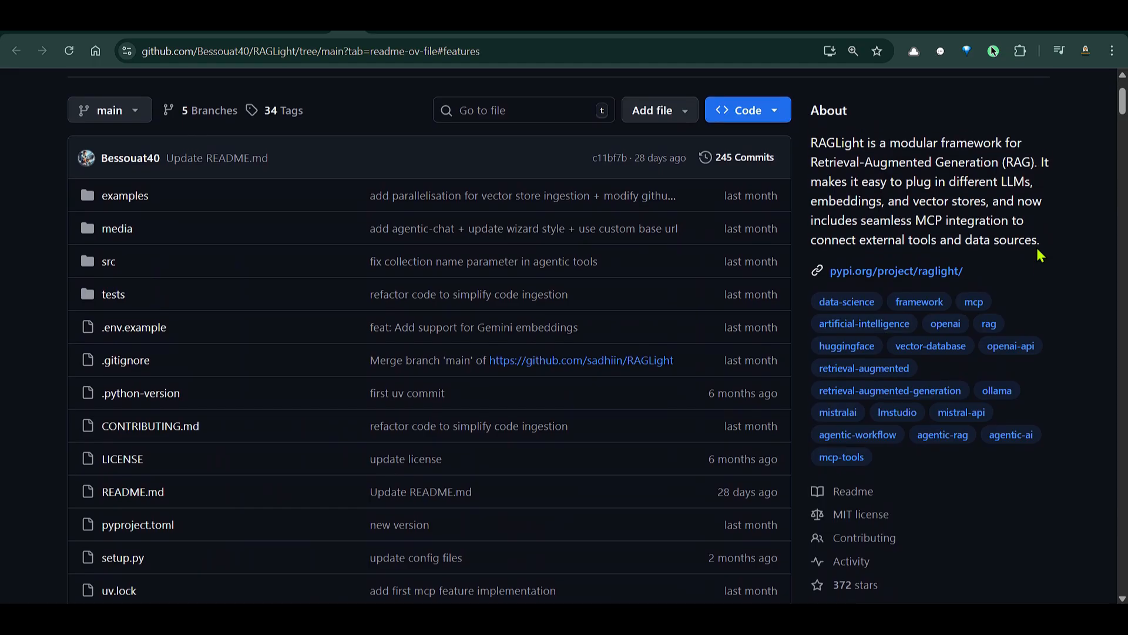
Step: Scroll the RunPod page and highlight the $5 to $500 referral credit bonus
scroll("down", 3)
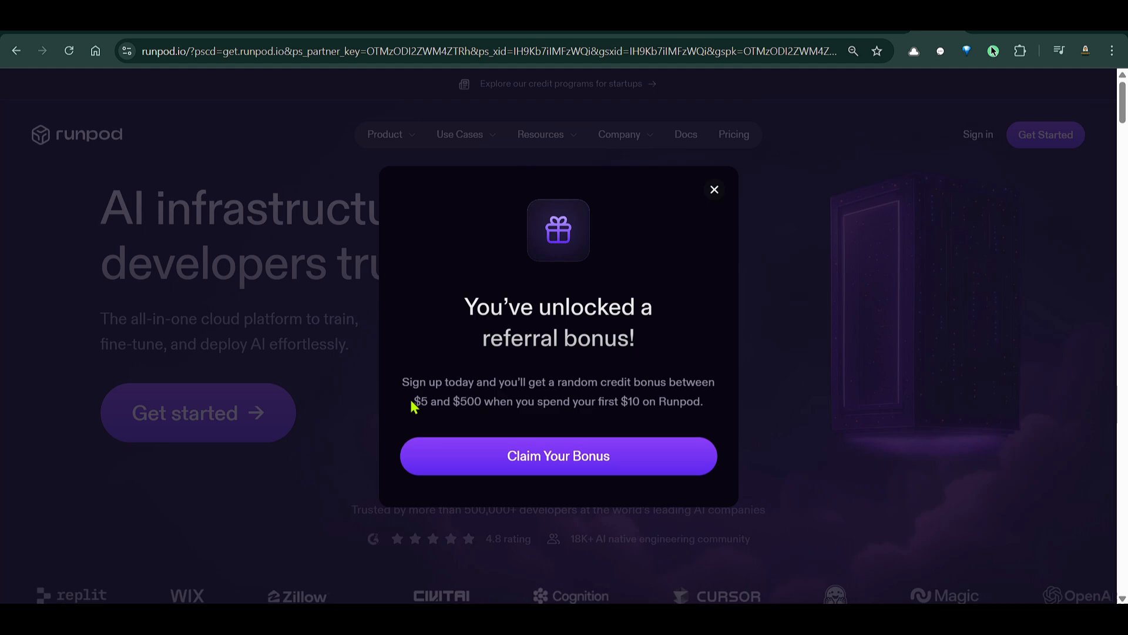
left_click_drag(415, 401, 482, 400)
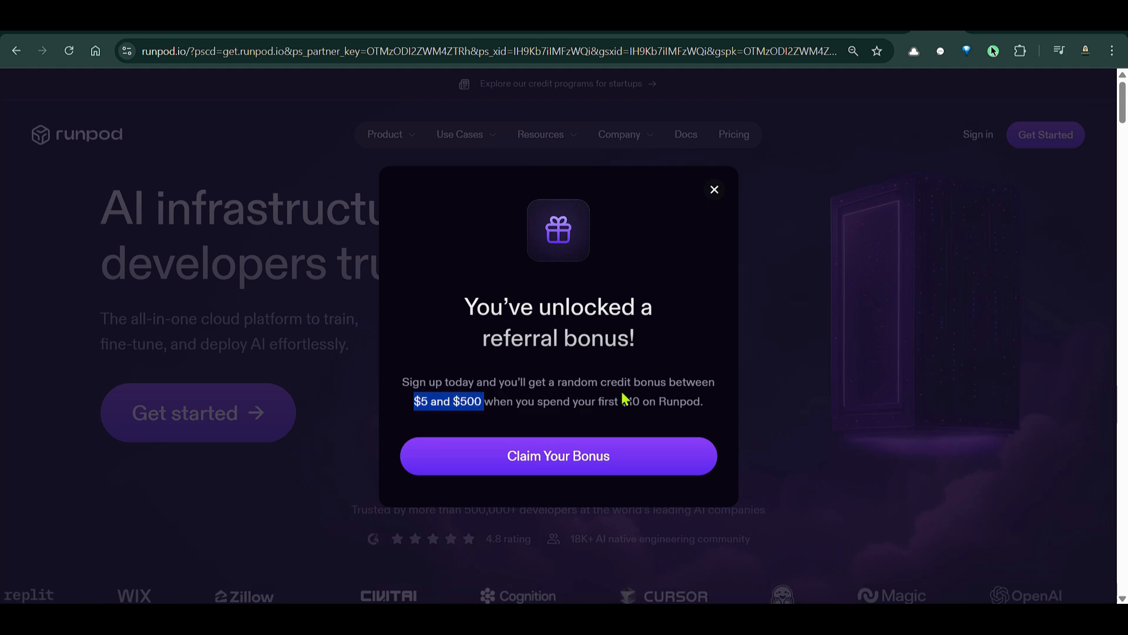